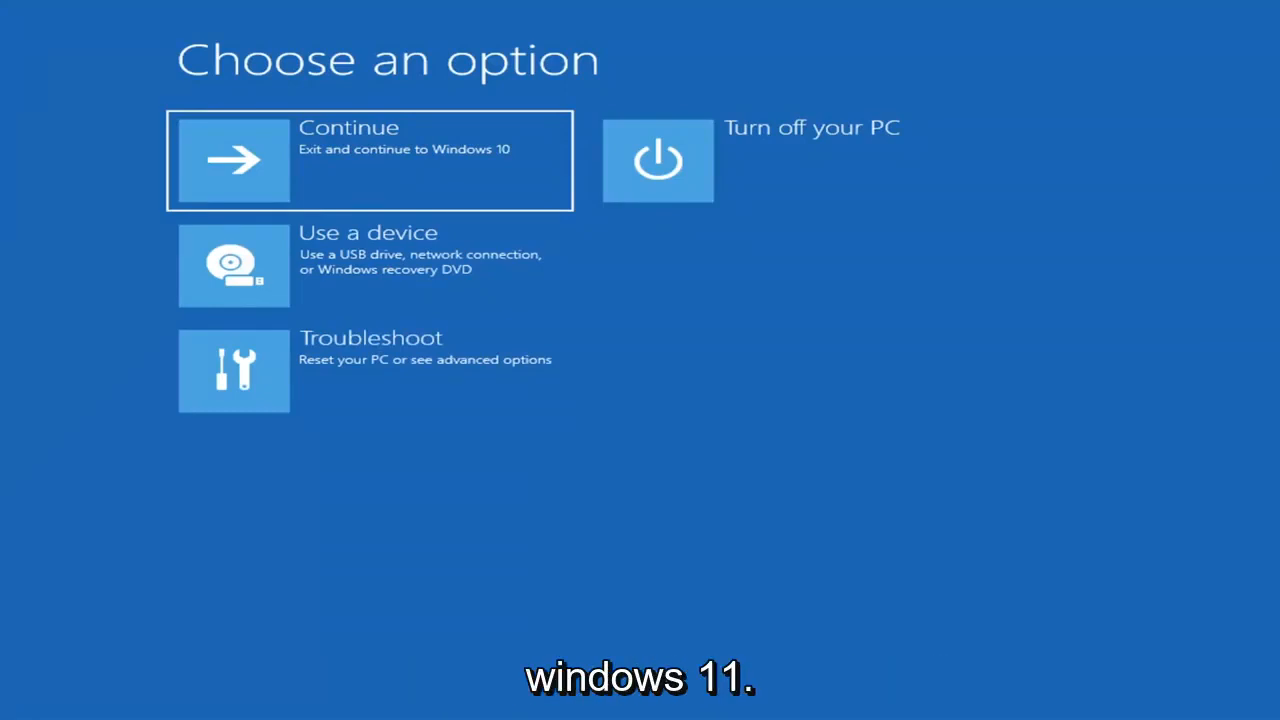
mouse_move(808, 492)
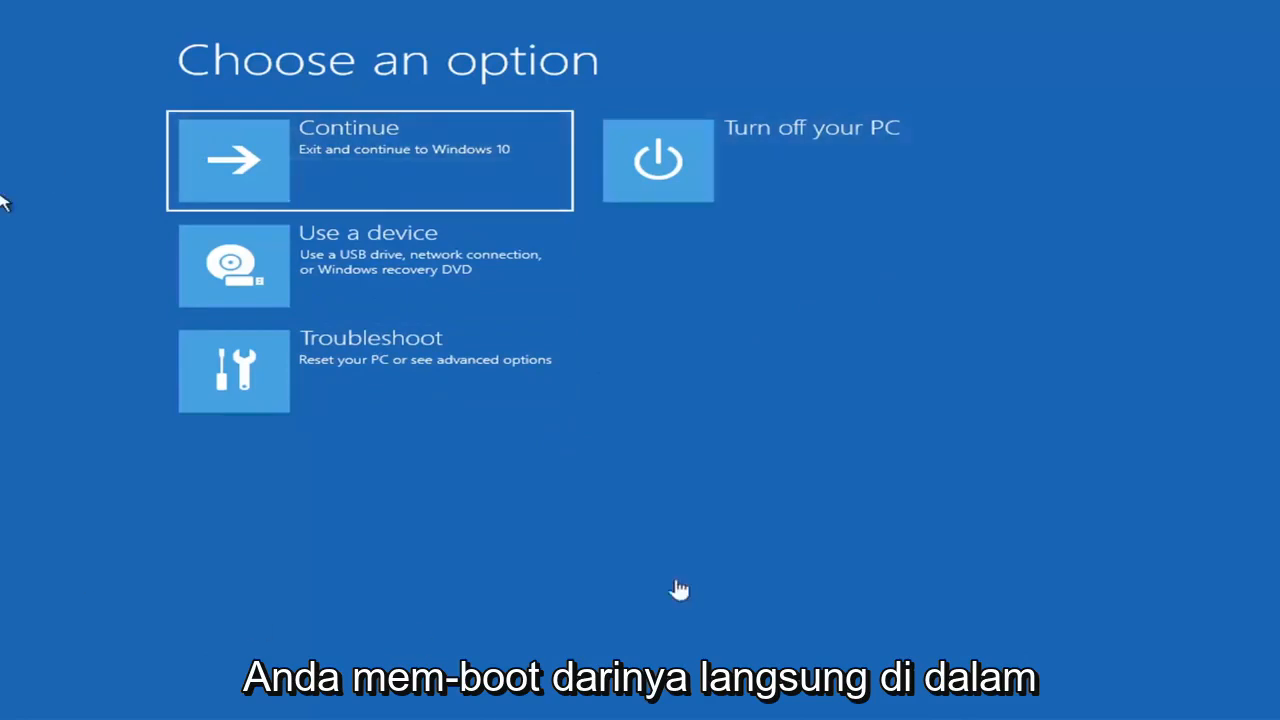
mouse_move(816, 410)
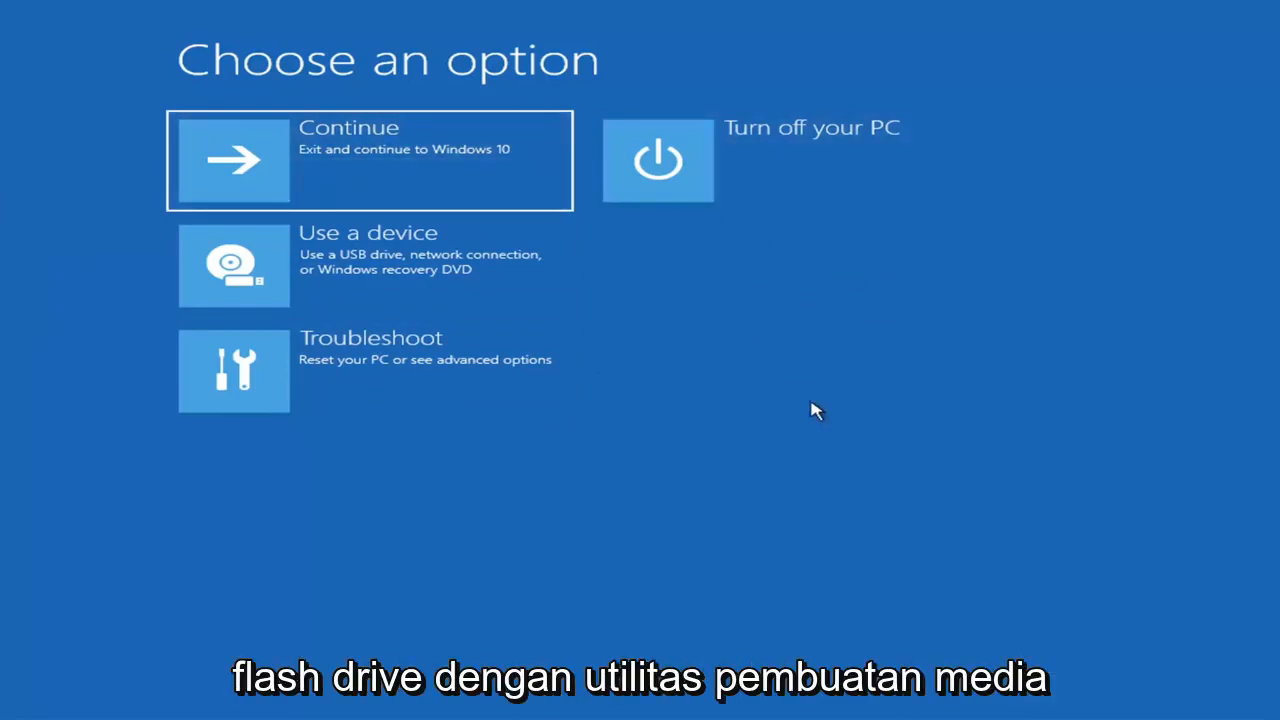
mouse_move(708, 380)
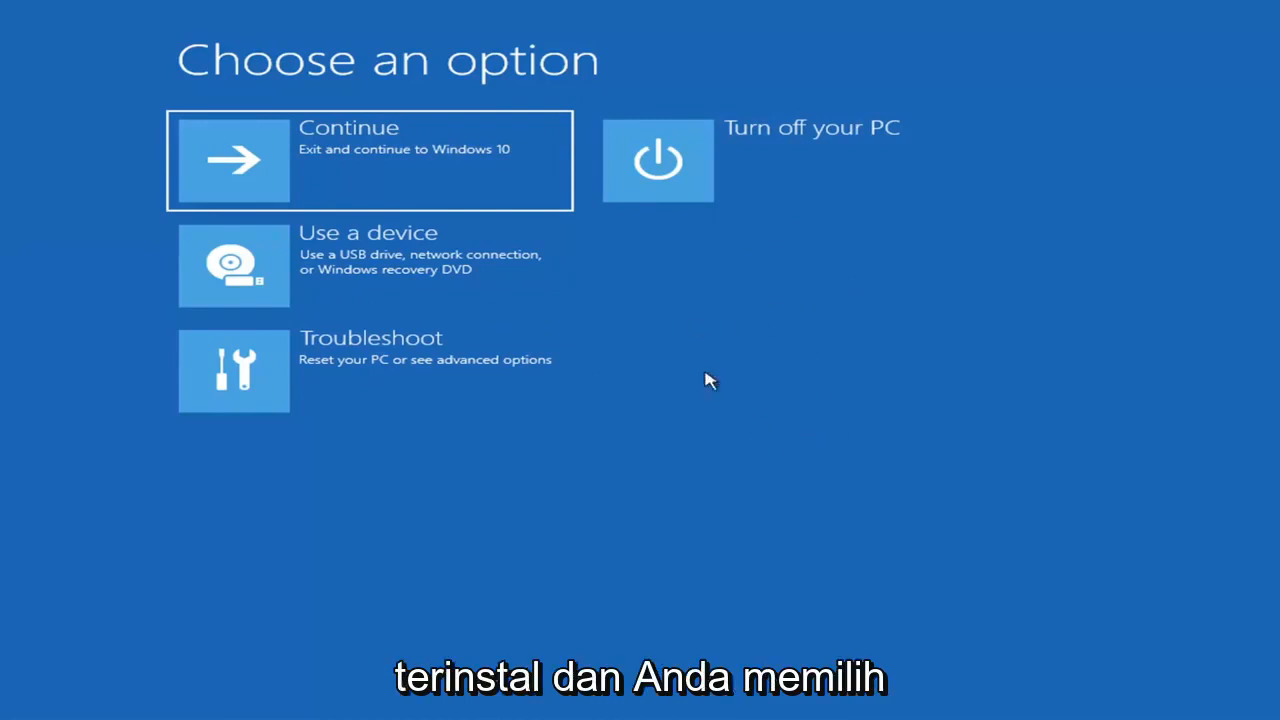
mouse_move(428, 424)
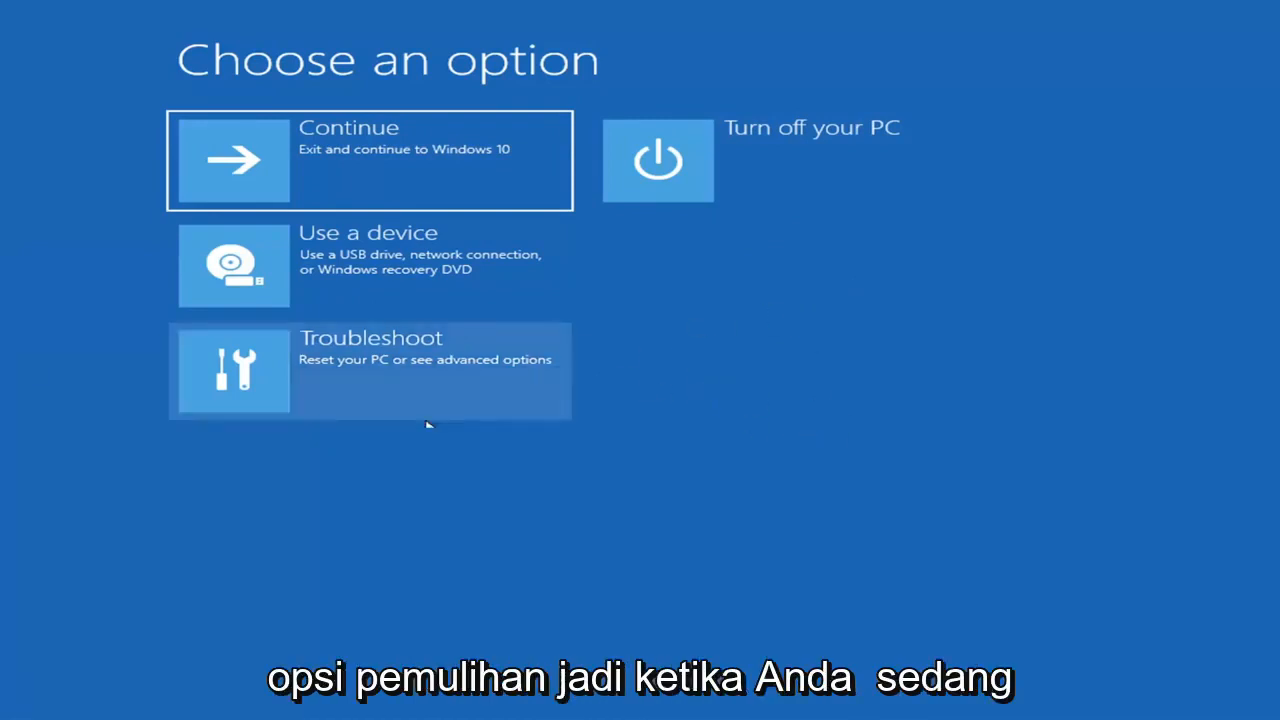
mouse_move(804, 570)
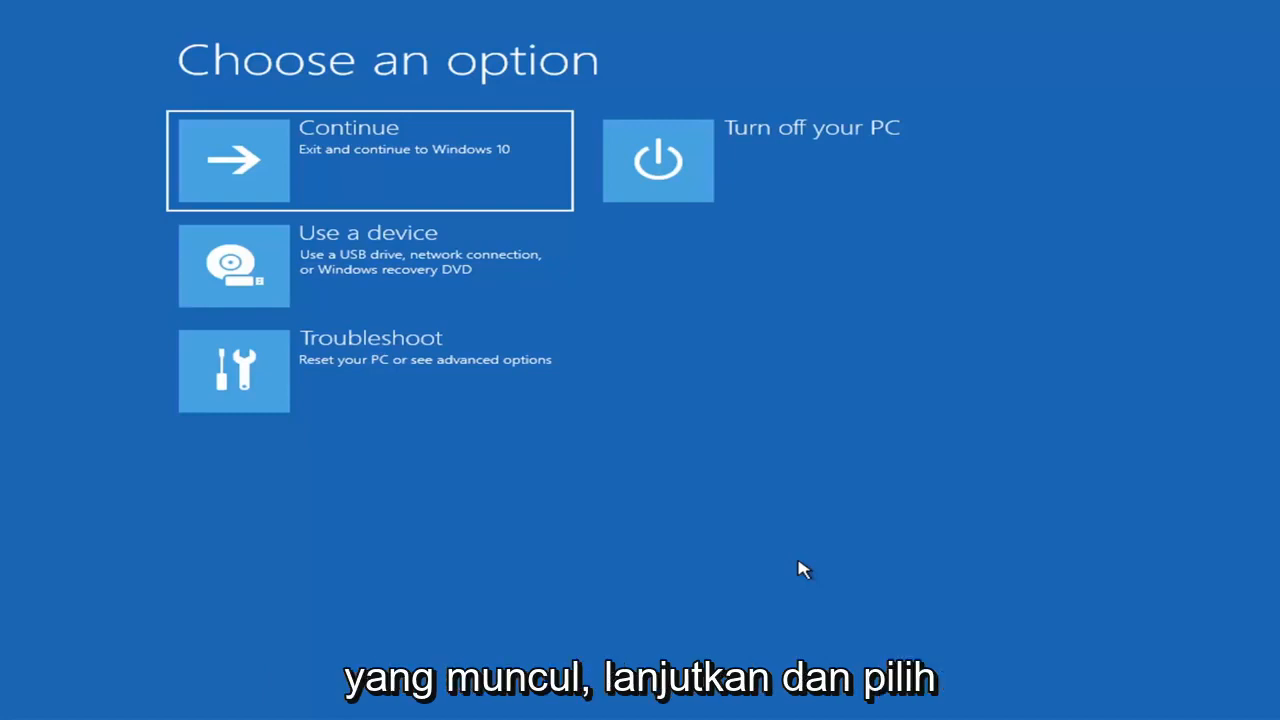
mouse_move(520, 276)
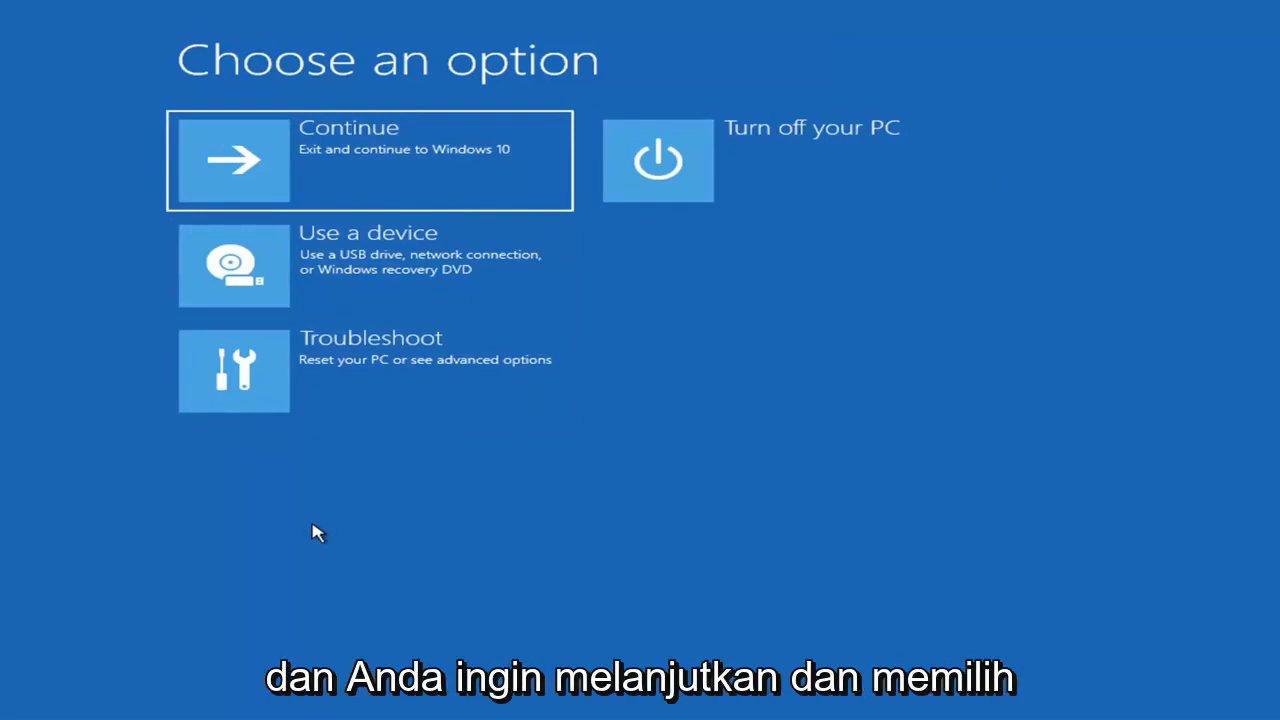
mouse_move(404, 370)
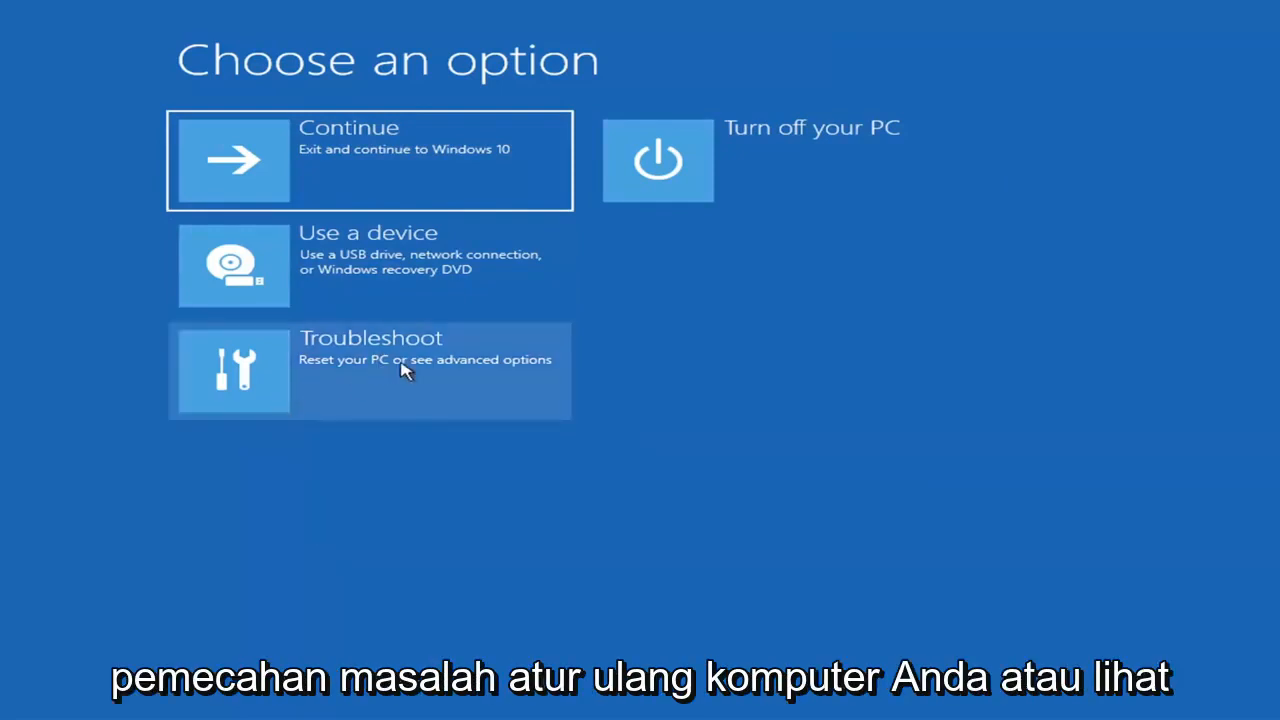
Step: Go into Troubleshoot and then the Advanced options recovery tools
left_click(370, 370)
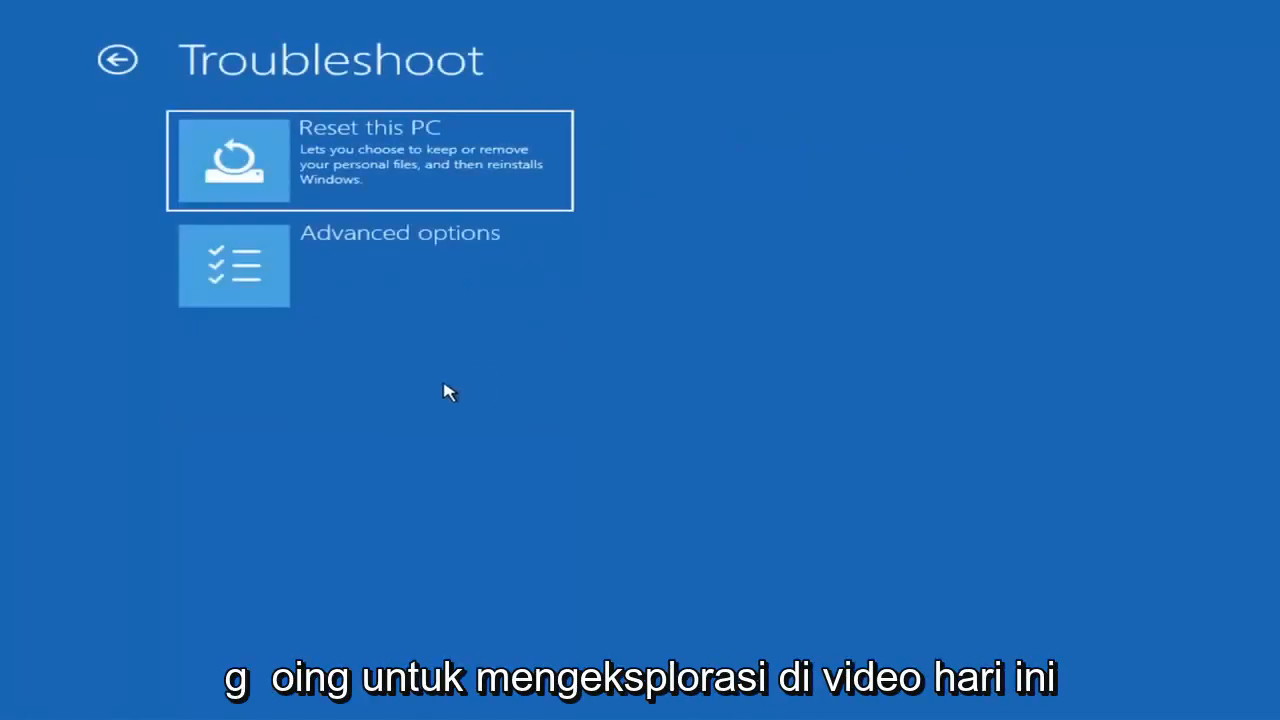
mouse_move(362, 280)
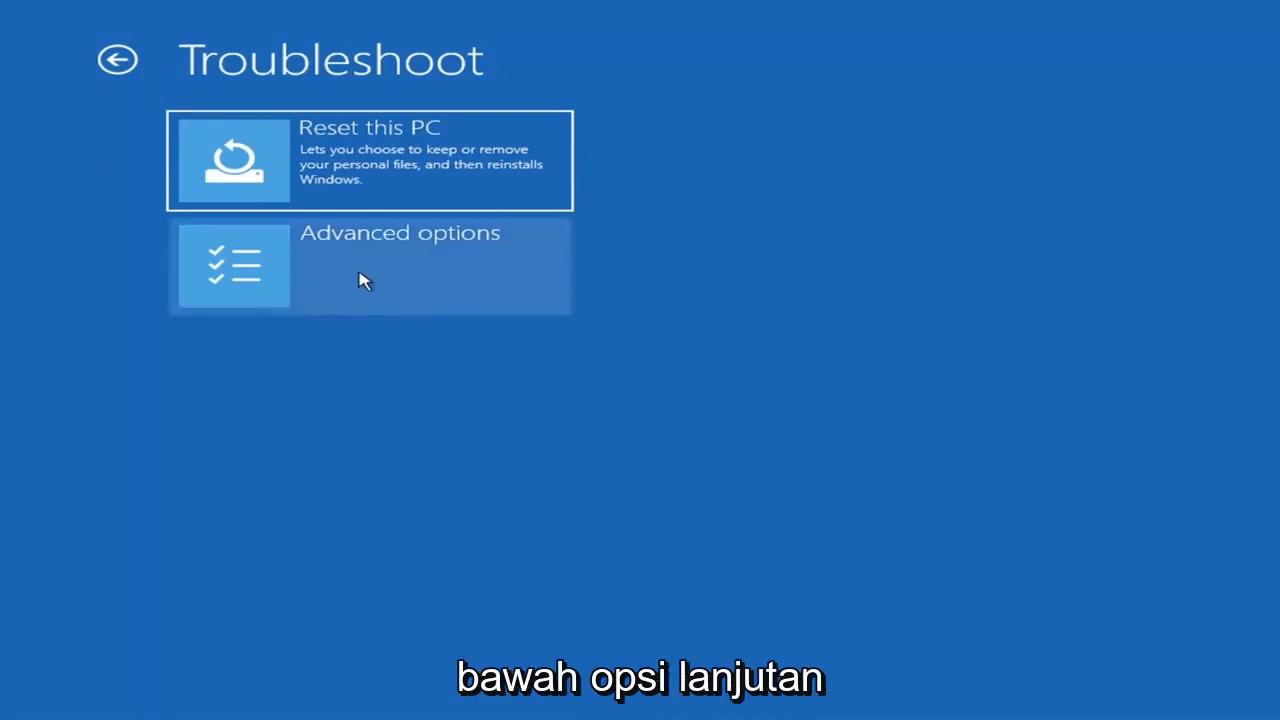
left_click(368, 266)
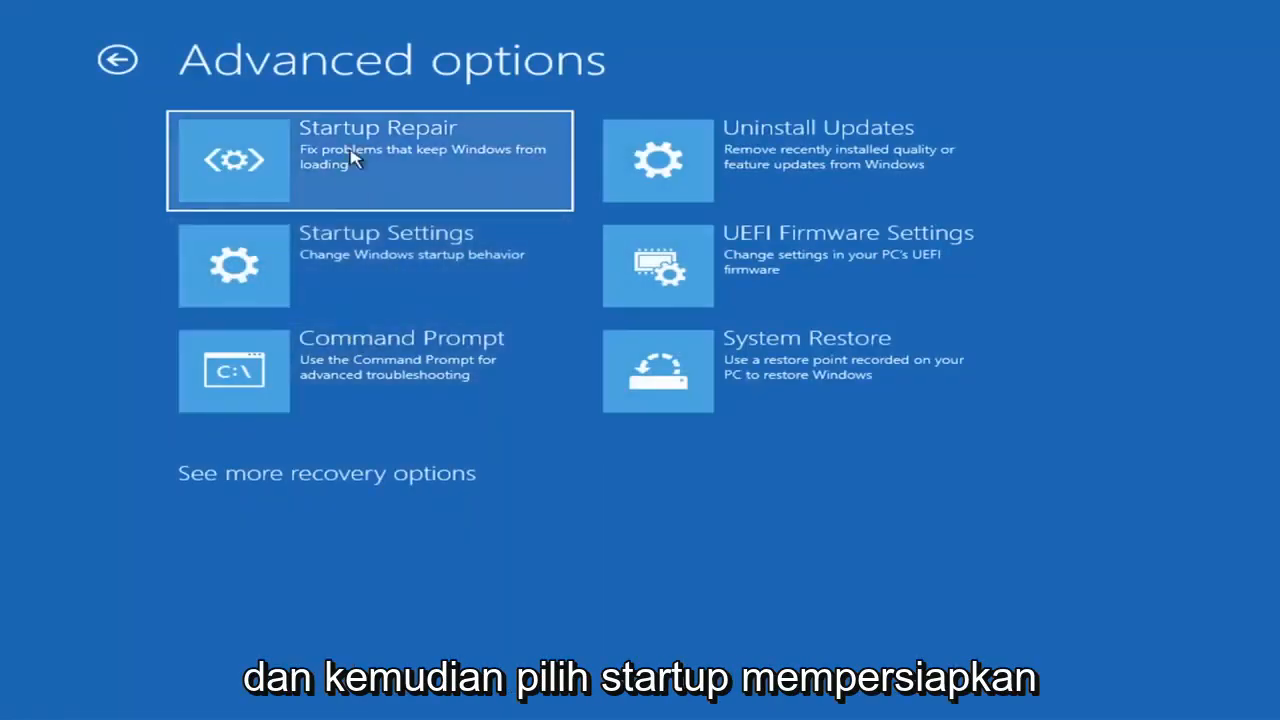
mouse_move(364, 170)
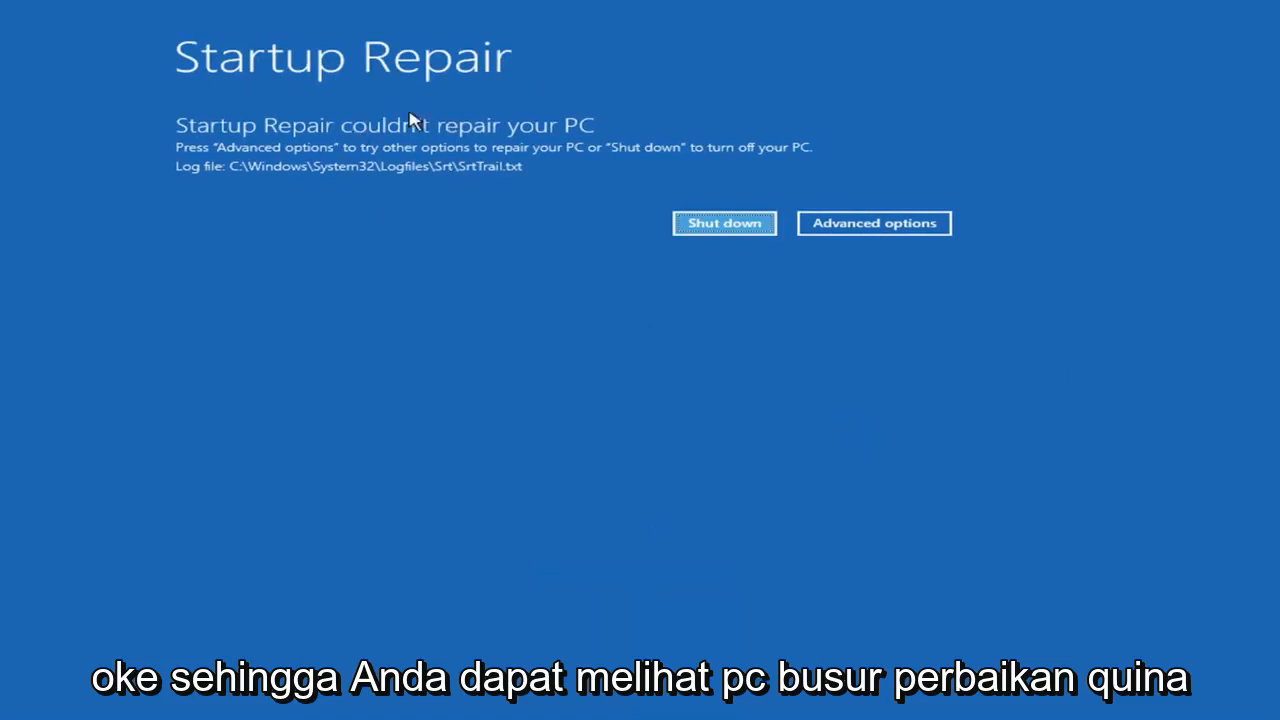
mouse_move(518, 138)
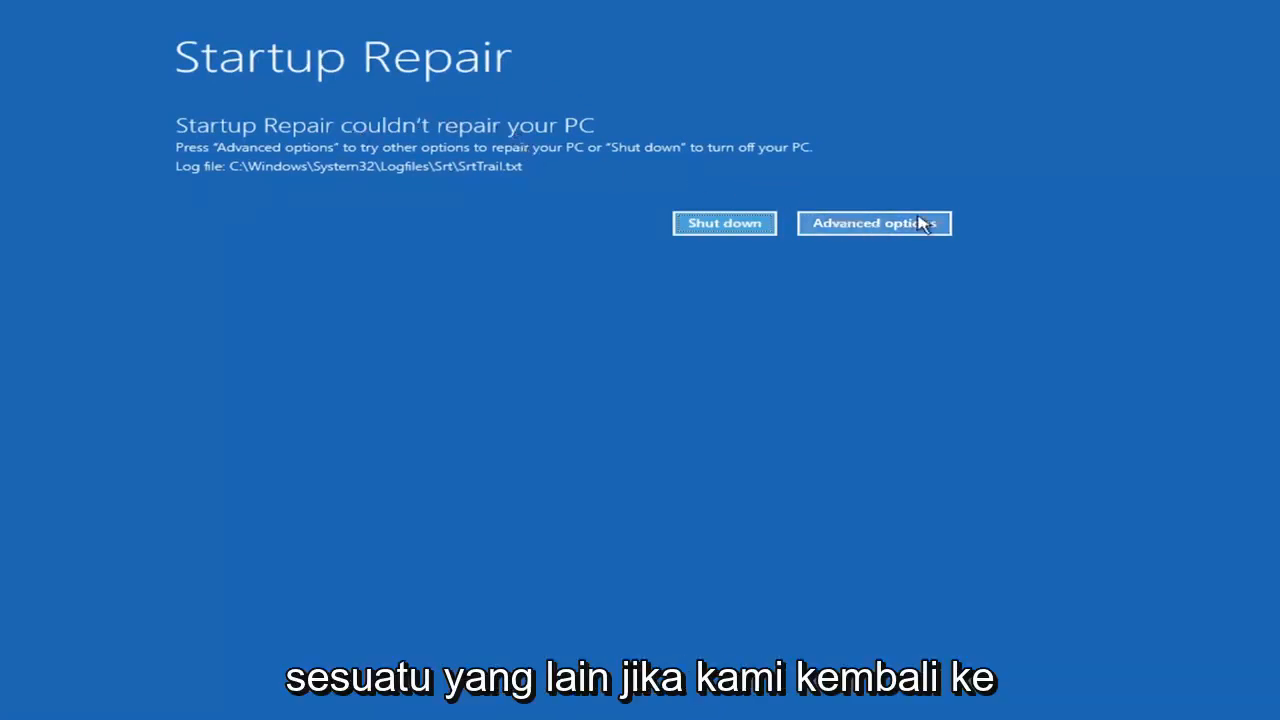
Step: Leave the Startup Repair result for the other Advanced options
left_click(872, 224)
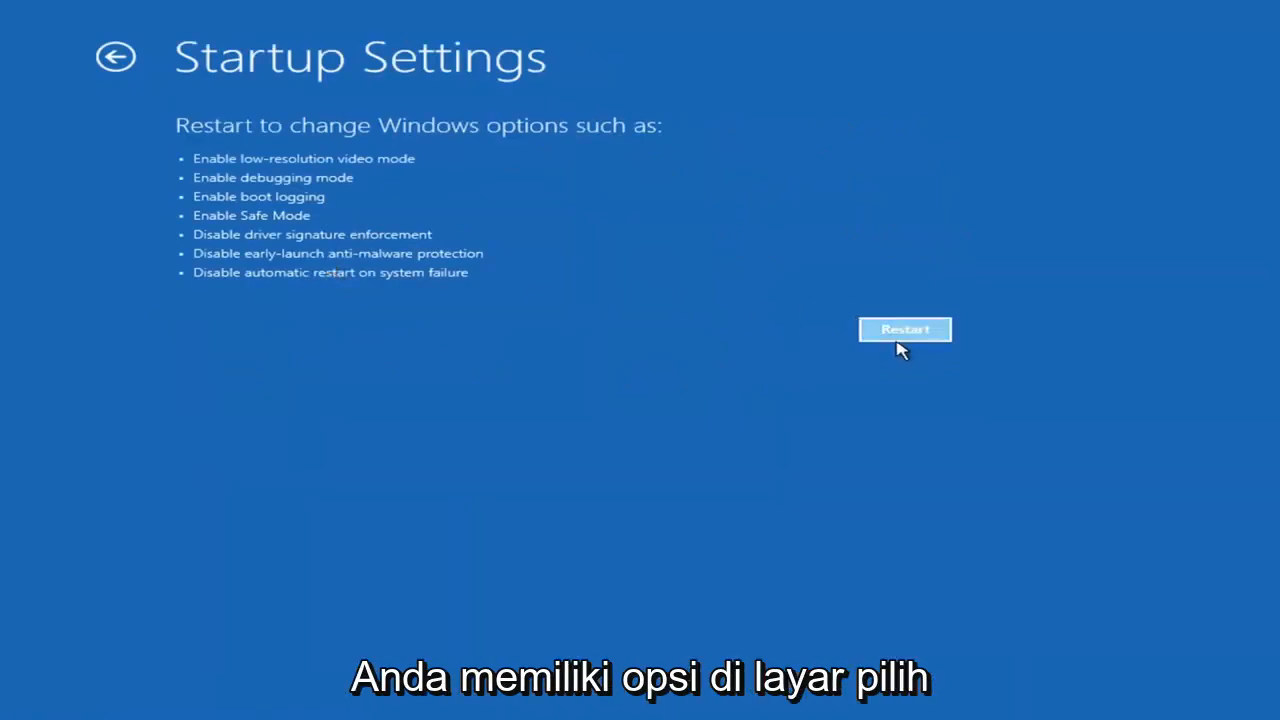
mouse_move(246, 382)
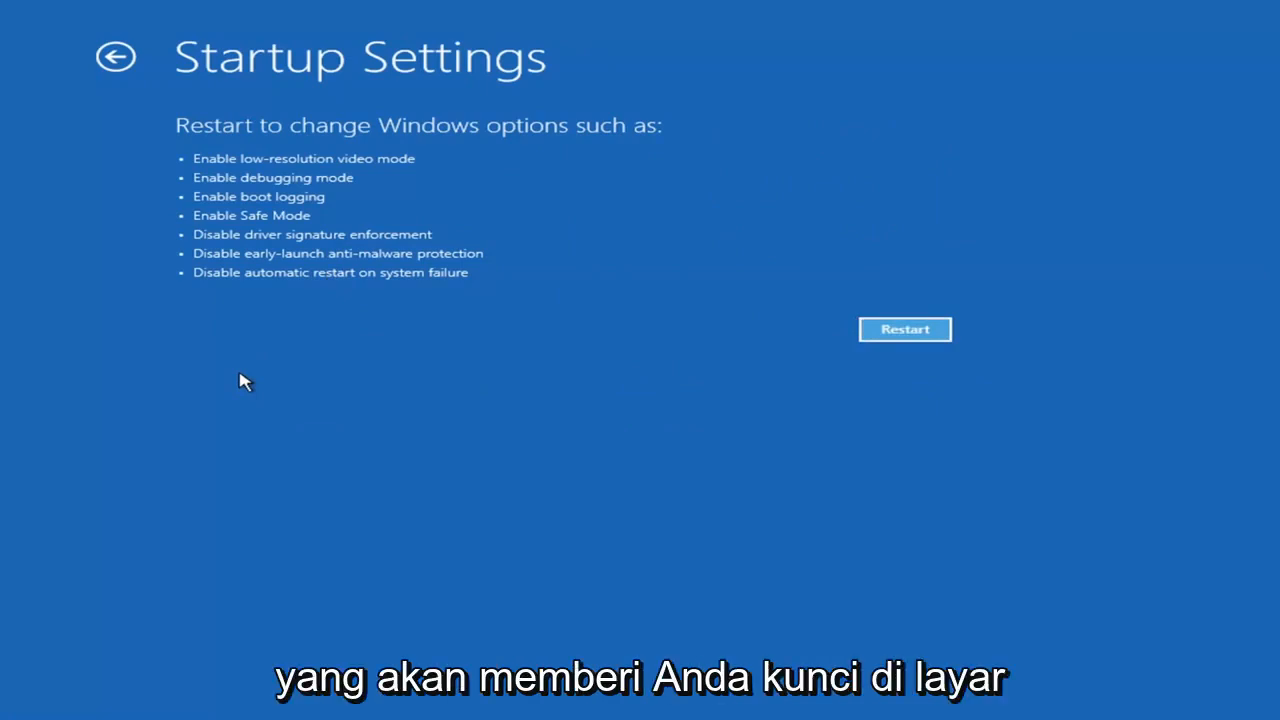
mouse_move(340, 458)
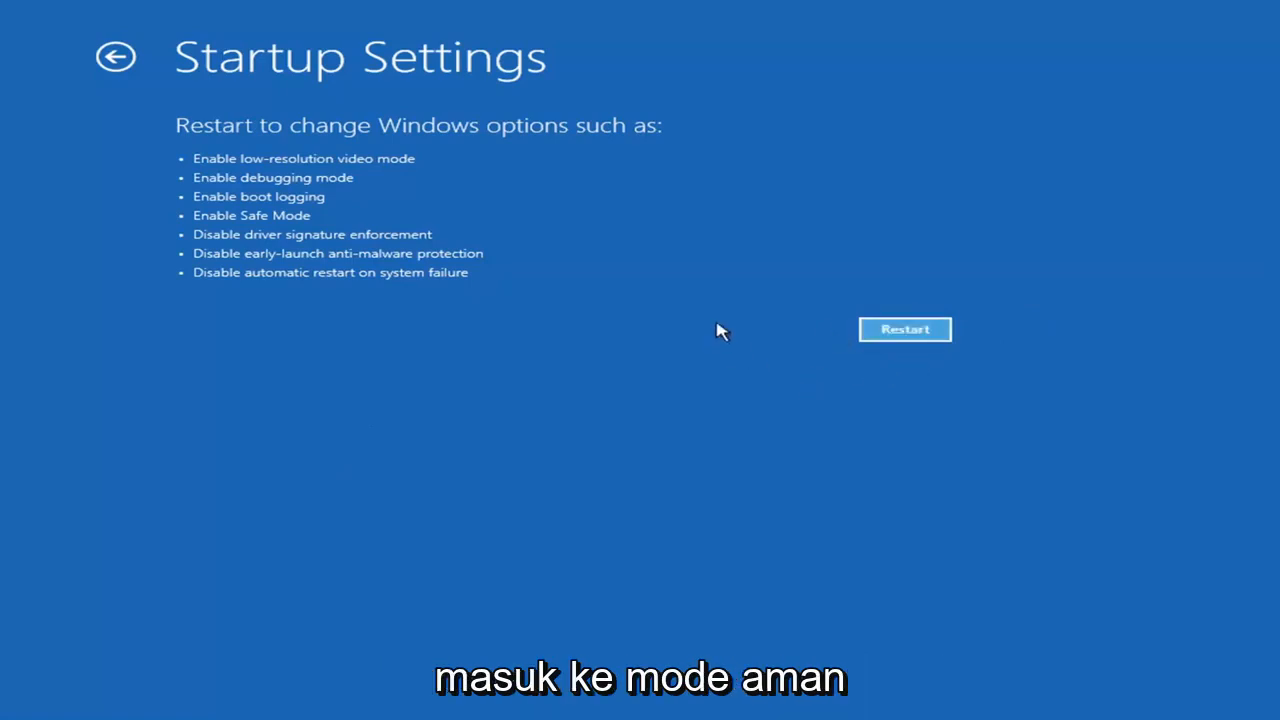
mouse_move(930, 298)
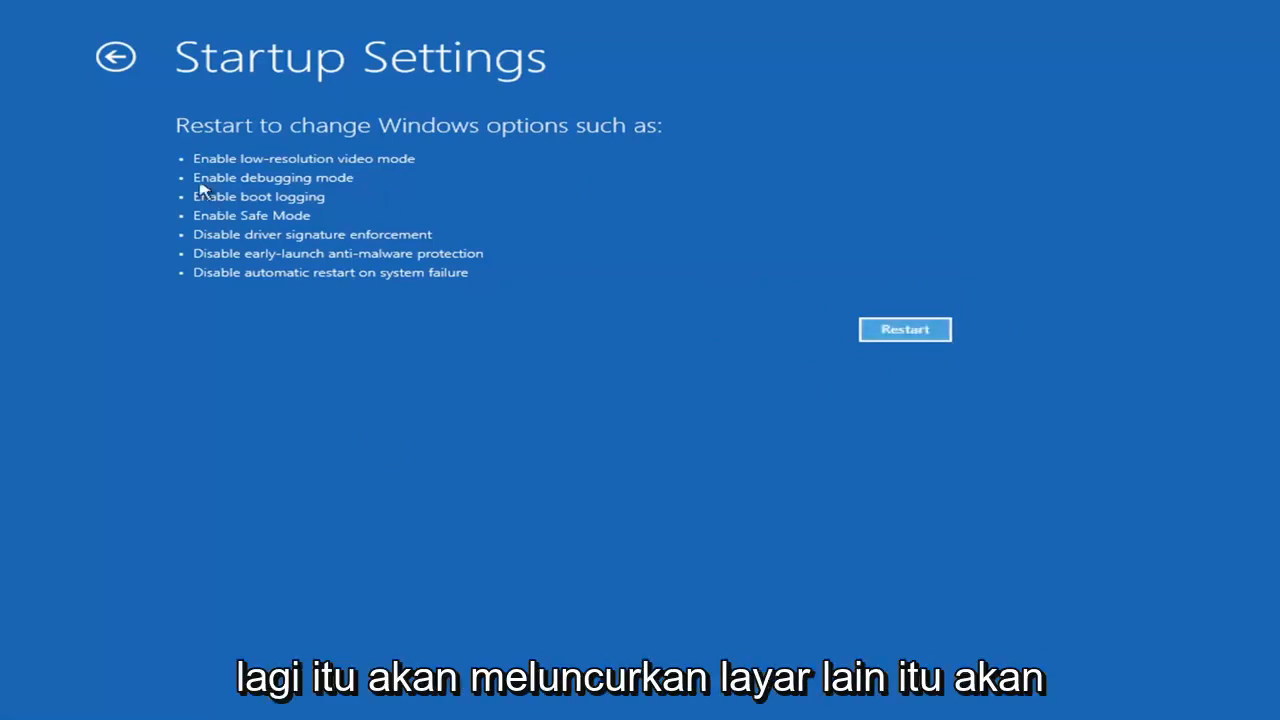
mouse_move(248, 300)
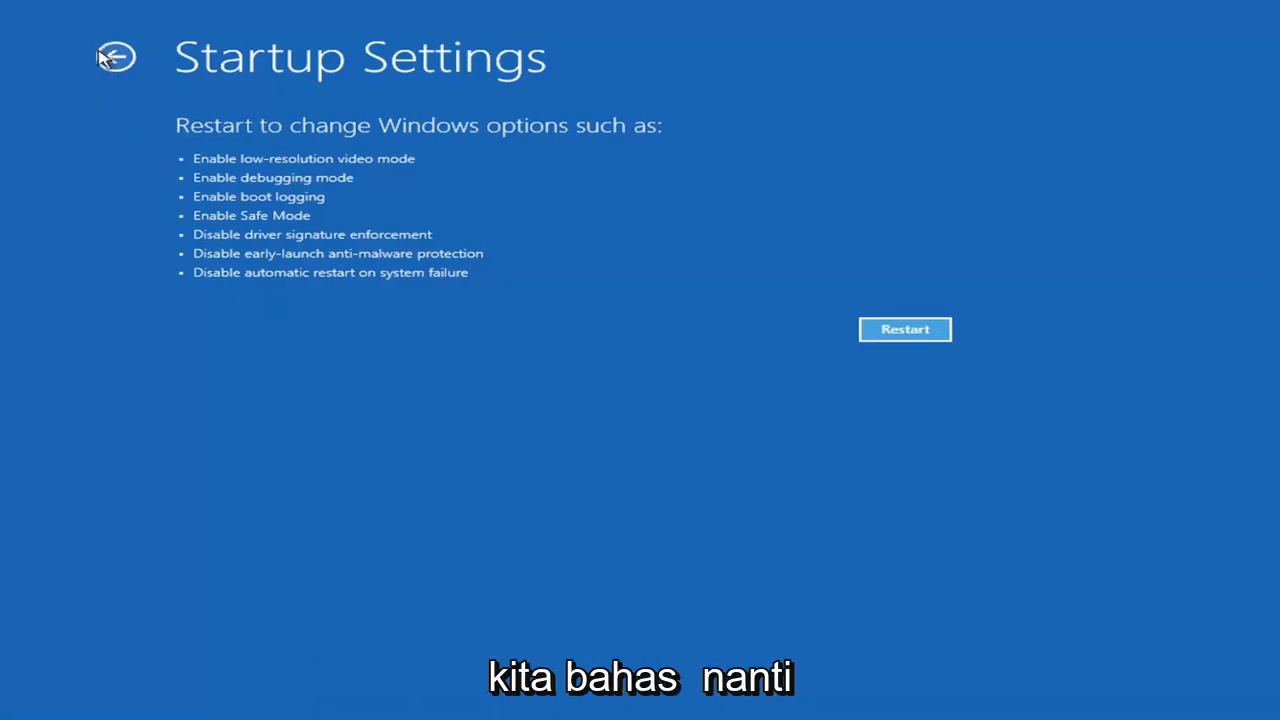
Step: Go back from Startup Settings to the Advanced options screen
left_click(116, 56)
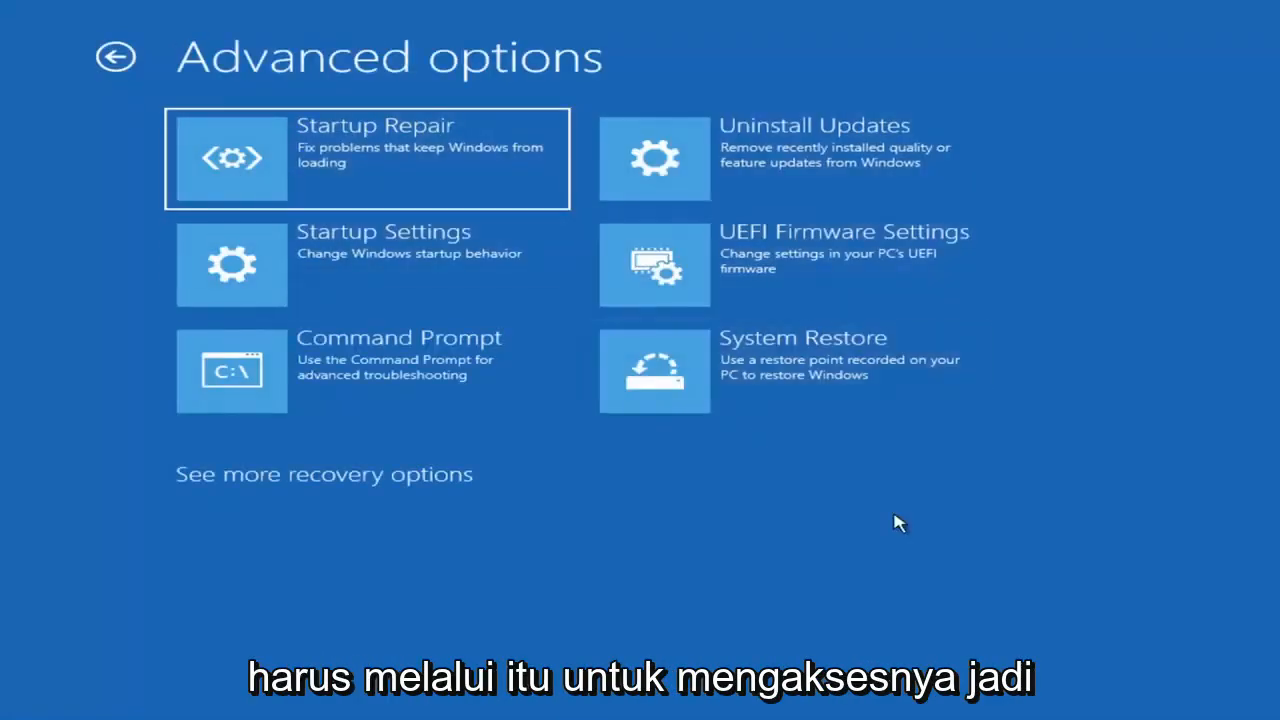
mouse_move(958, 558)
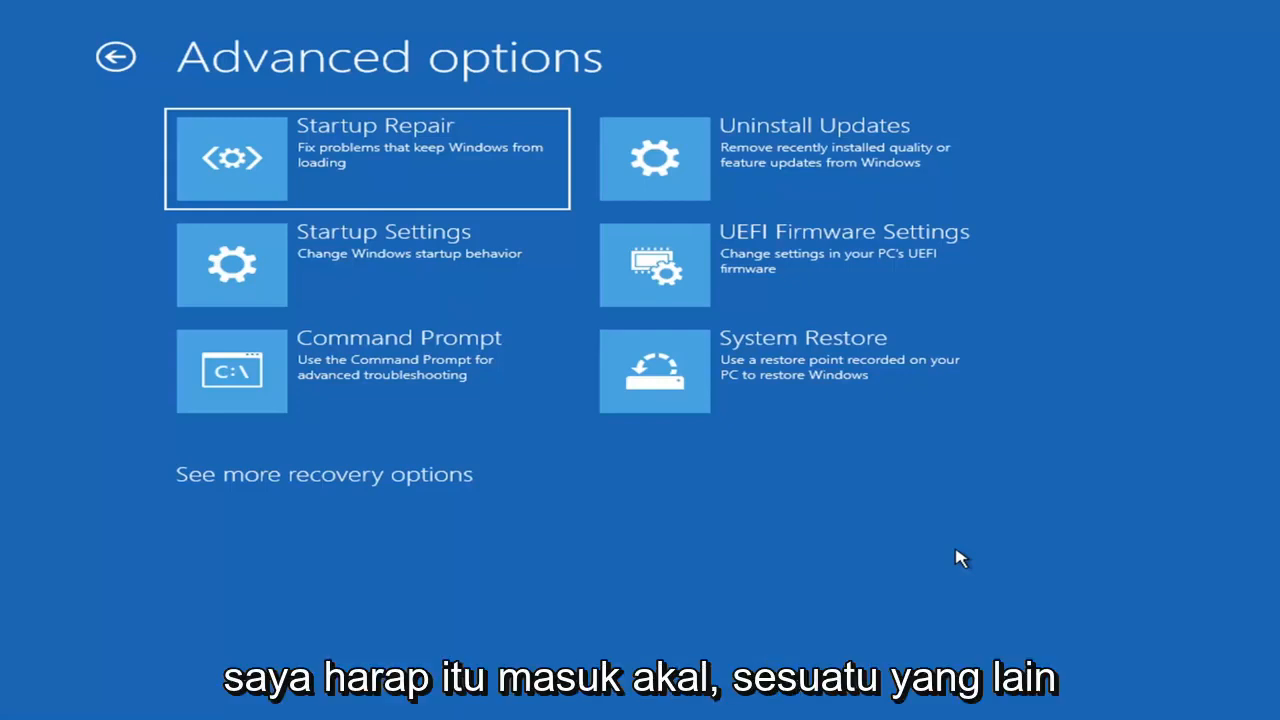
mouse_move(924, 532)
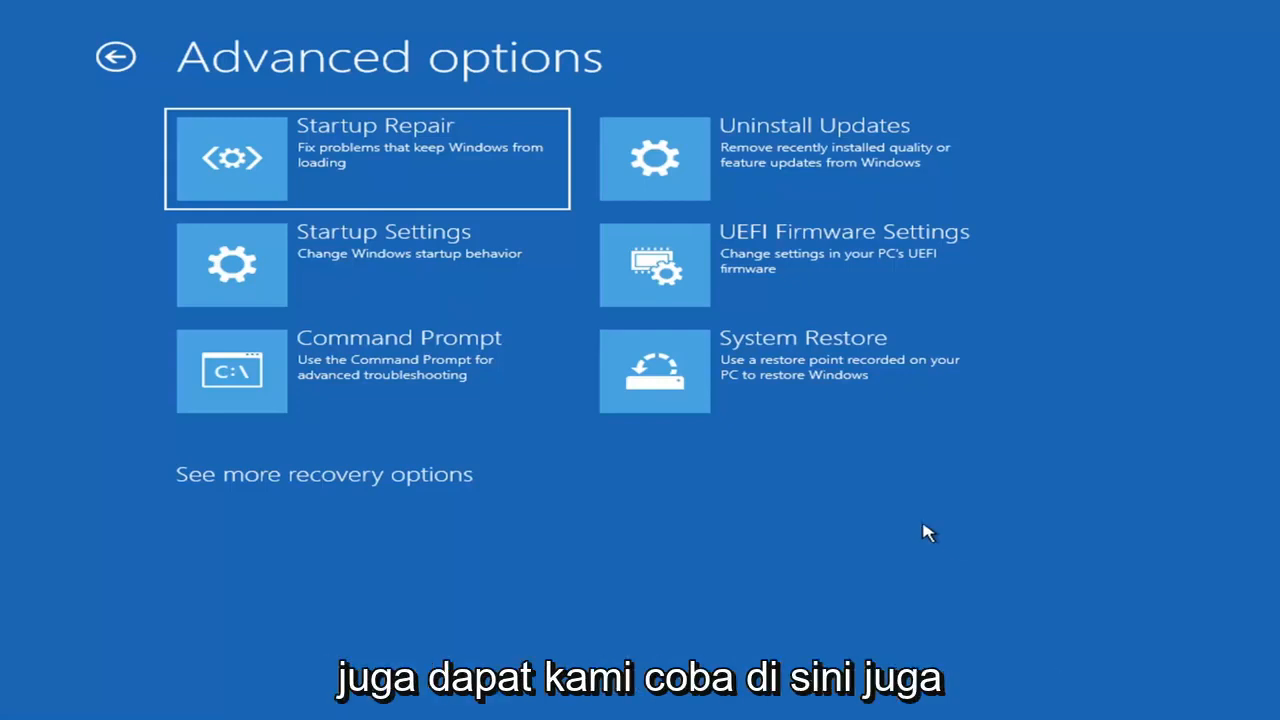
mouse_move(740, 172)
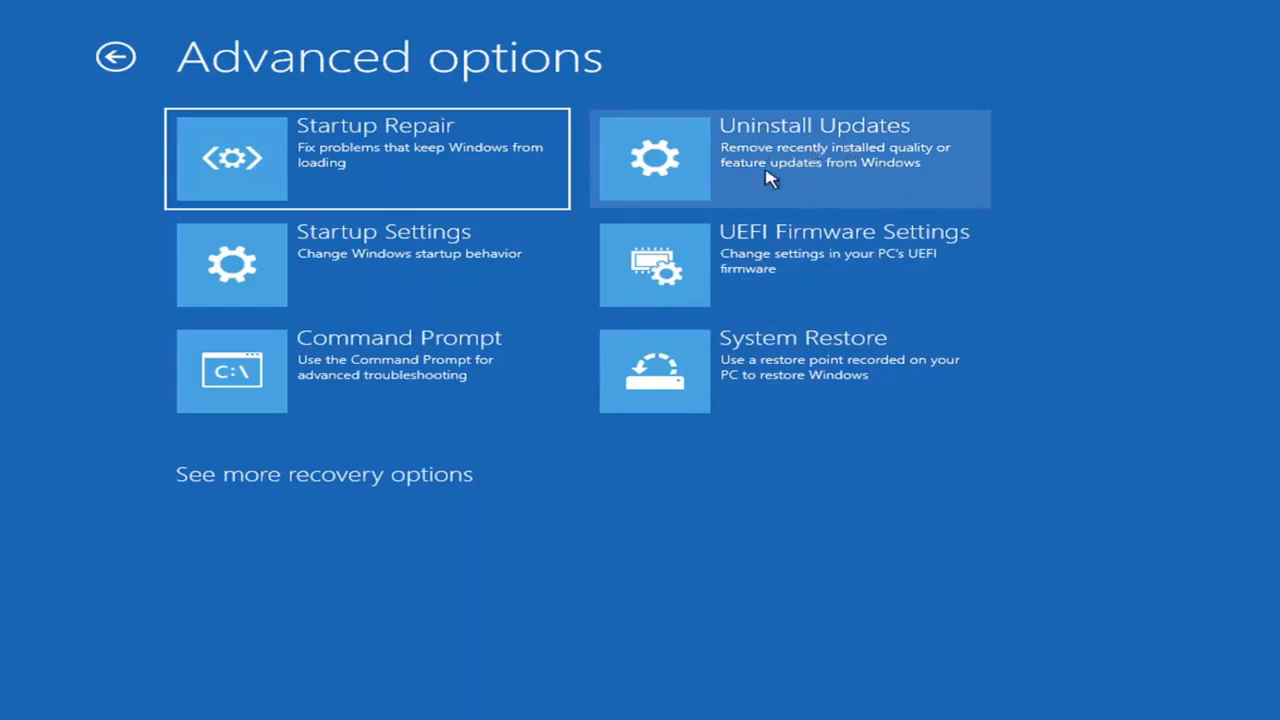
Step: Show the Uninstall Updates screen with its quality and feature update choices
left_click(788, 158)
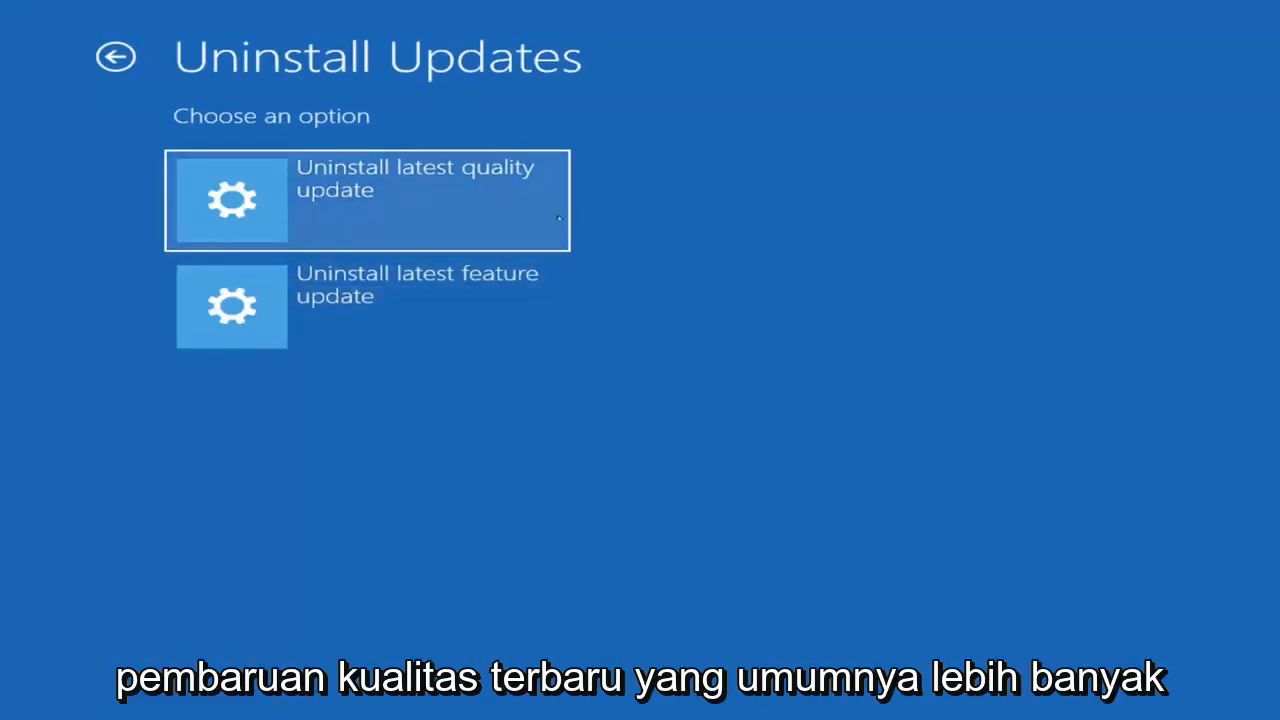
mouse_move(856, 176)
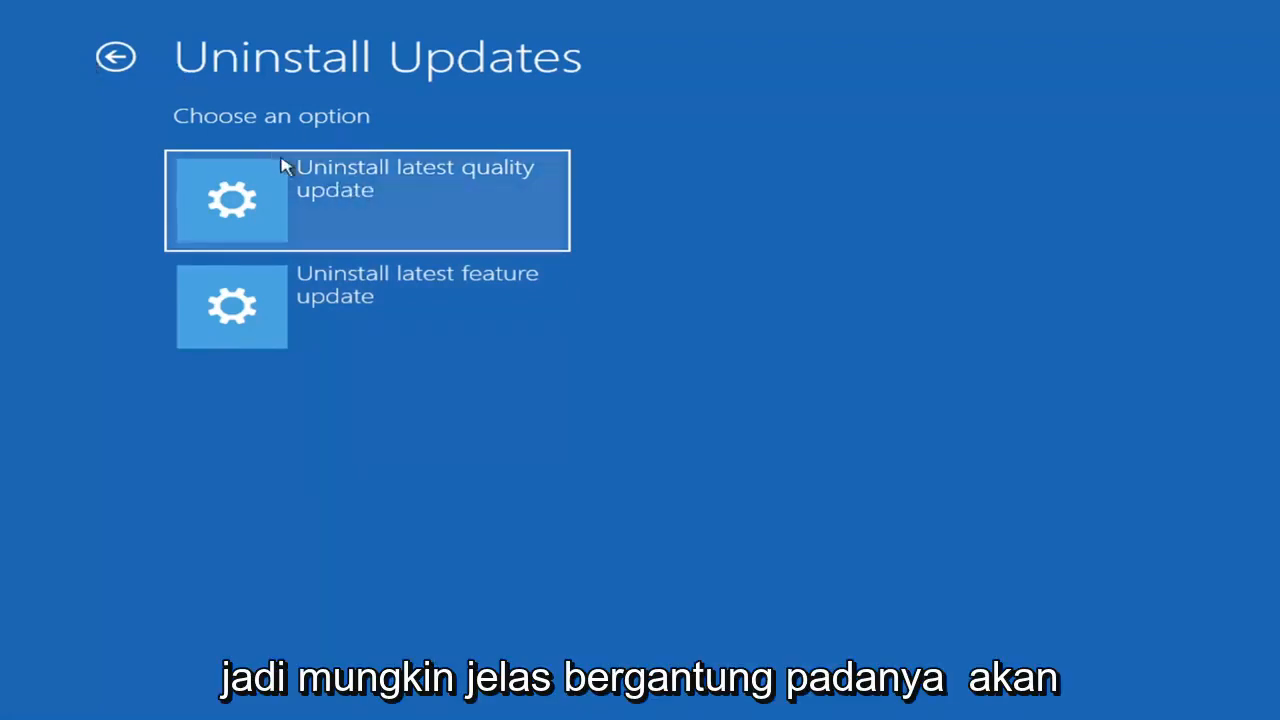
mouse_move(332, 180)
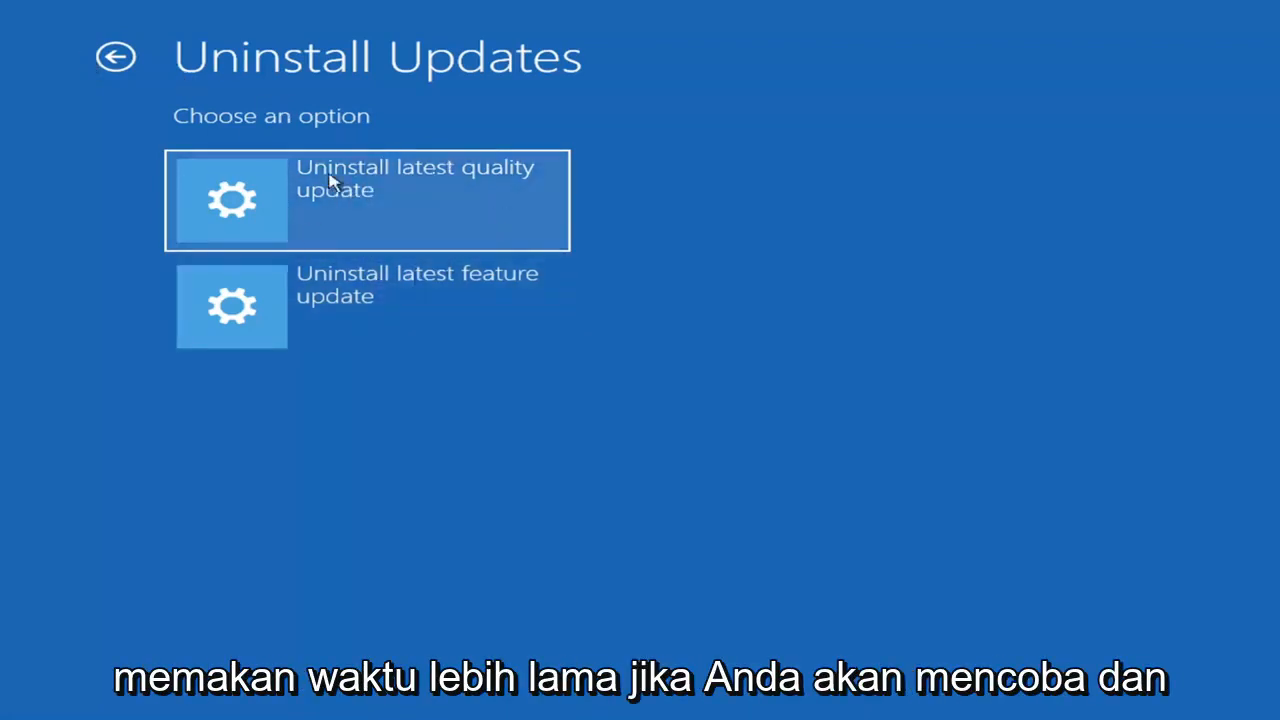
mouse_move(440, 312)
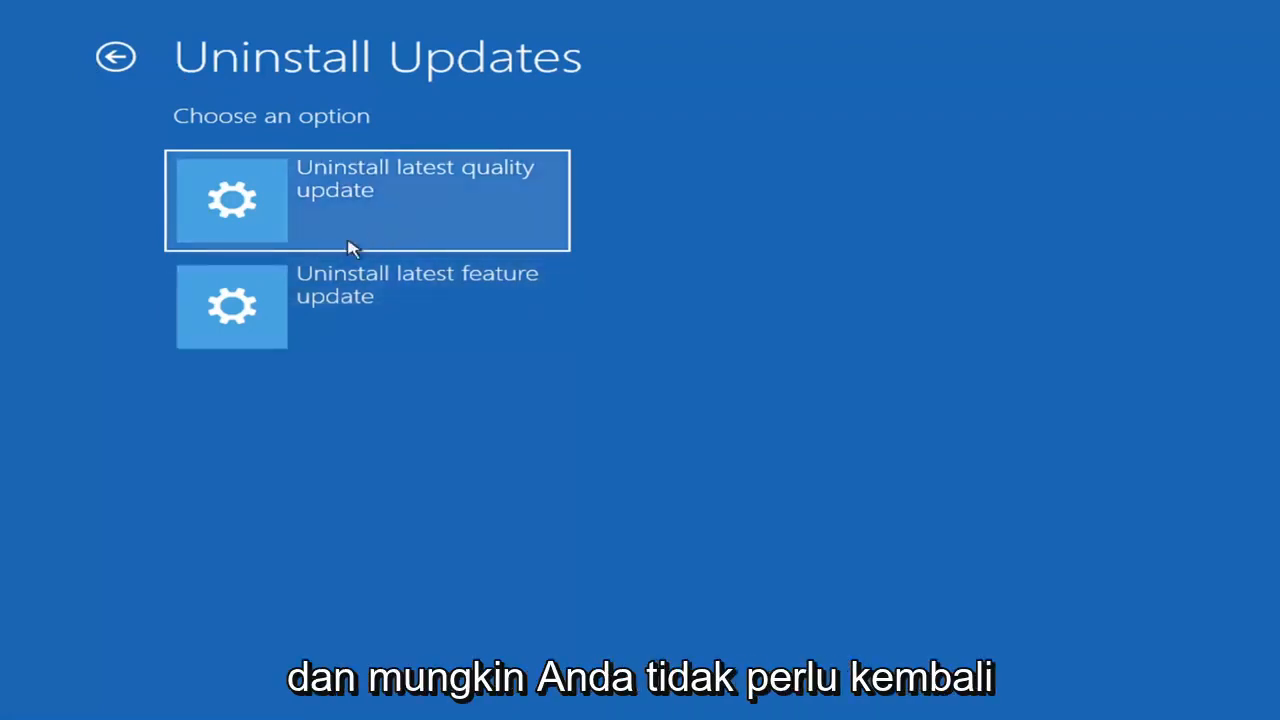
mouse_move(156, 96)
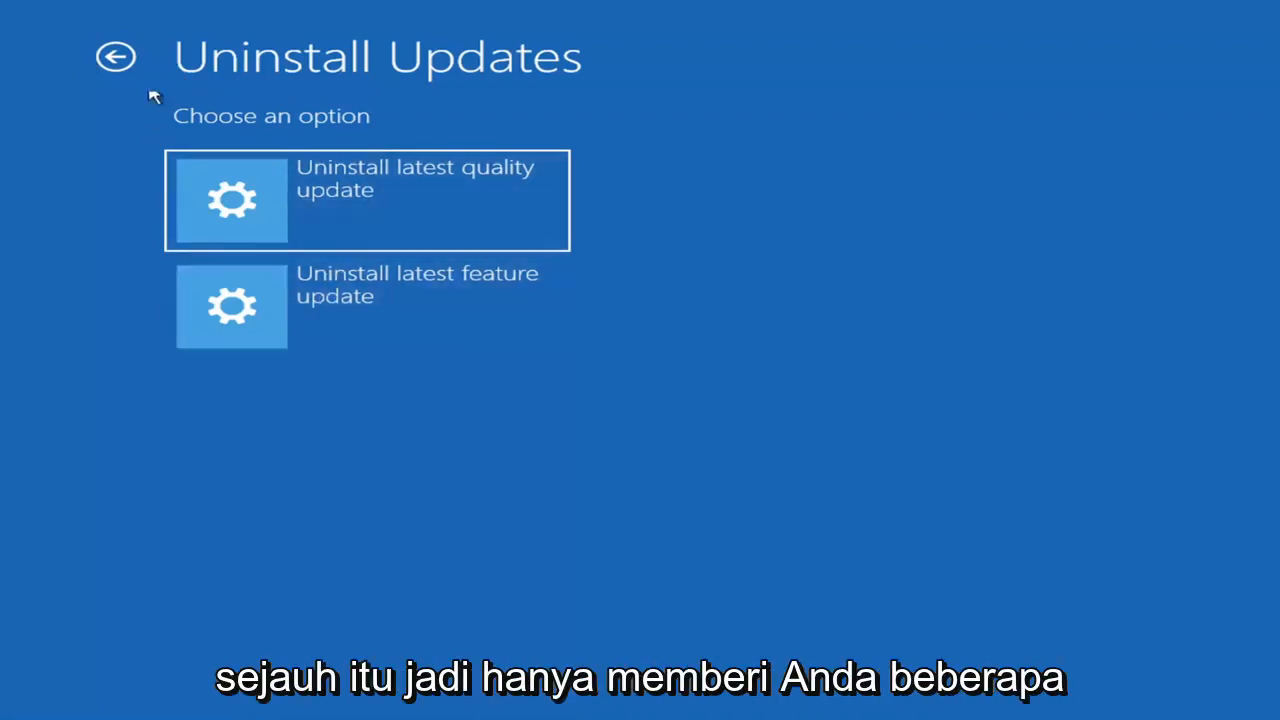
Step: Return to Advanced options and start System Restore past its introduction
left_click(116, 56)
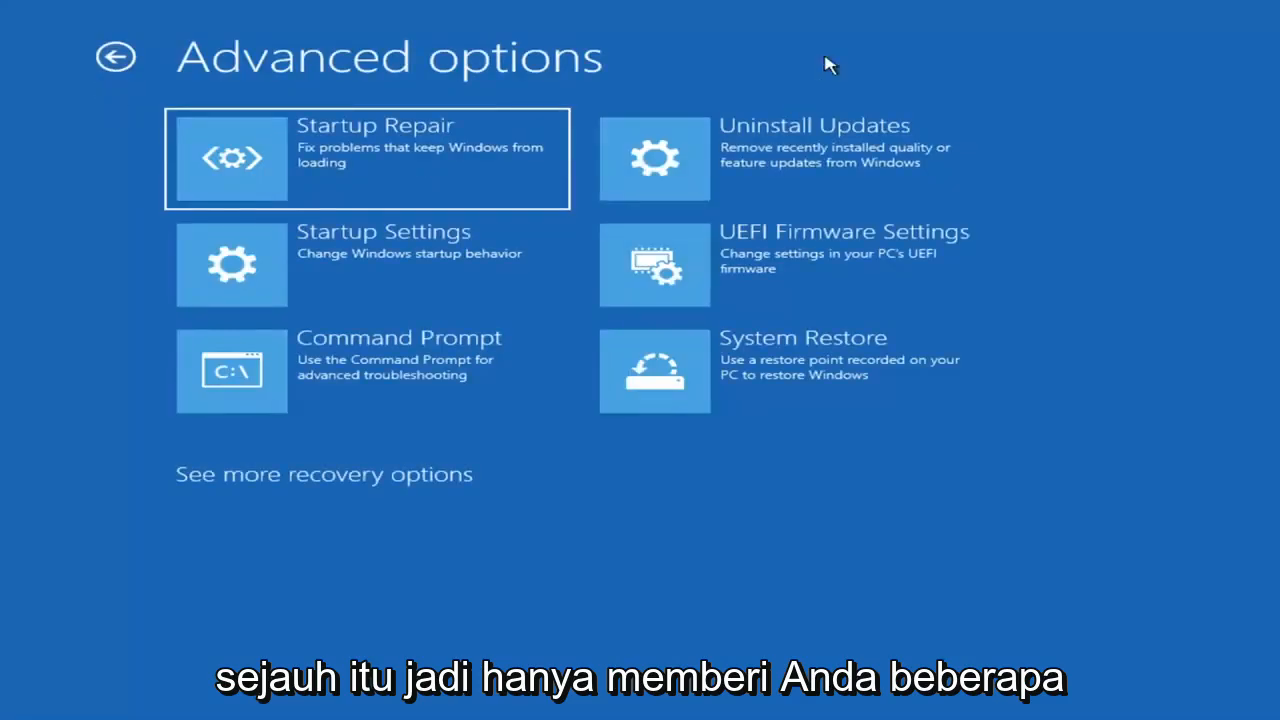
mouse_move(380, 288)
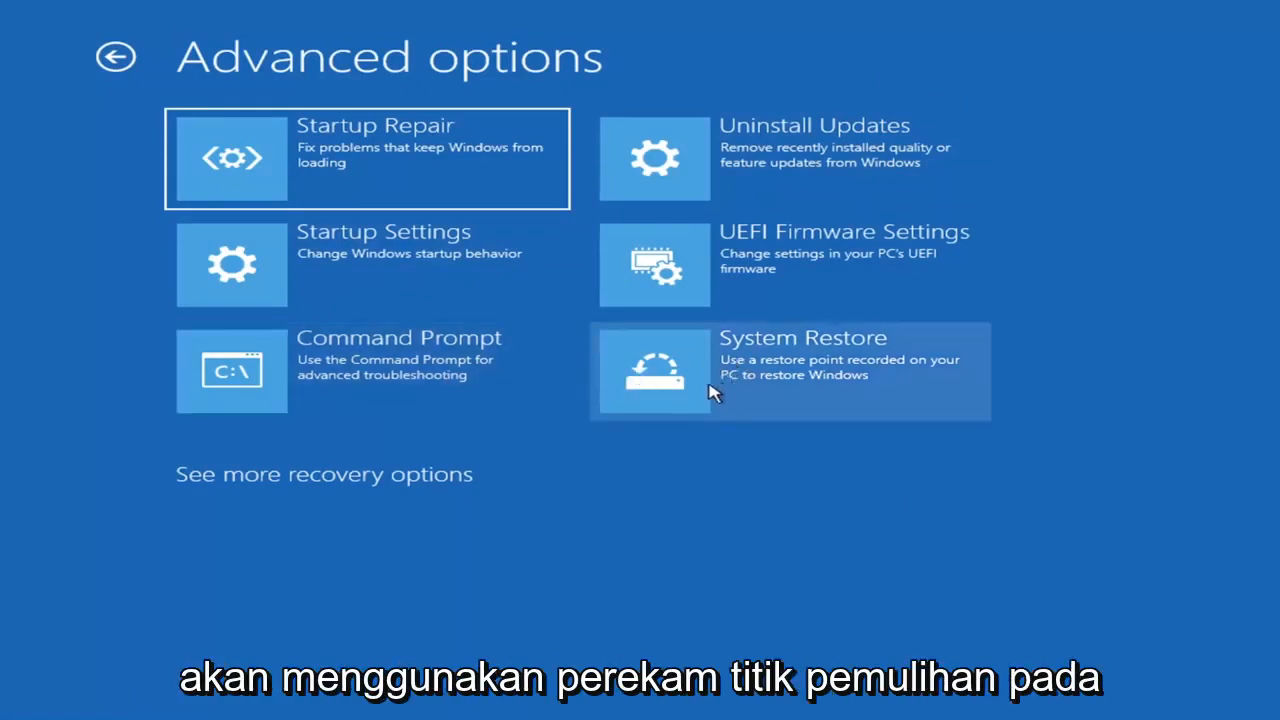
mouse_move(836, 408)
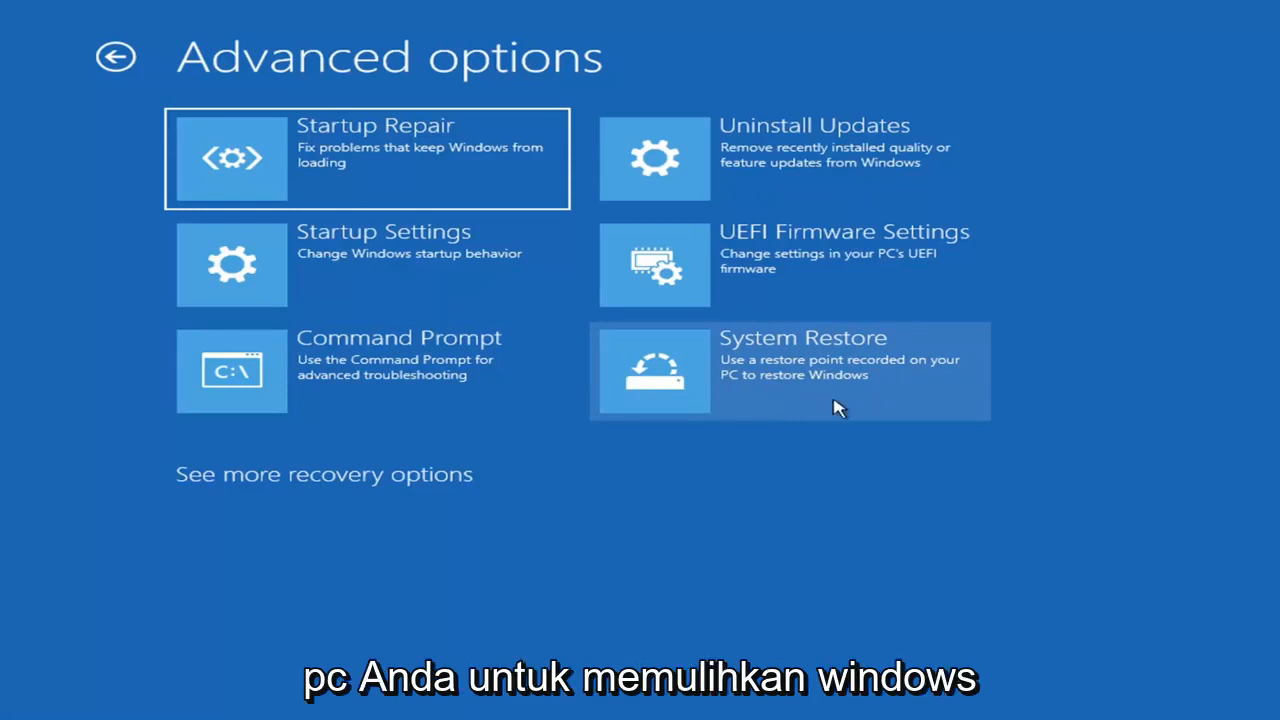
left_click(788, 370)
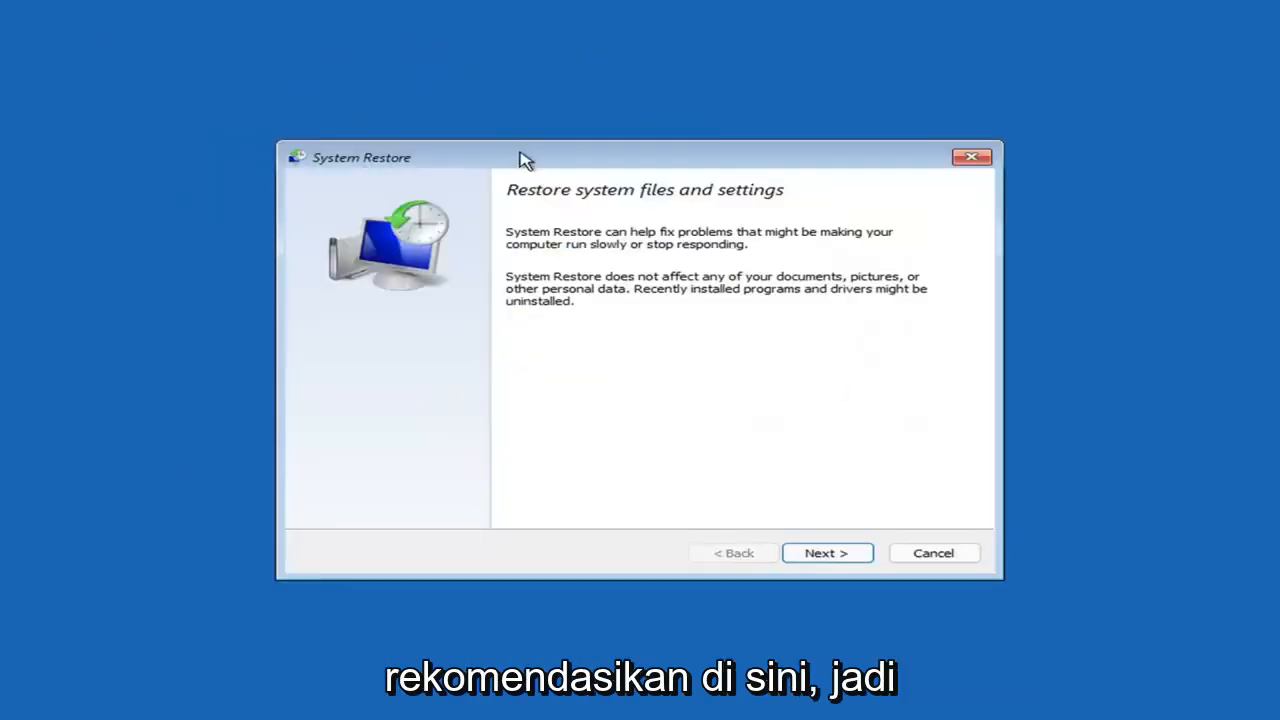
left_click(826, 552)
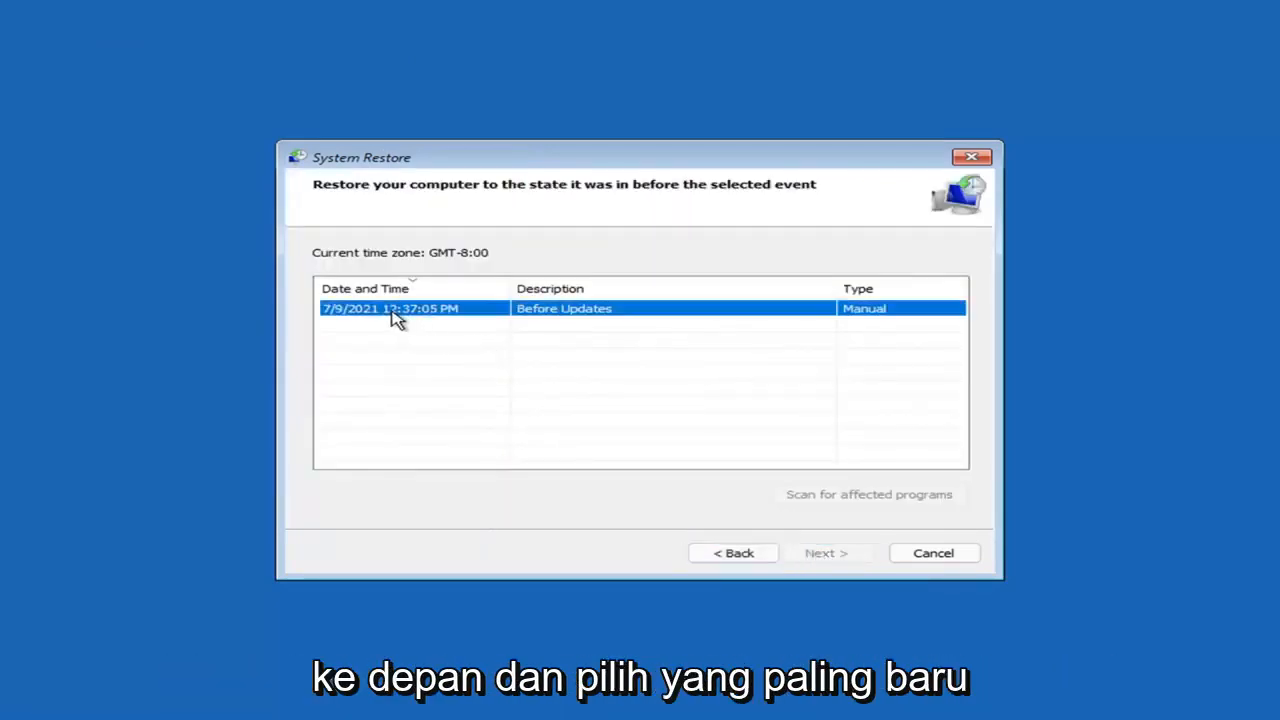
Step: Choose the 7/9/2021 'Before Updates' restore point and confirm it with Finish
left_click(412, 308)
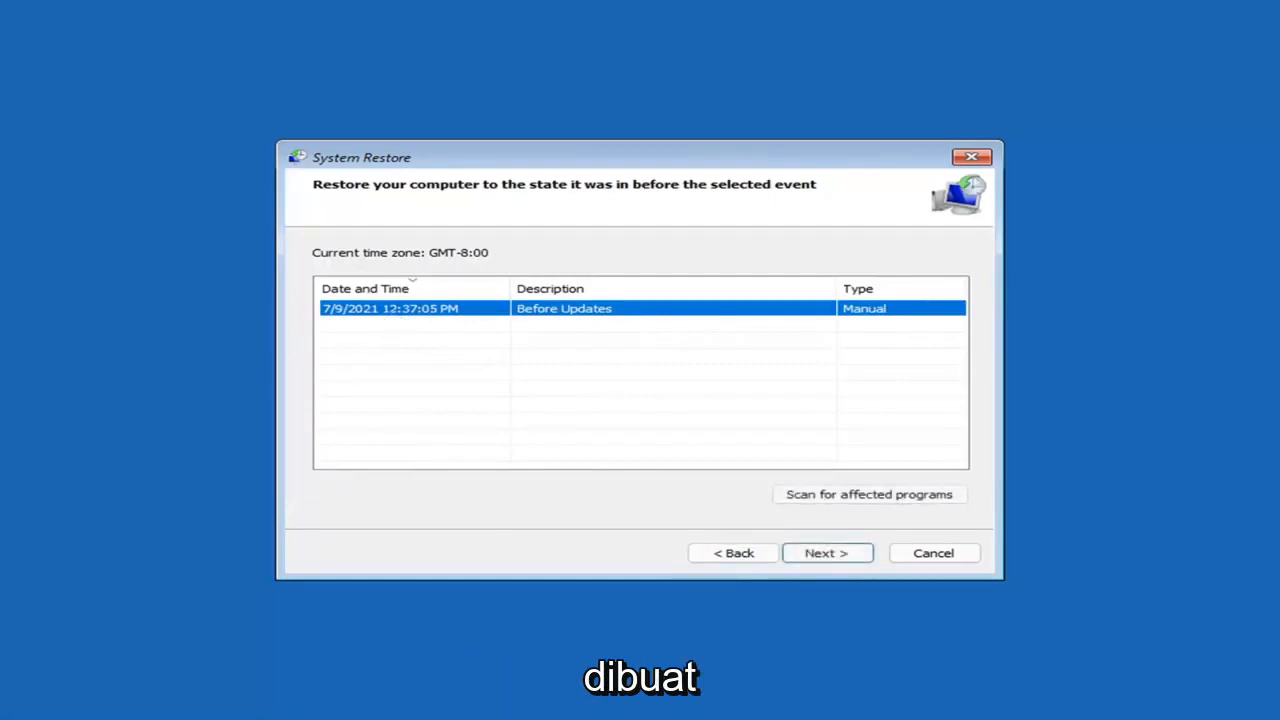
left_click(826, 552)
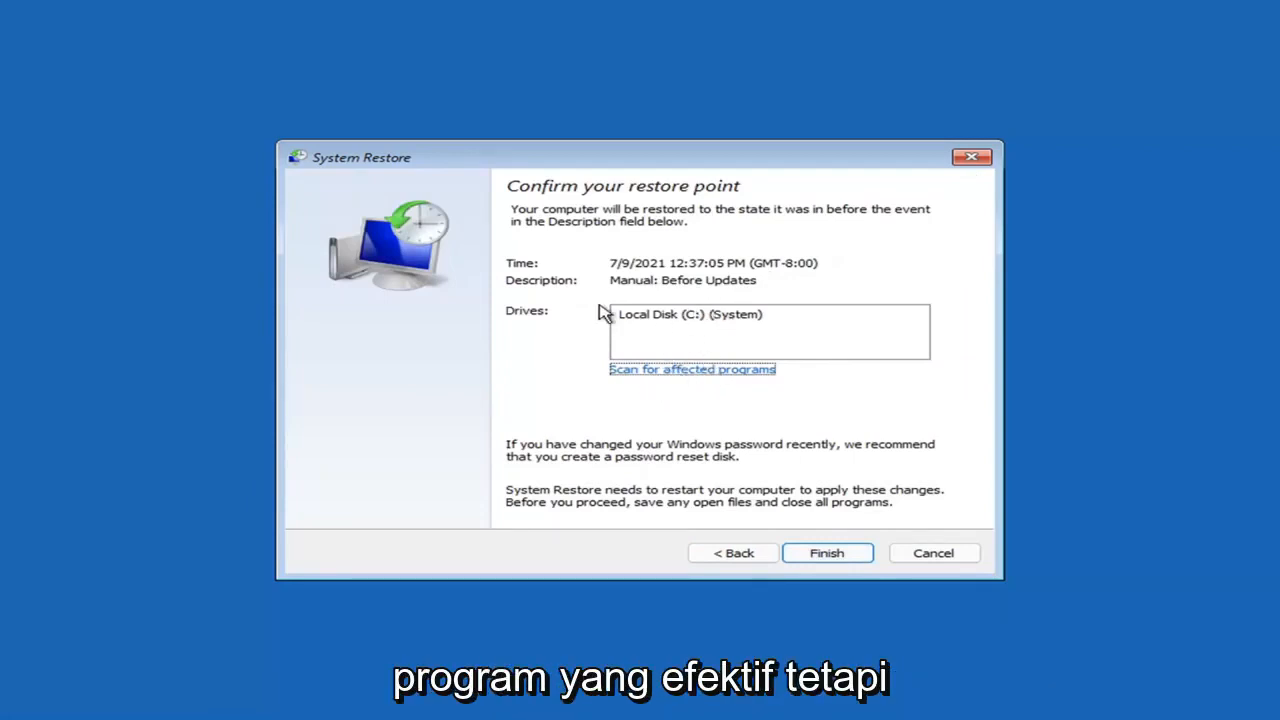
mouse_move(624, 304)
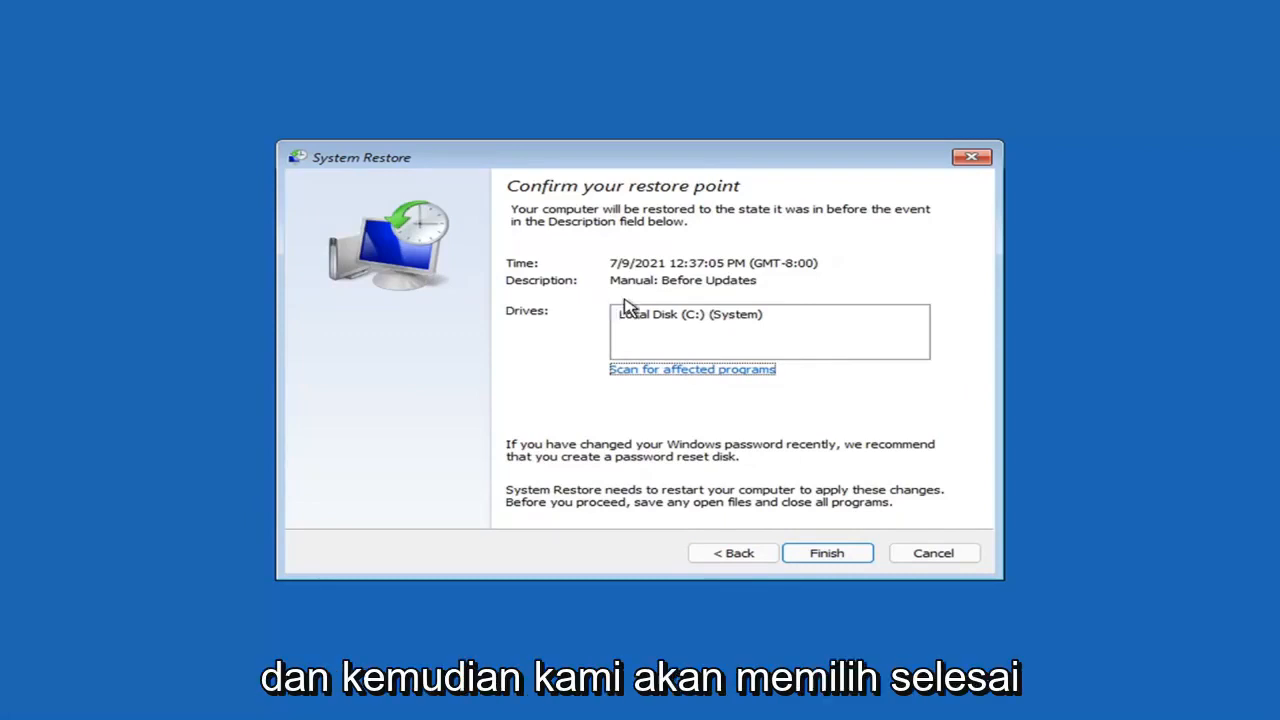
left_click(826, 552)
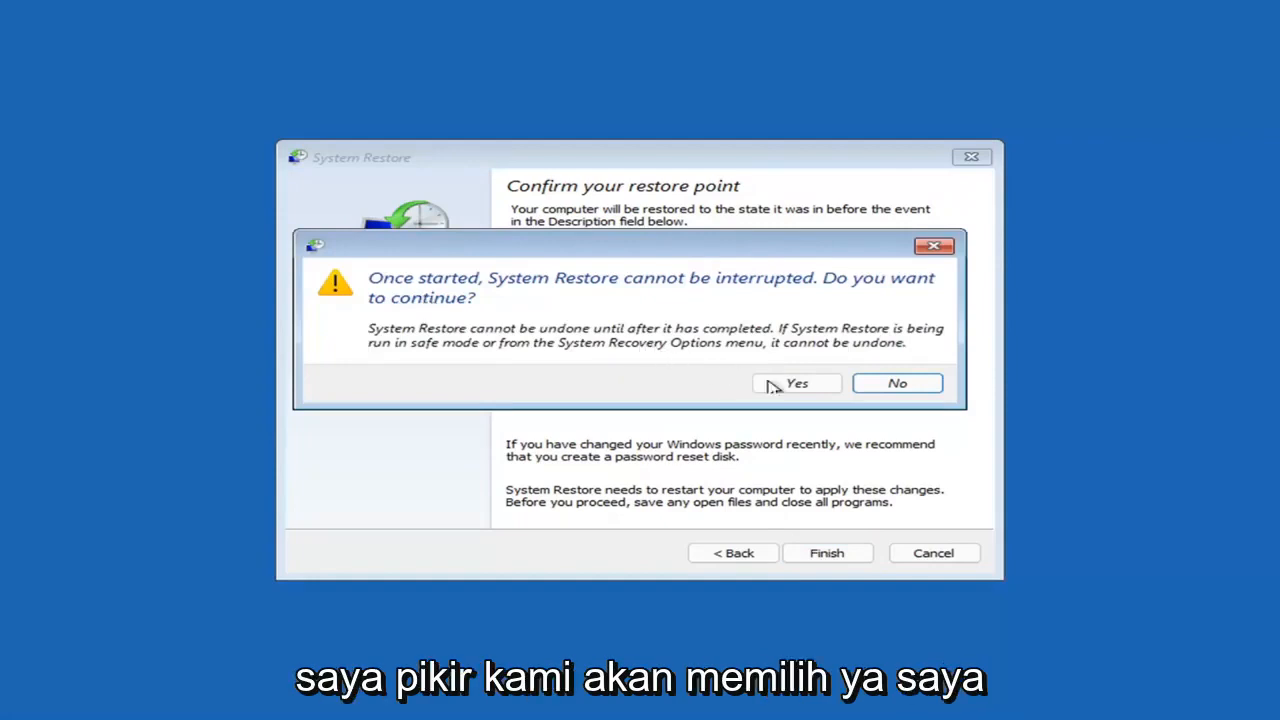
left_click(796, 384)
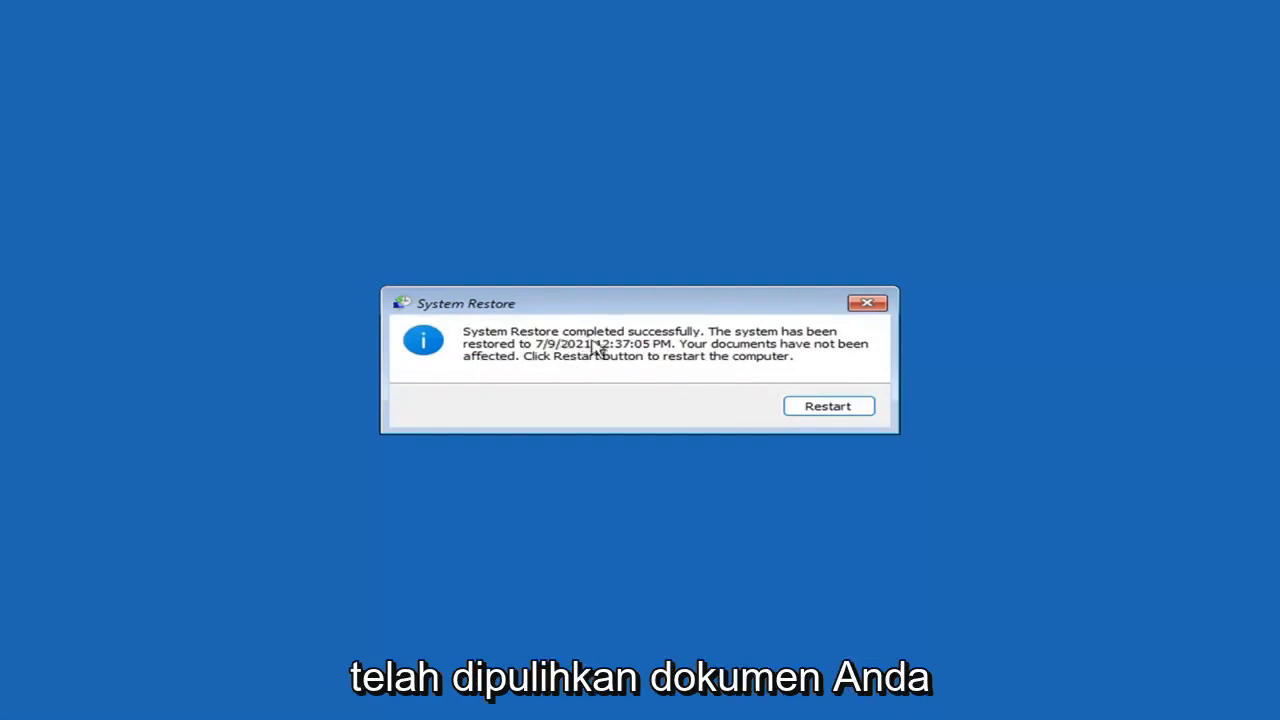
mouse_move(576, 368)
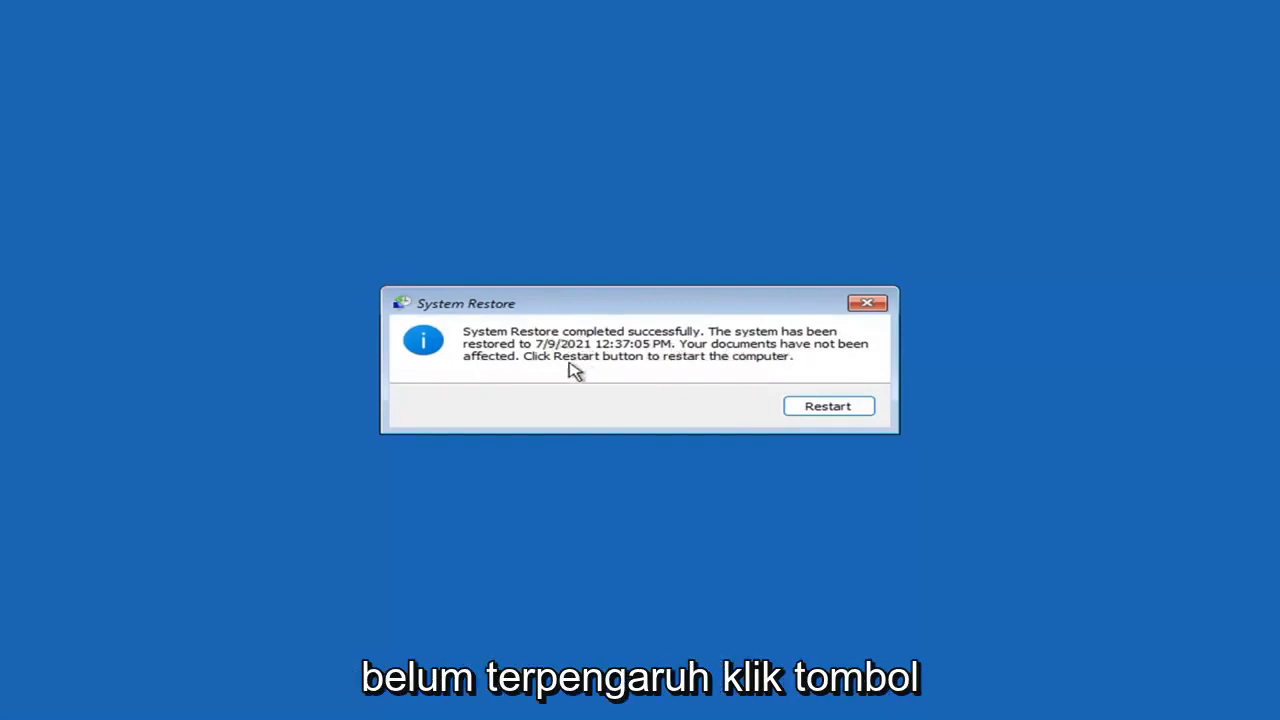
mouse_move(868, 400)
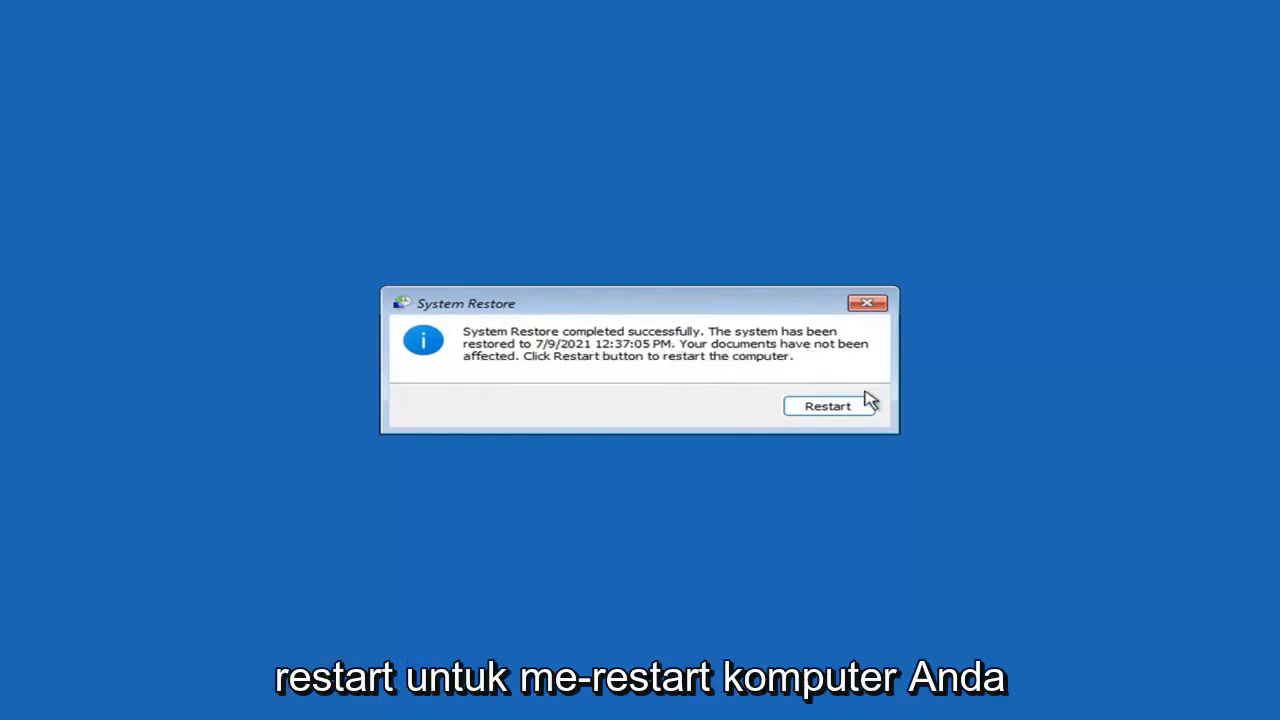
Step: Restart the computer after System Restore completes successfully
left_click(828, 406)
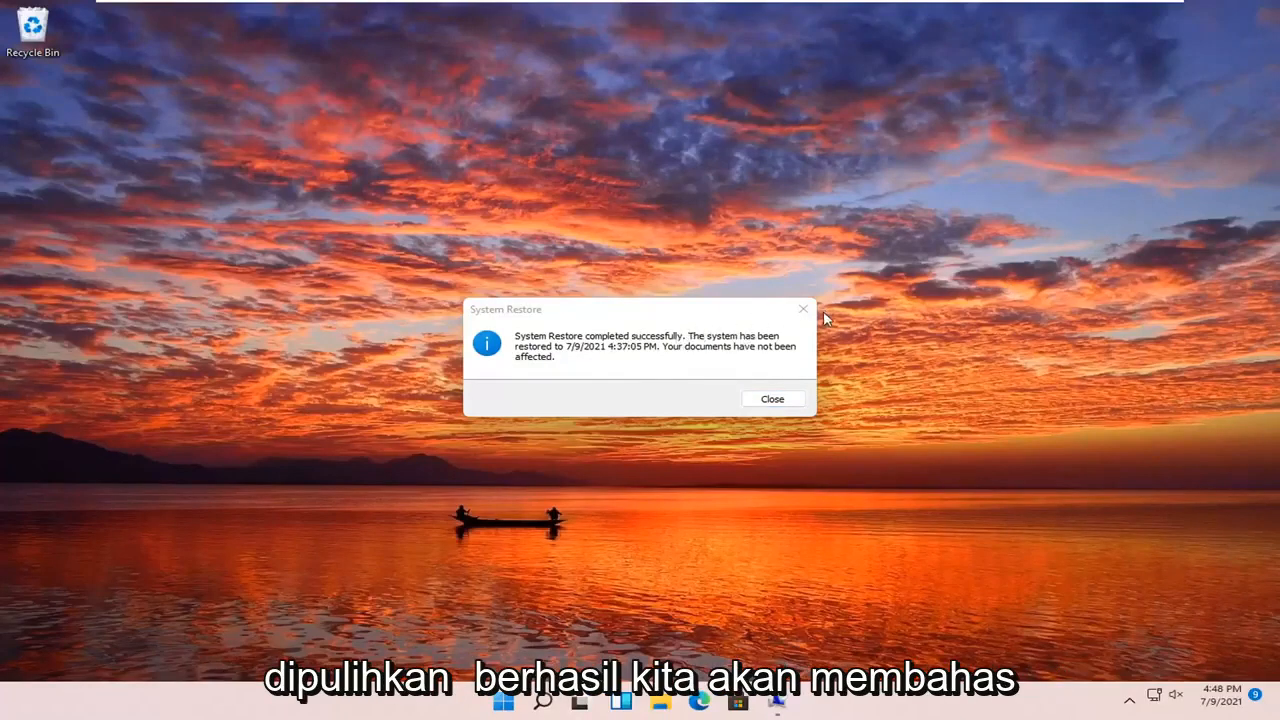
Step: Dismiss the System Restore success notice on the Windows 11 desktop
left_click(772, 398)
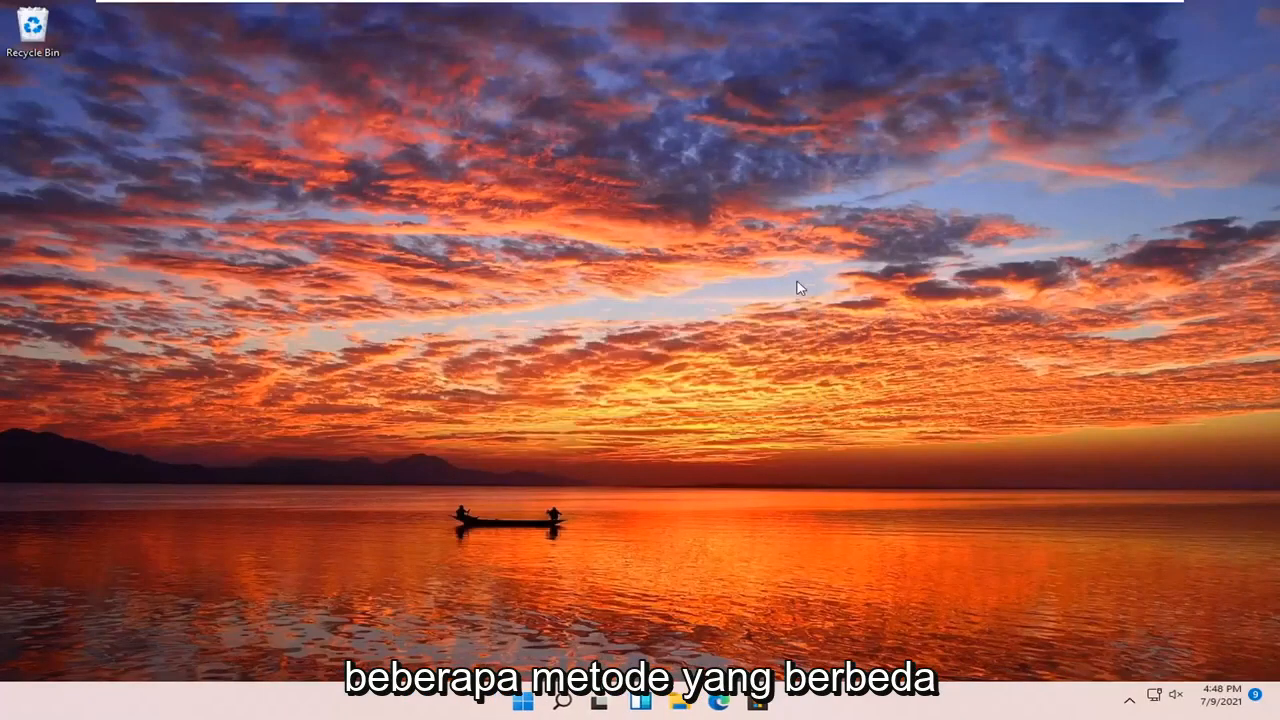
mouse_move(556, 498)
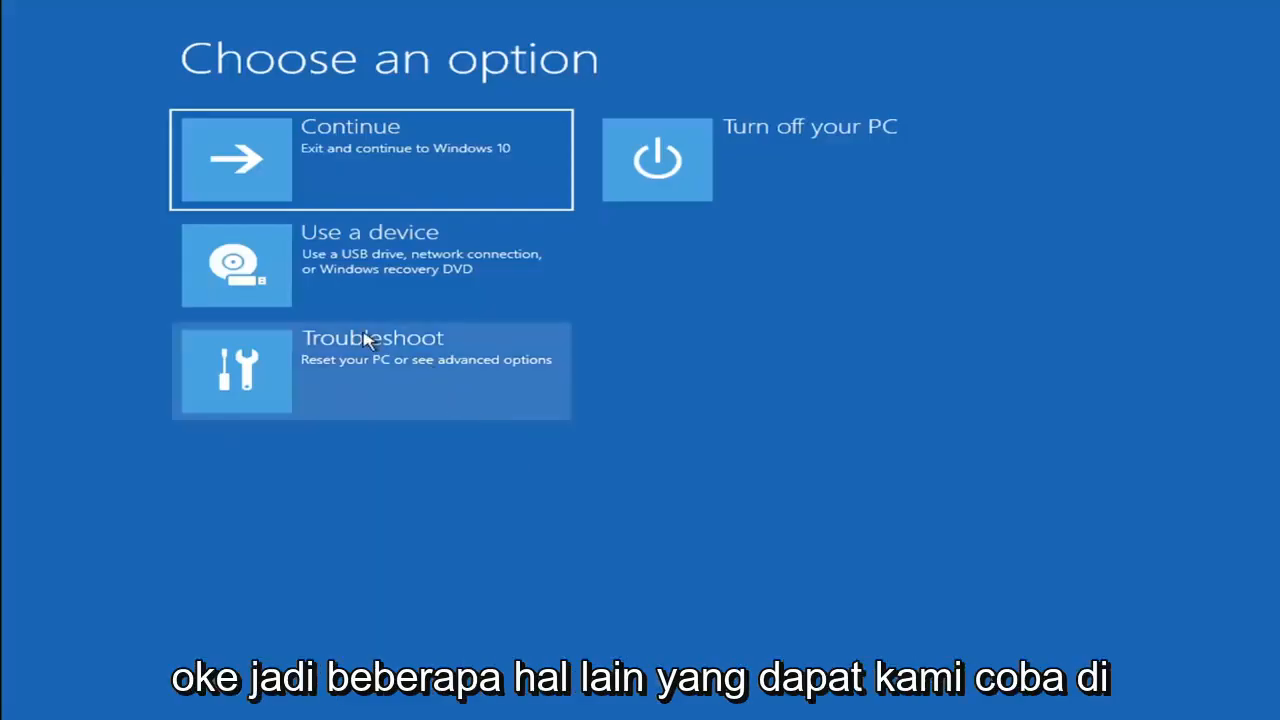
mouse_move(356, 376)
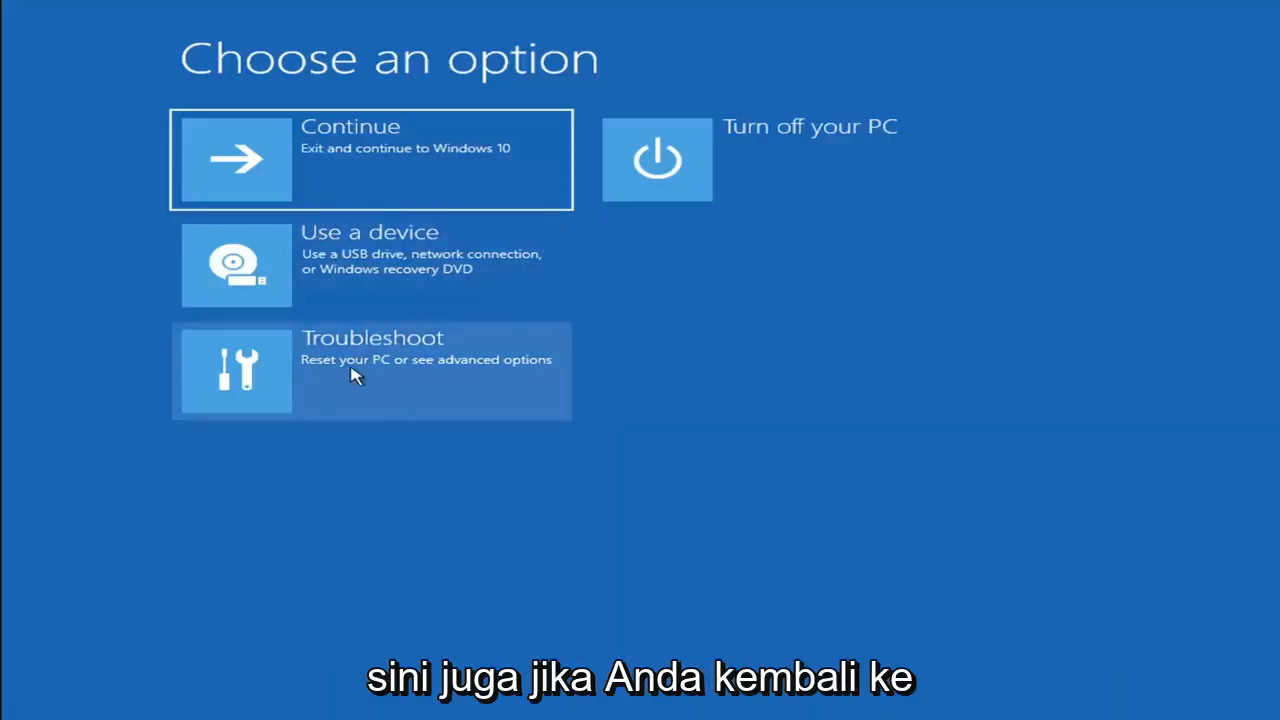
Step: Go into Troubleshoot and show the Reset this PC choices: Keep my files or Remove everything
left_click(370, 370)
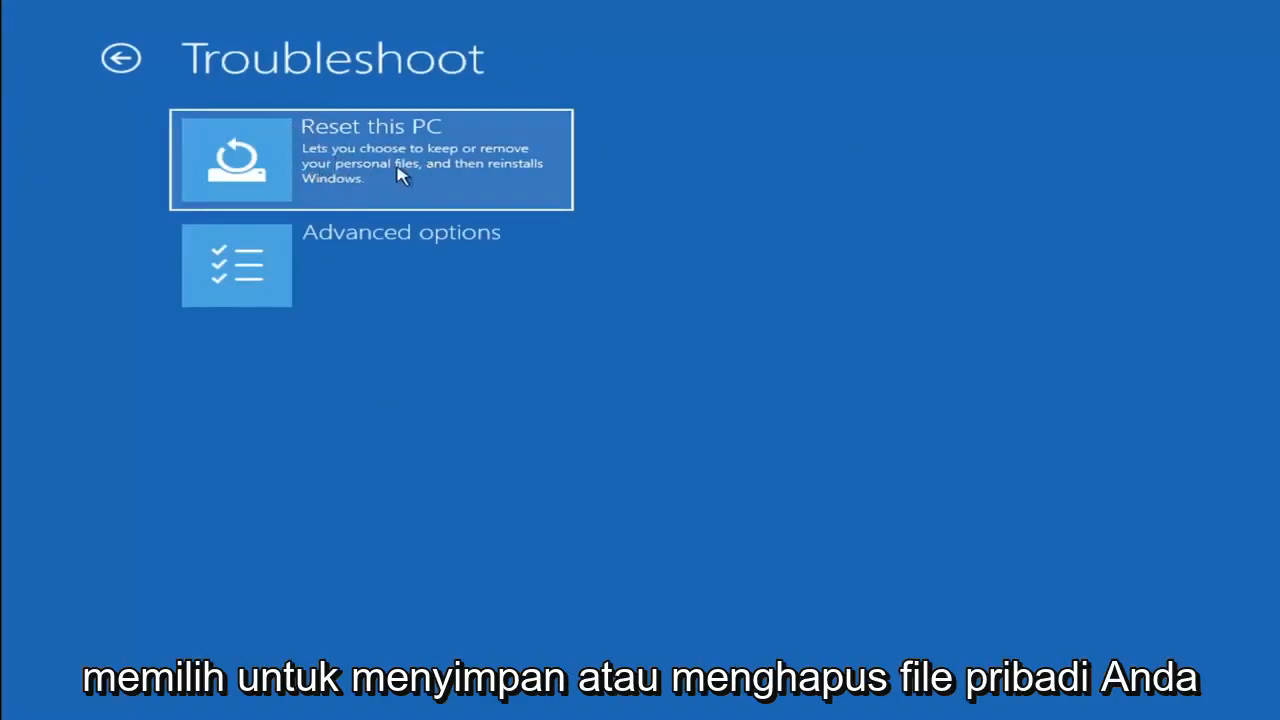
mouse_move(420, 182)
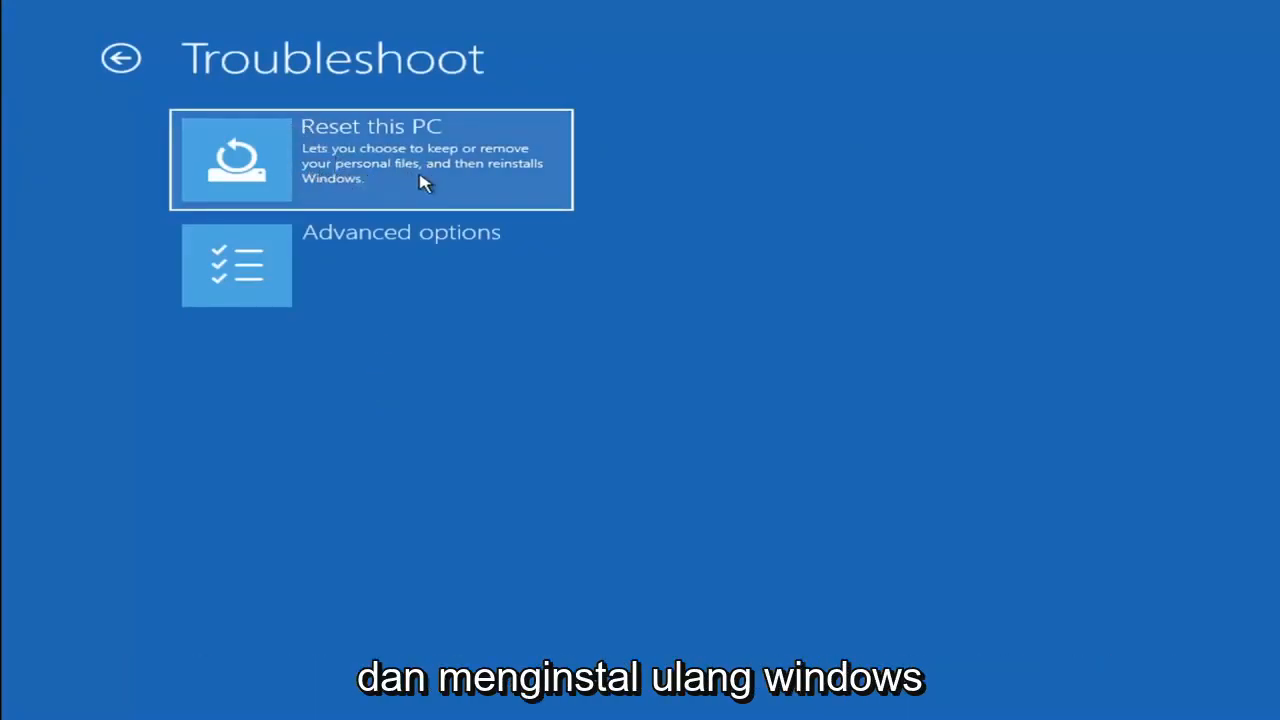
left_click(370, 160)
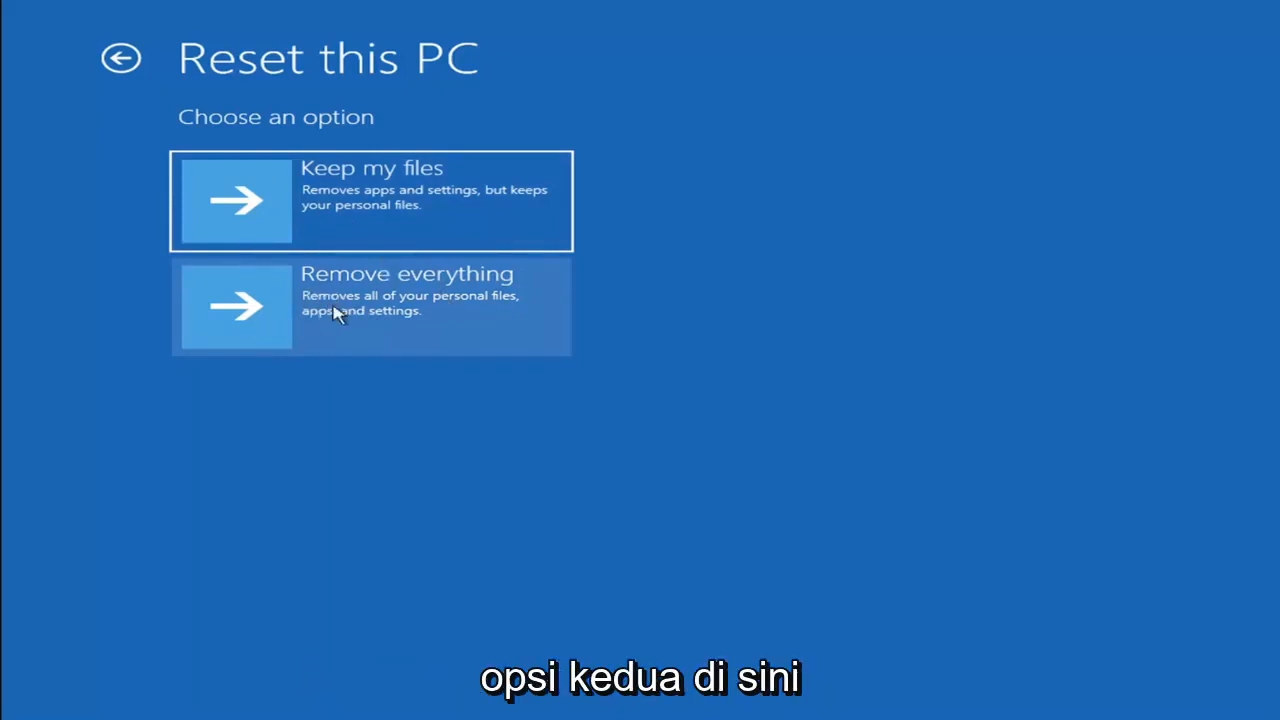
mouse_move(348, 180)
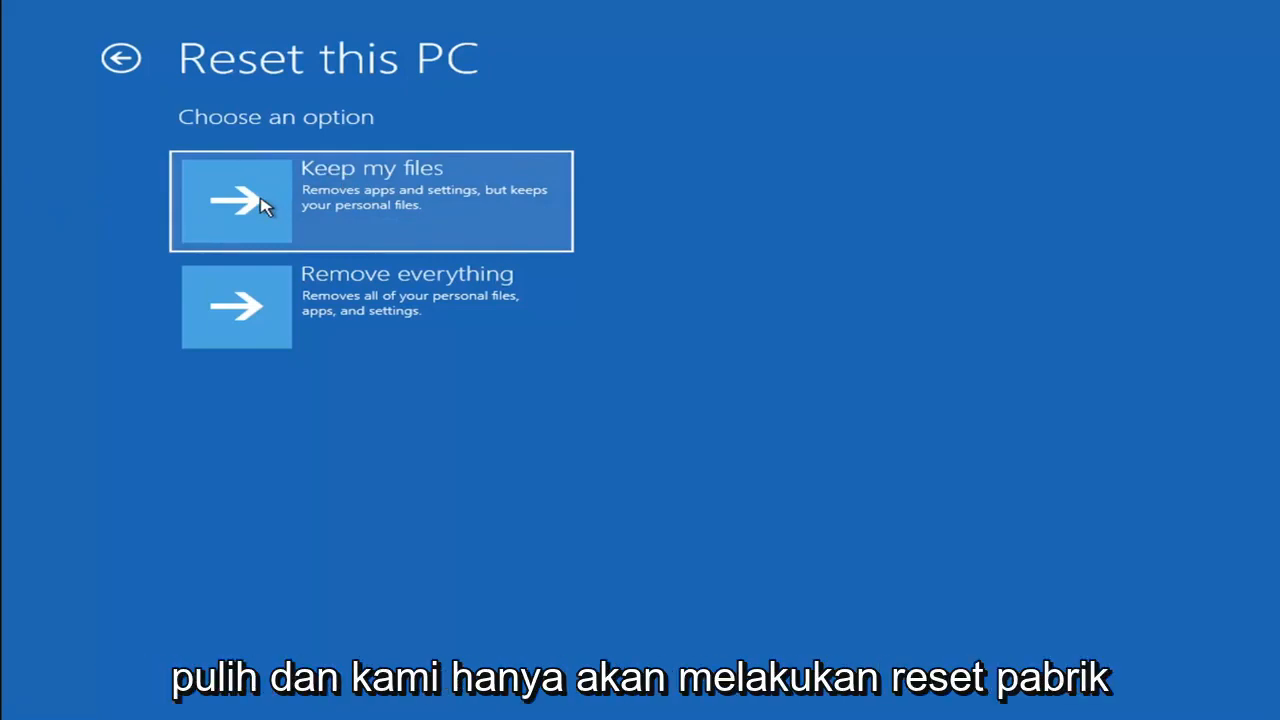
mouse_move(536, 224)
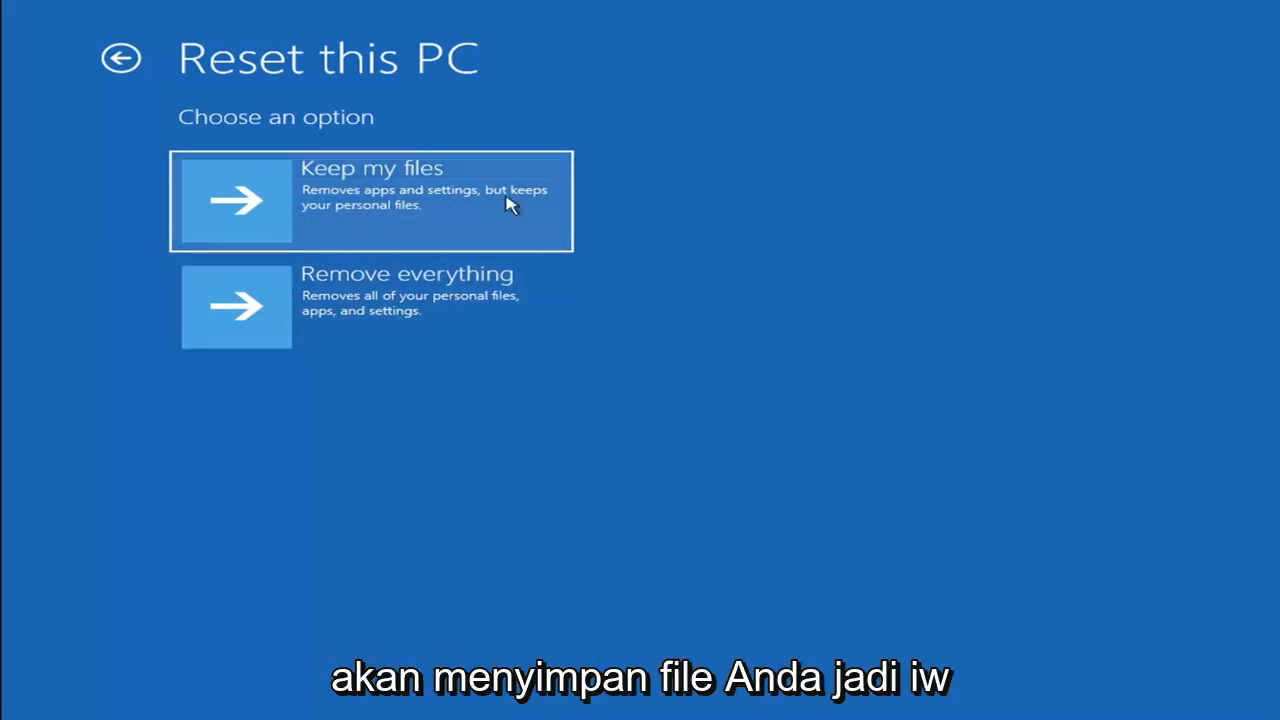
mouse_move(380, 212)
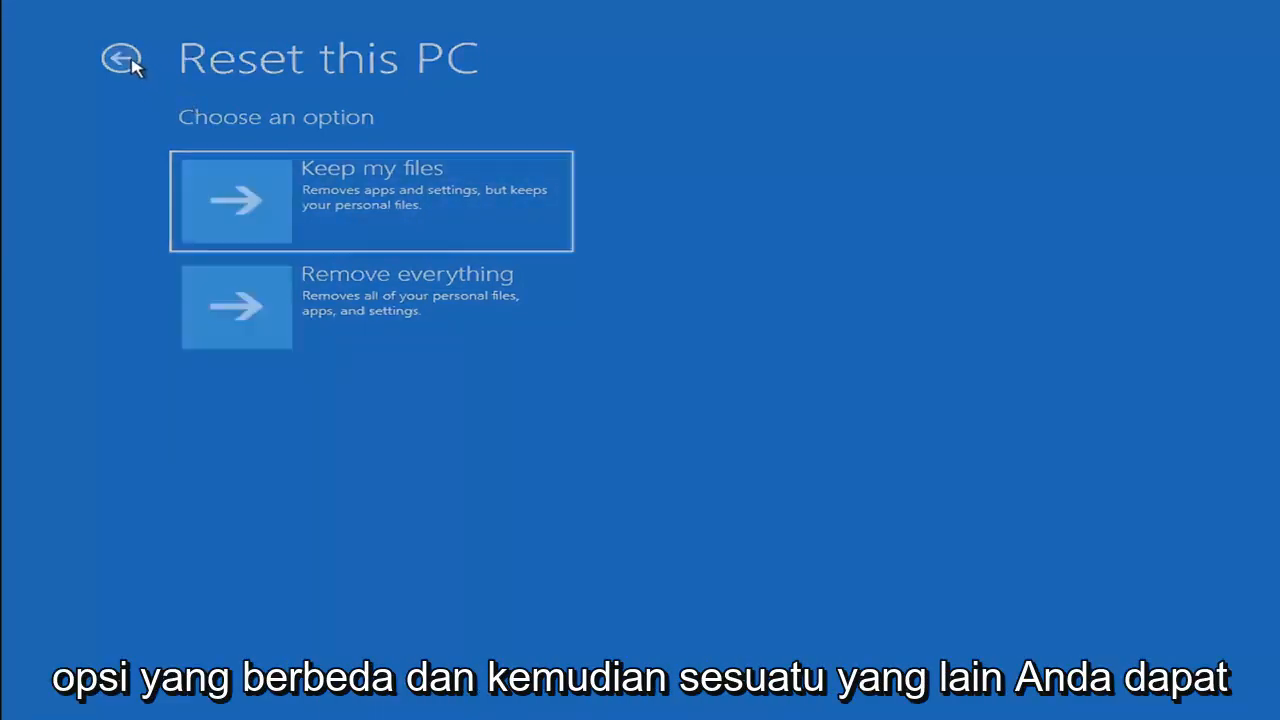
Step: Back out of the reset choices and launch Command Prompt from the recovery options
left_click(120, 58)
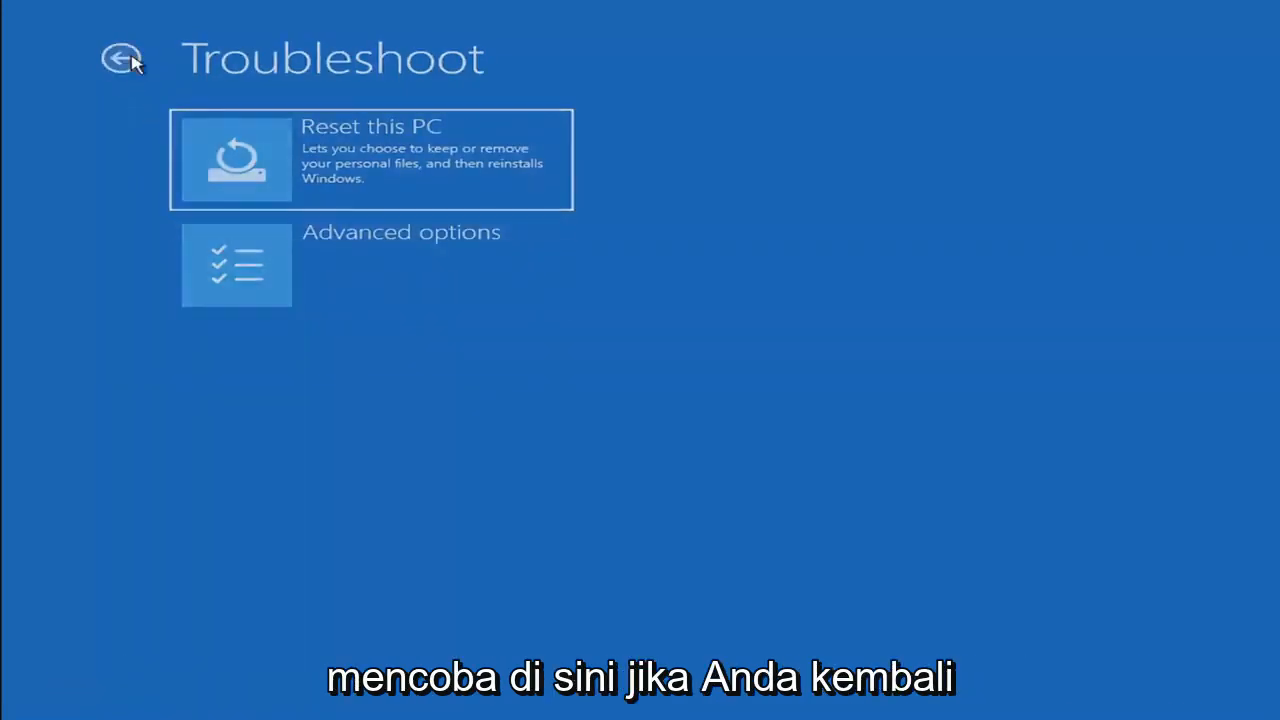
left_click(122, 58)
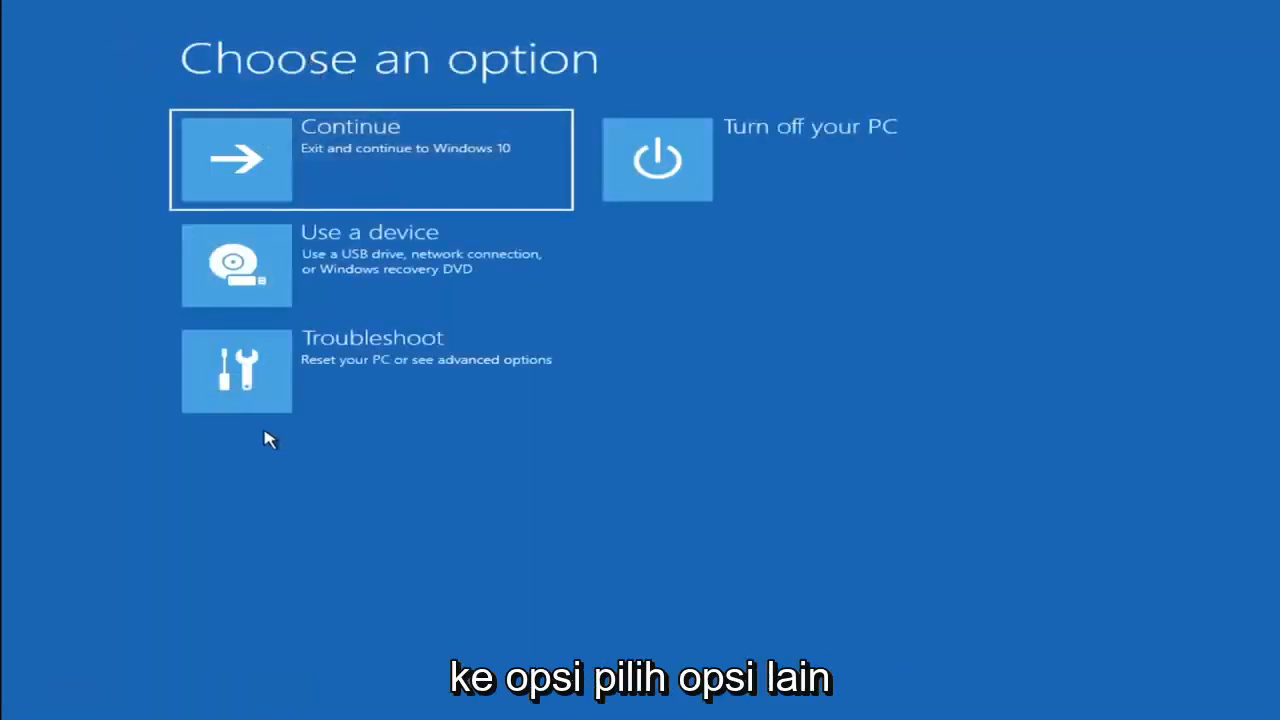
mouse_move(324, 390)
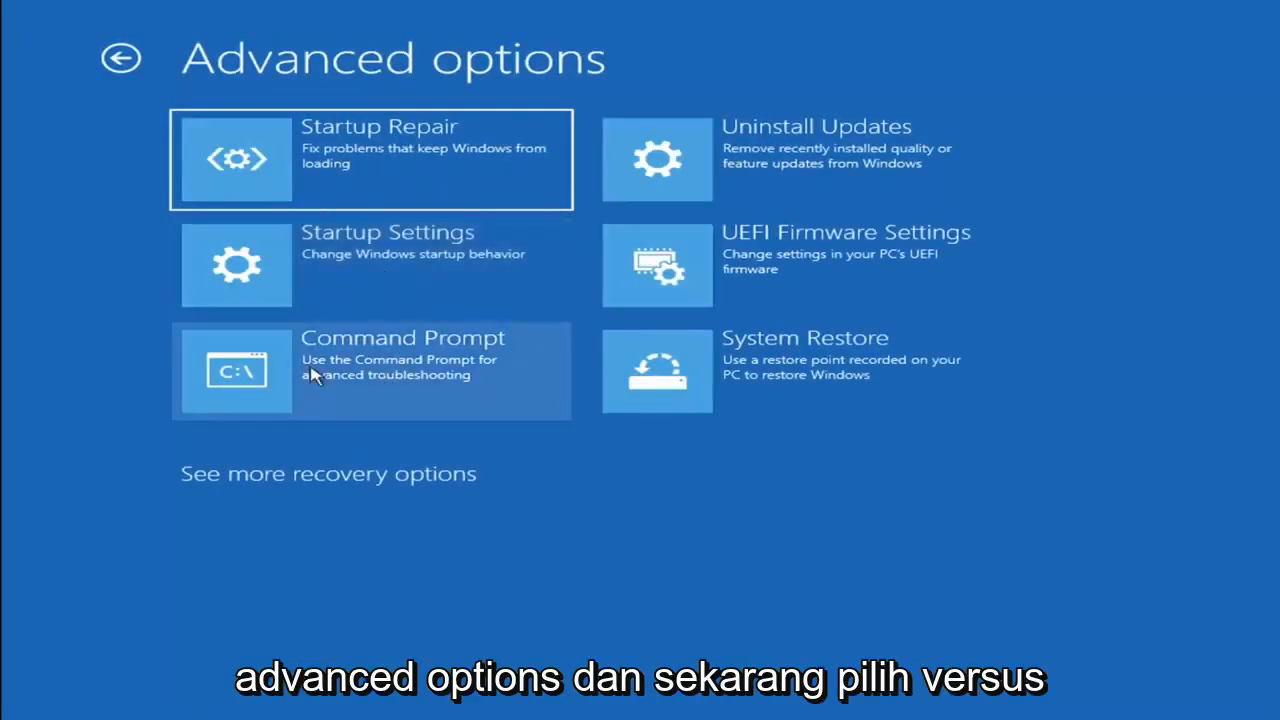
left_click(372, 370)
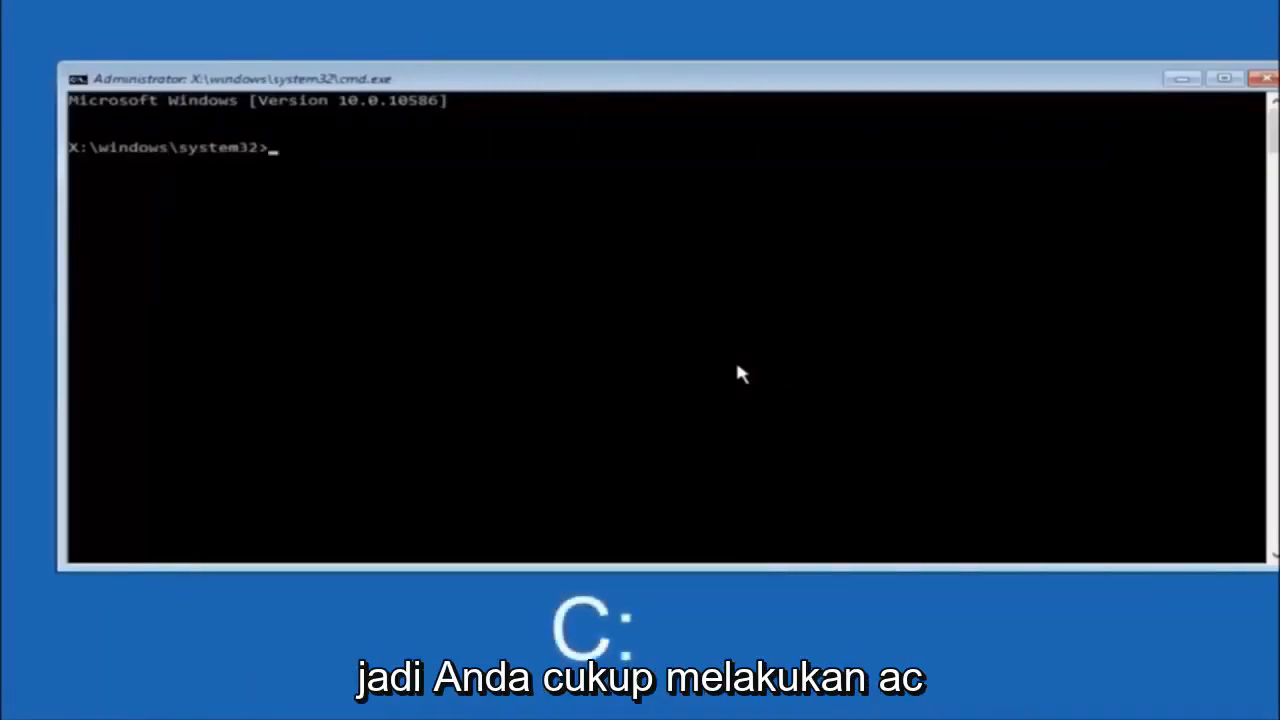
Step: Switch the prompt to drive C: and list its folders with dir
type("c:")
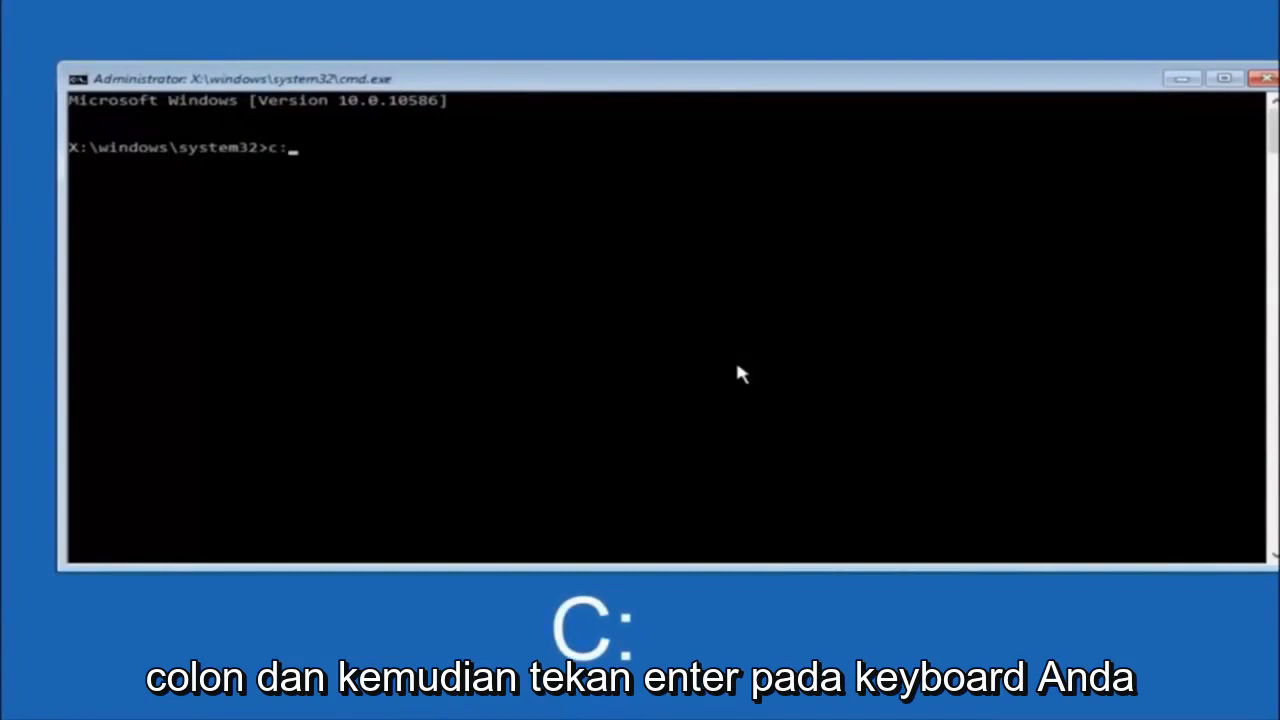
key("enter")
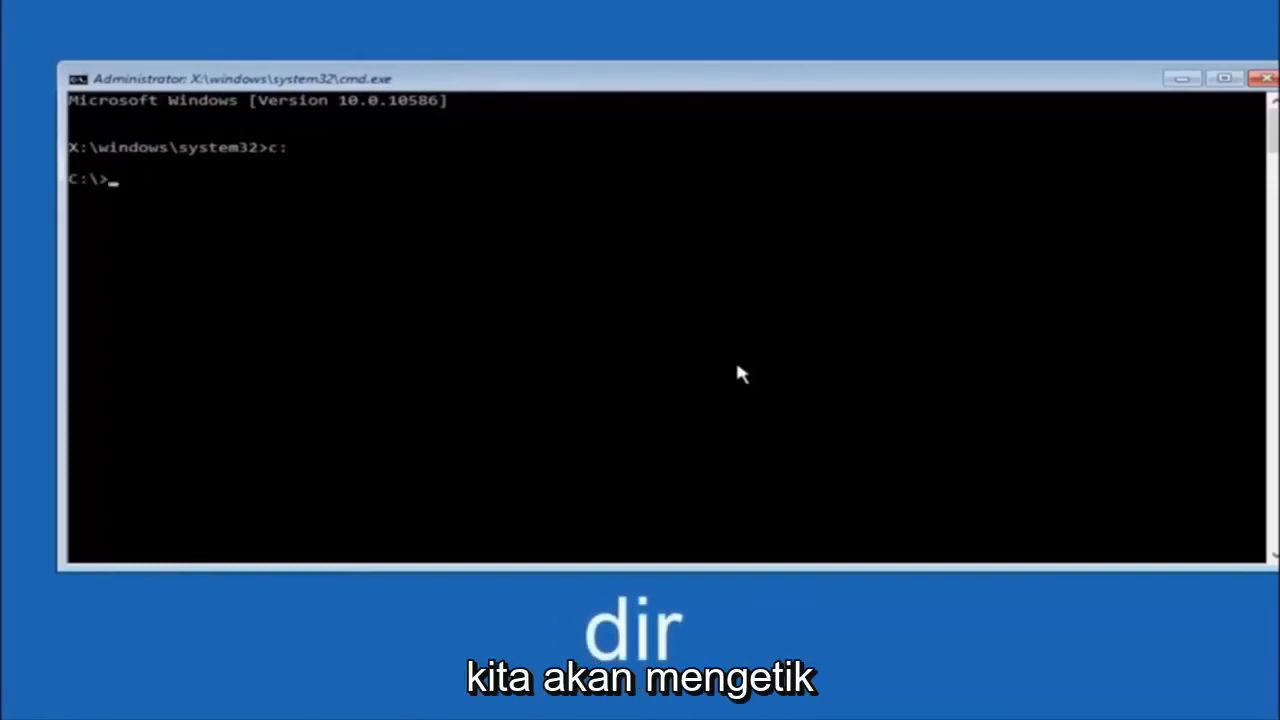
type("dir")
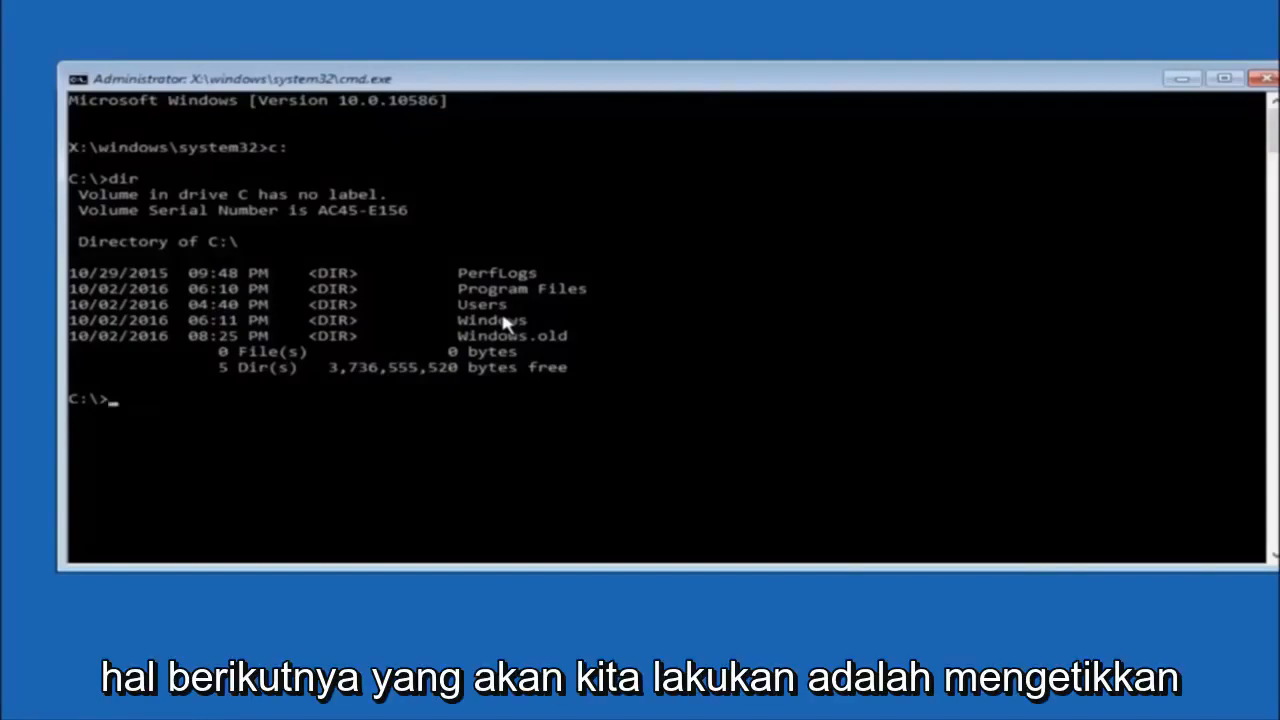
Step: Change directory to C:\Windows\System32\config
type("cd")
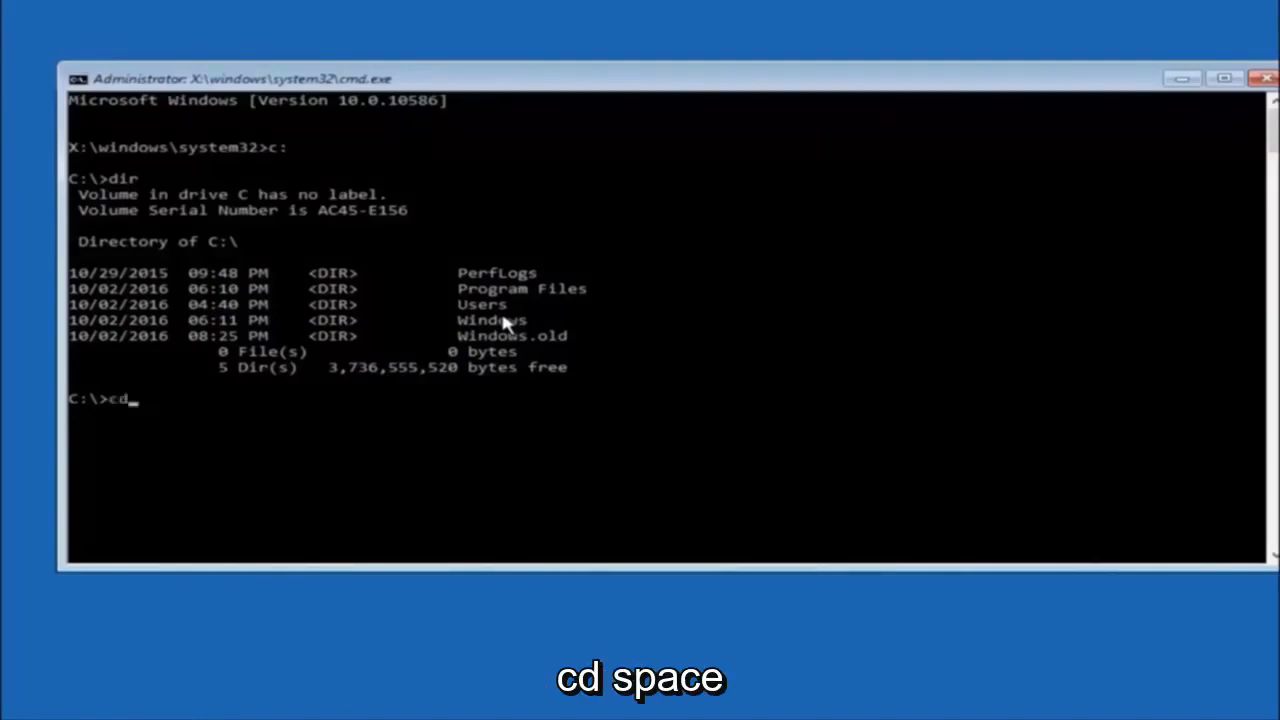
type("\\")
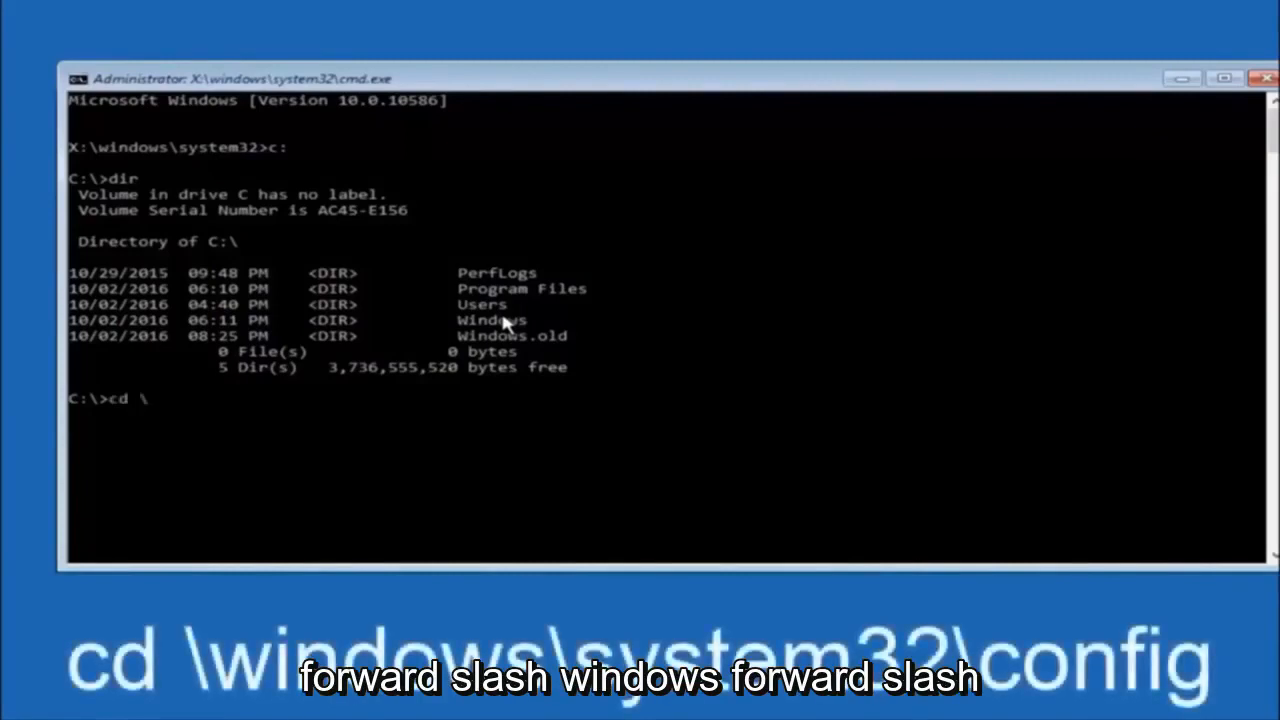
type("windows")
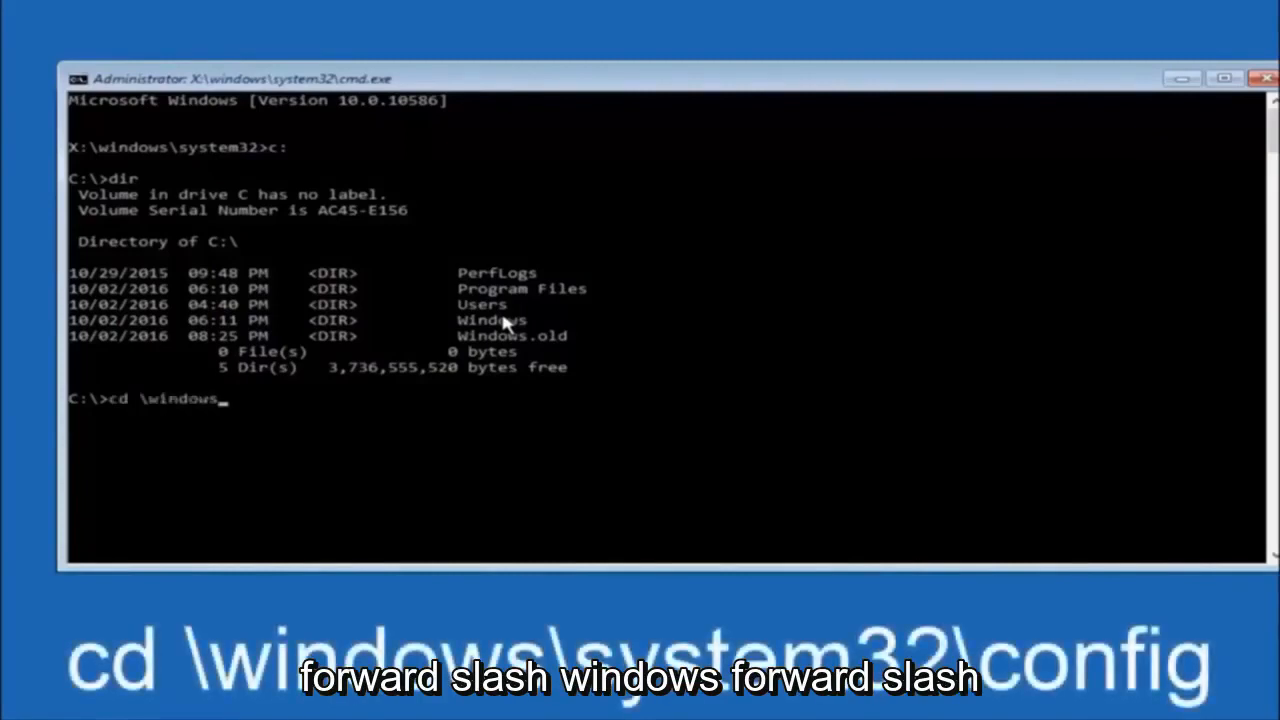
type("\\system32")
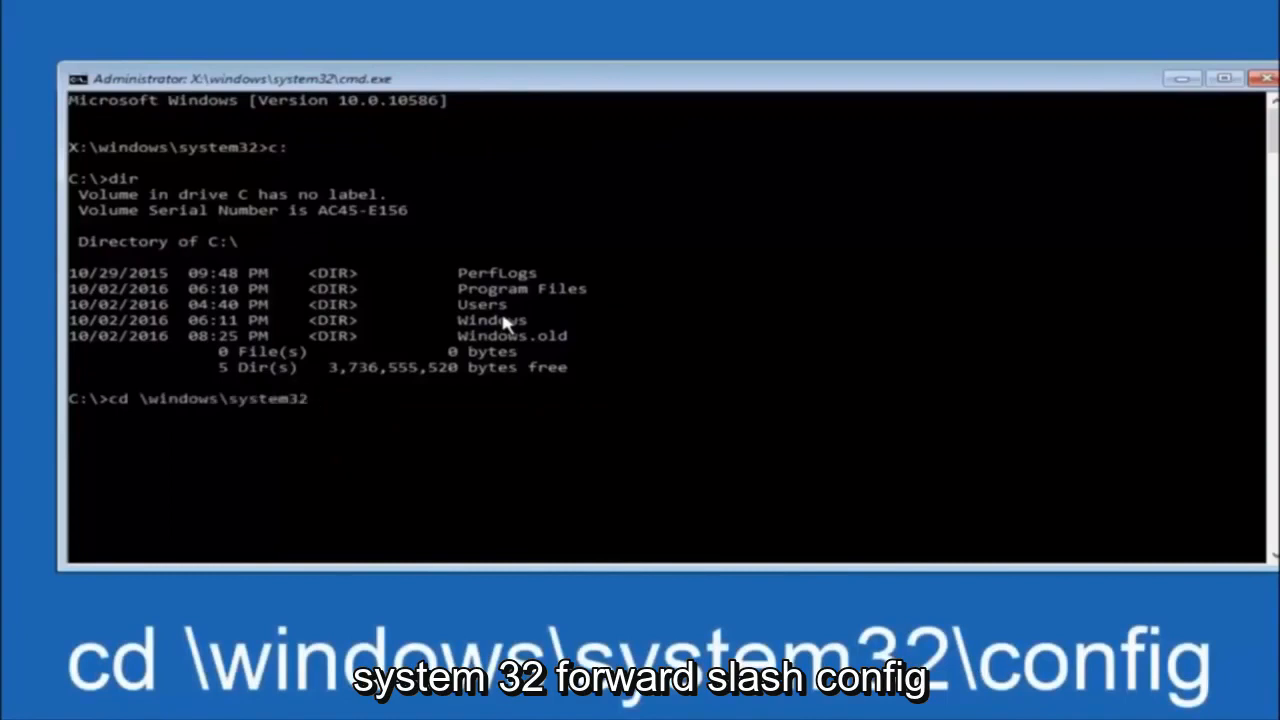
type("\\config")
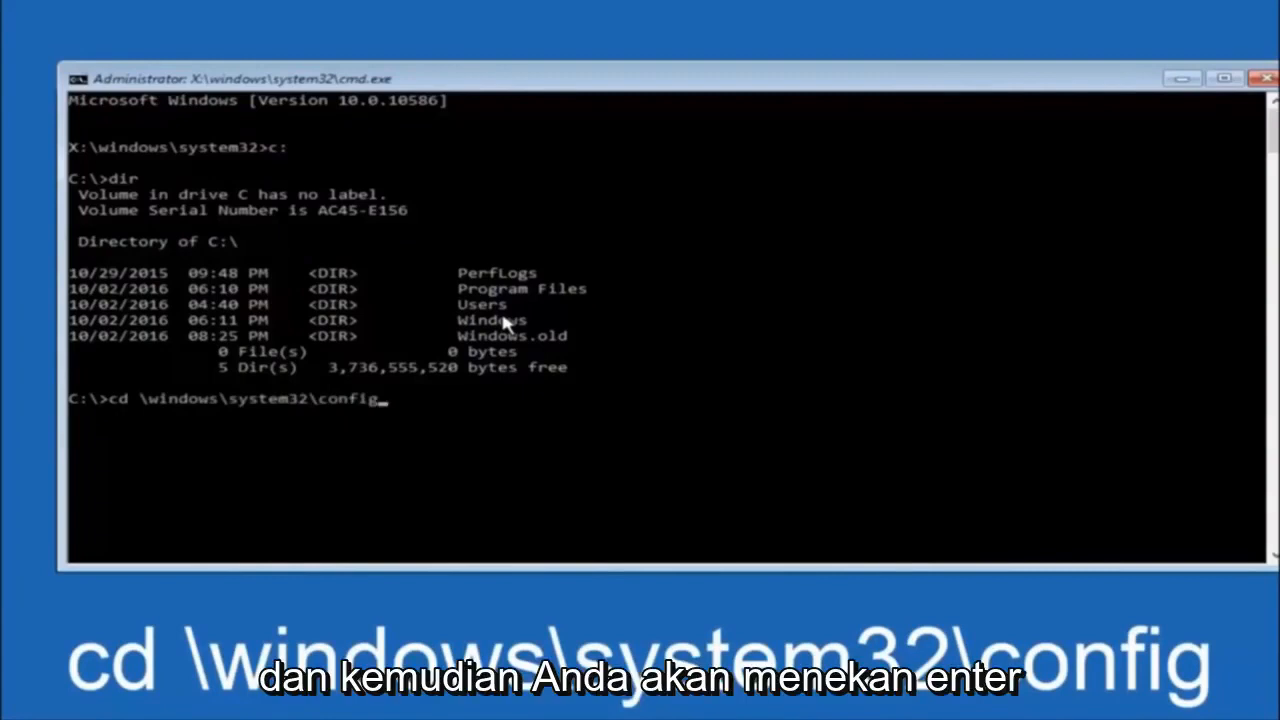
key("enter")
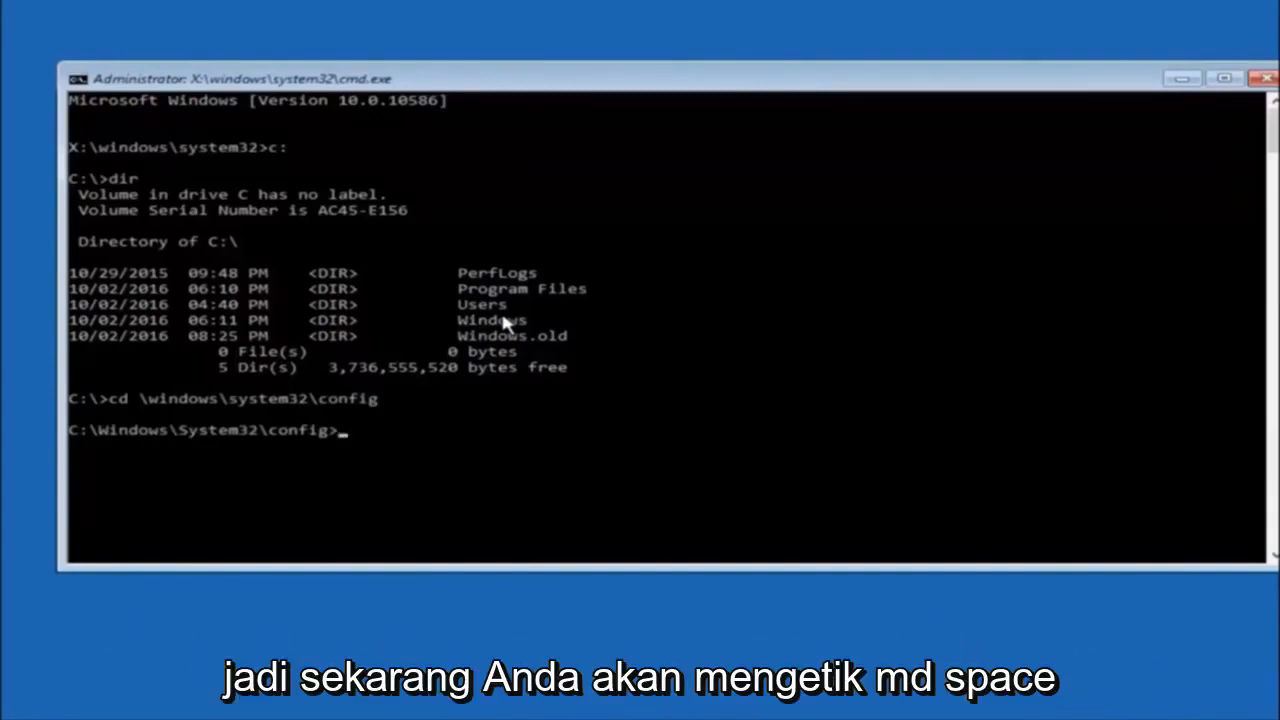
Step: Enter the md backup command to create a backup folder in config
type("md")
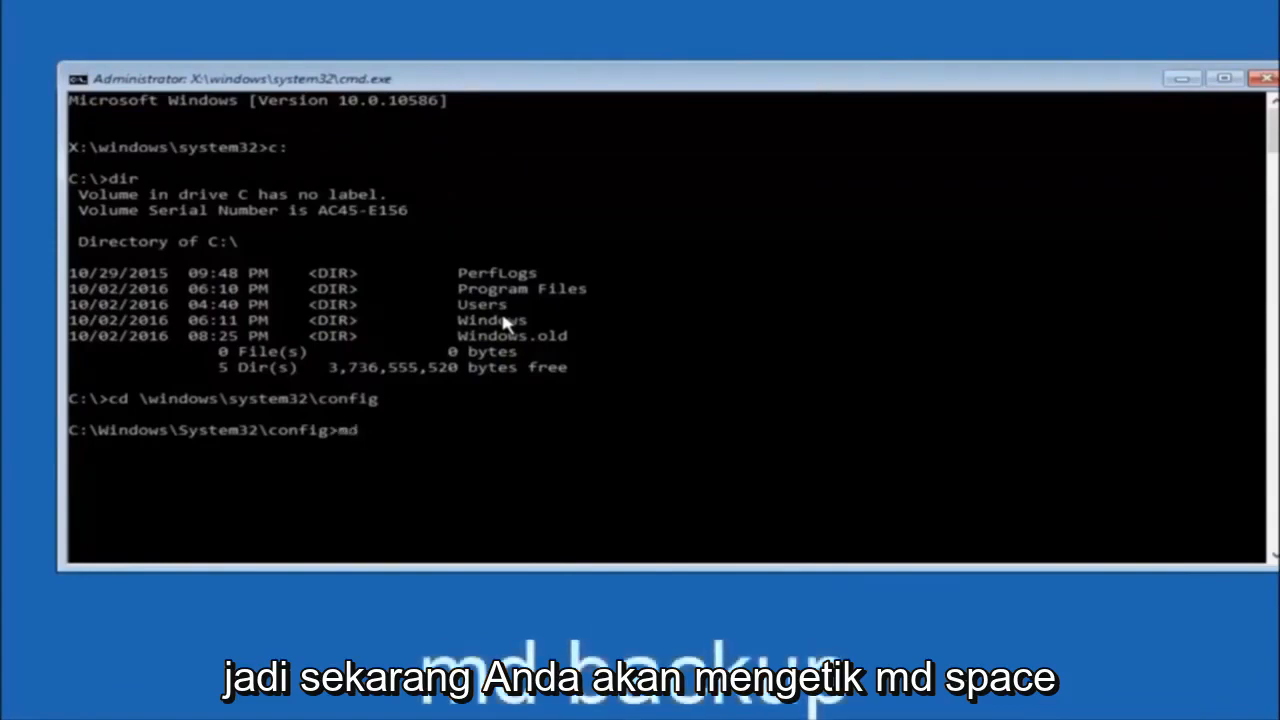
type("backup")
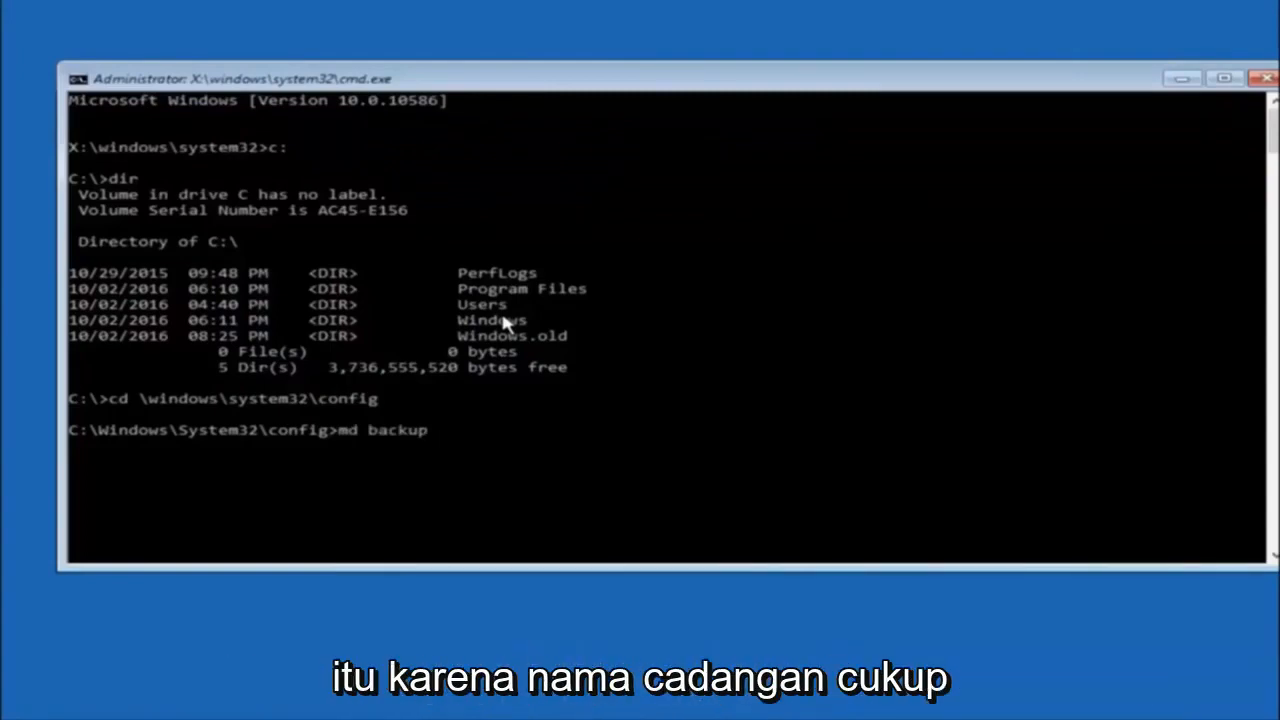
mouse_move(396, 448)
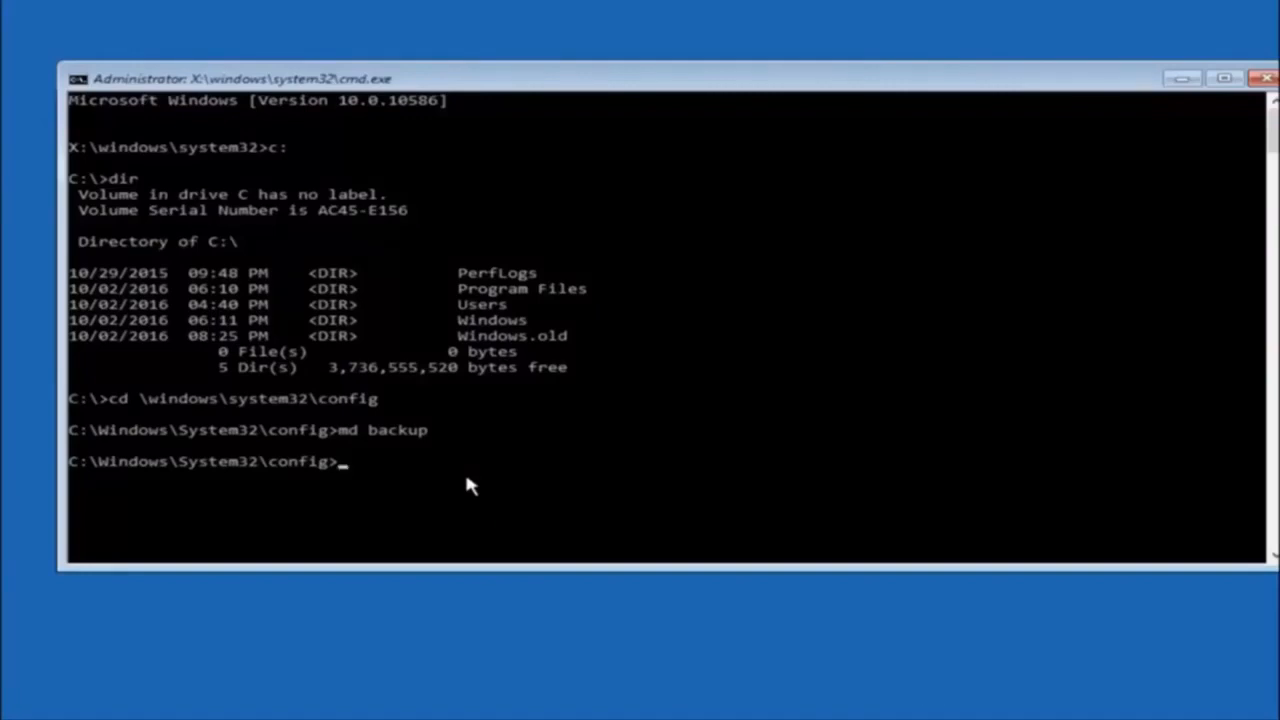
Step: Copy all ten config files into the backup folder with copy *.* backup
type("copy")
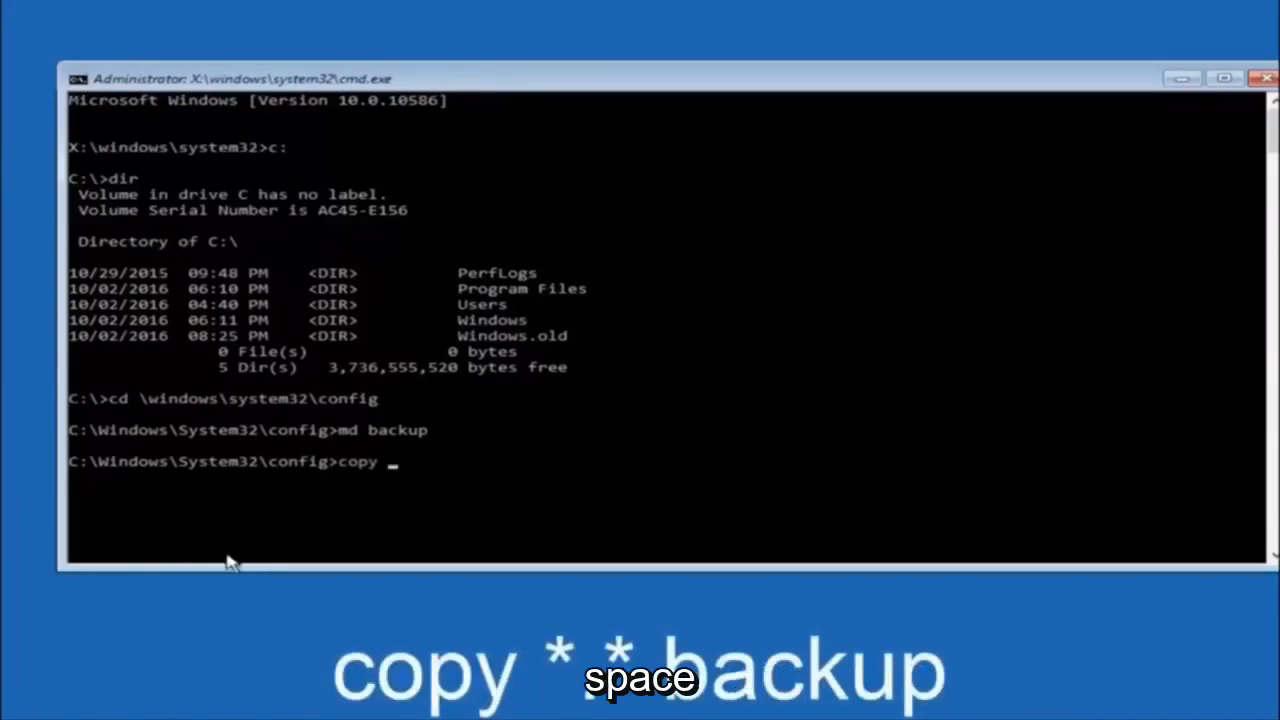
type("*")
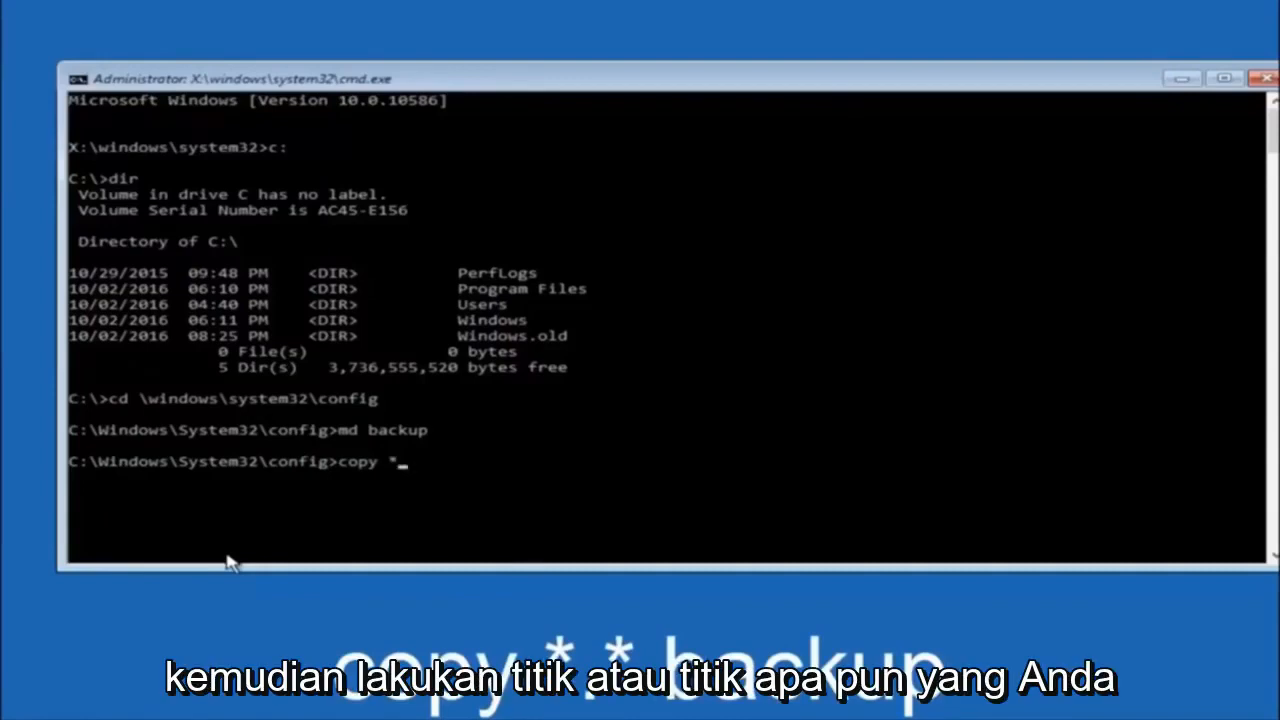
type(".*")
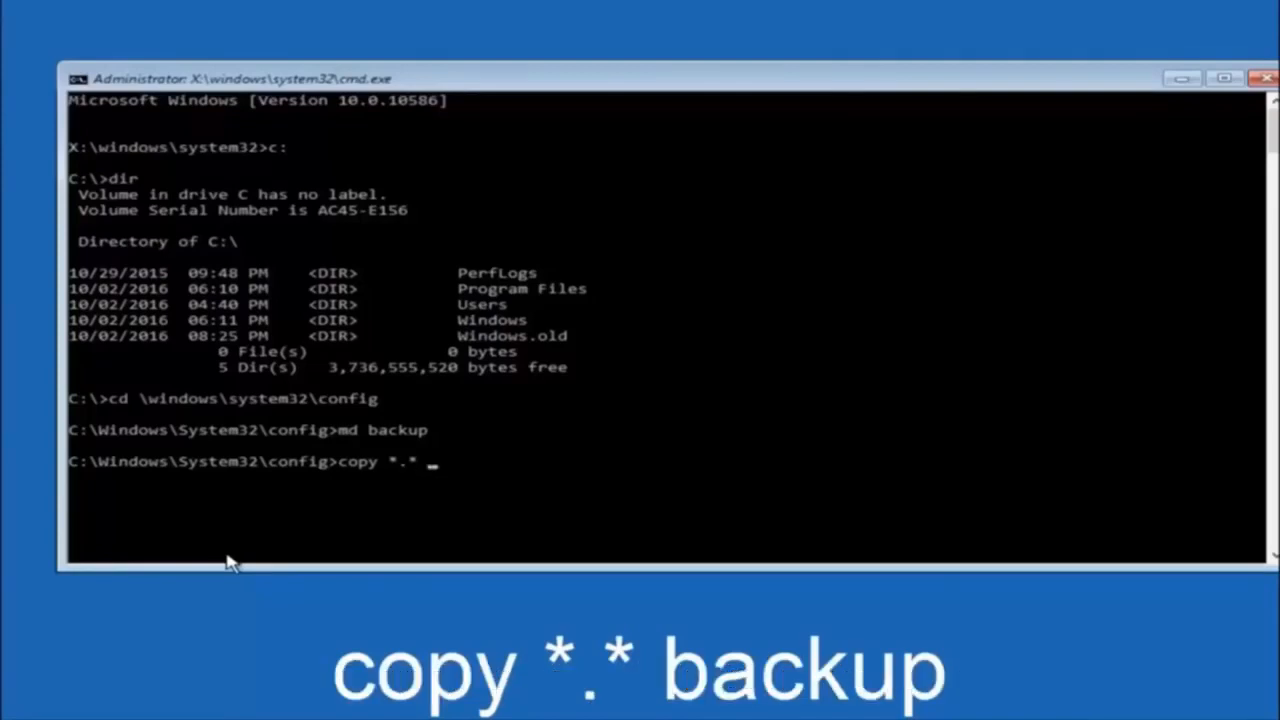
type("bac")
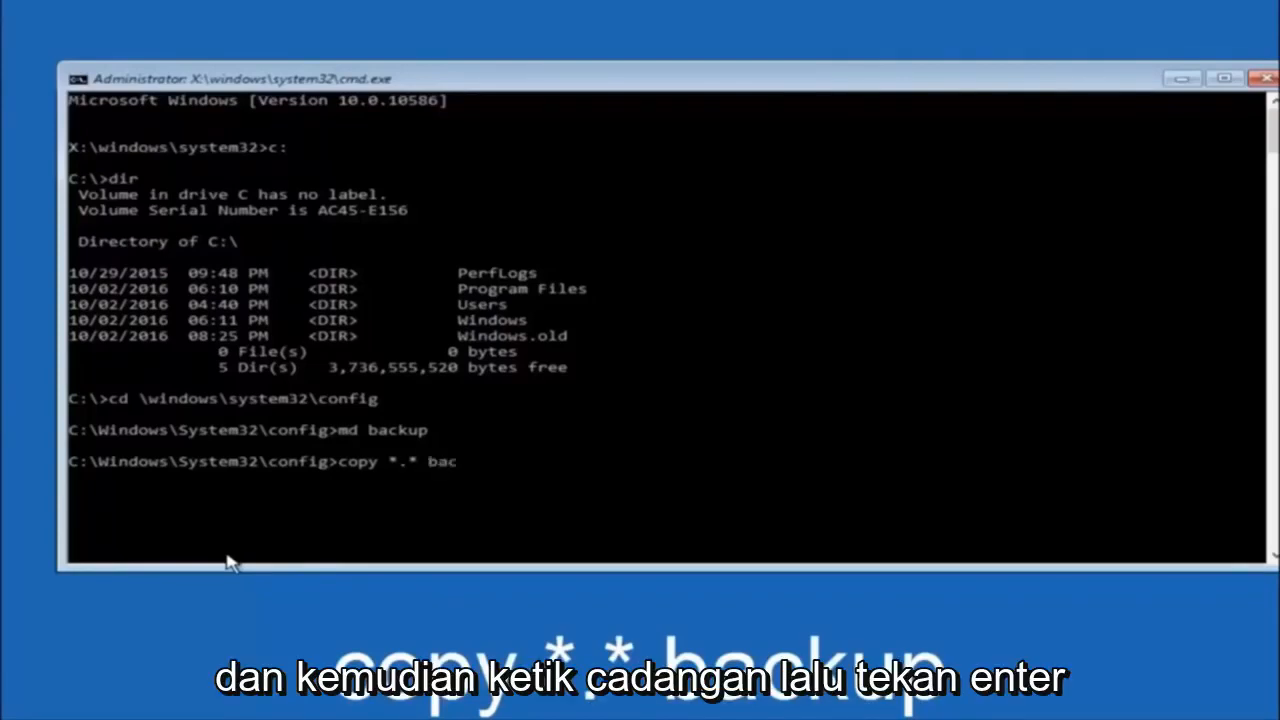
type("kup")
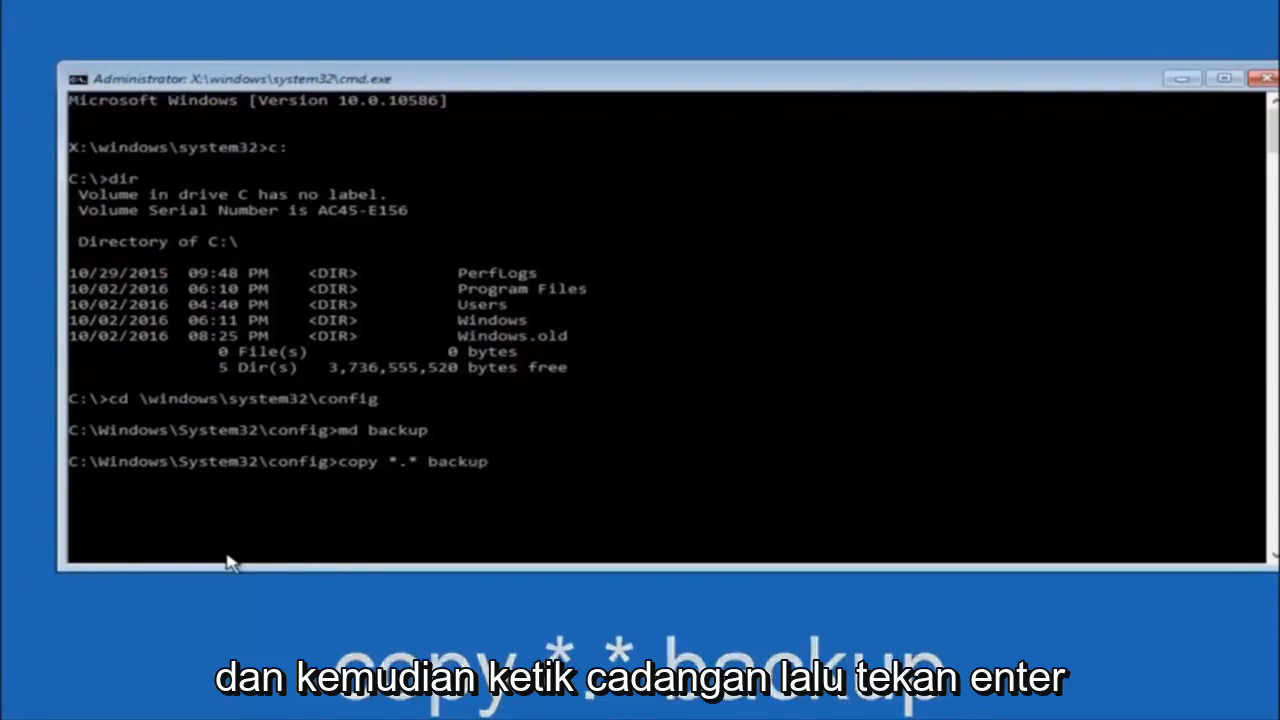
key("enter")
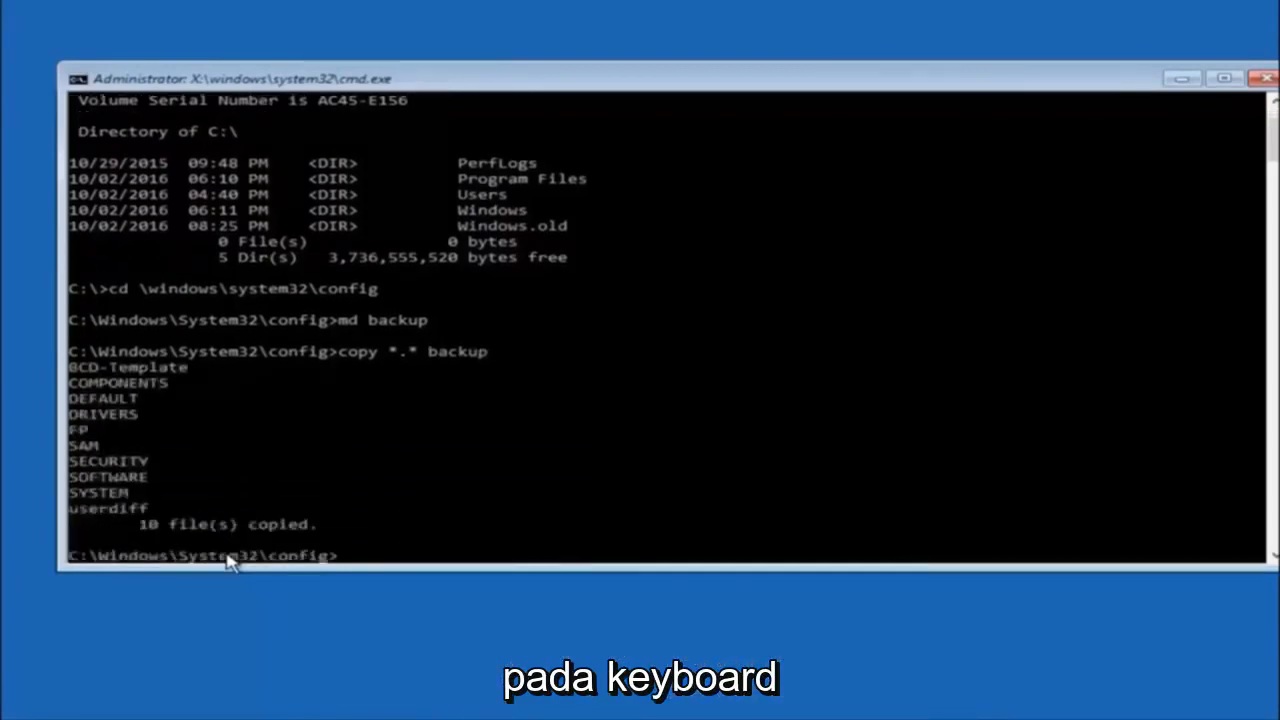
type("cd")
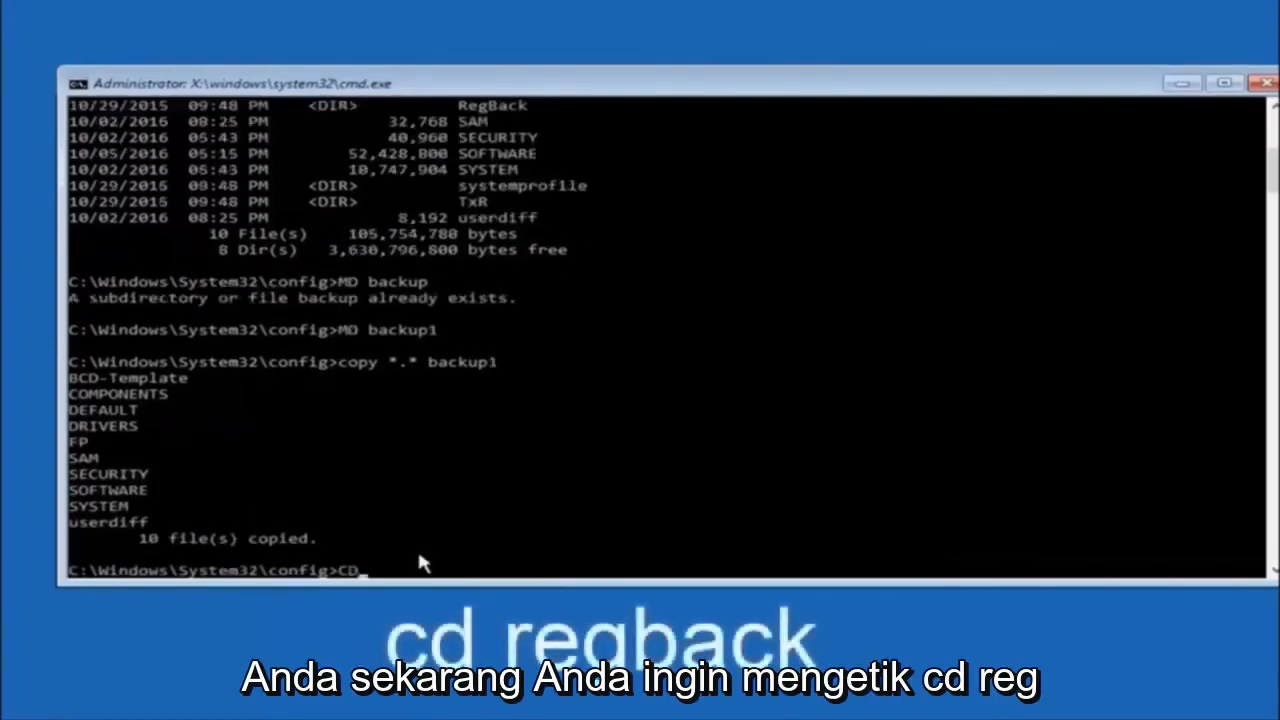
Step: Switch into the RegBack folder and list its DEFAULT, SAM, SECURITY, SOFTWARE and SYSTEM files
type("reg")
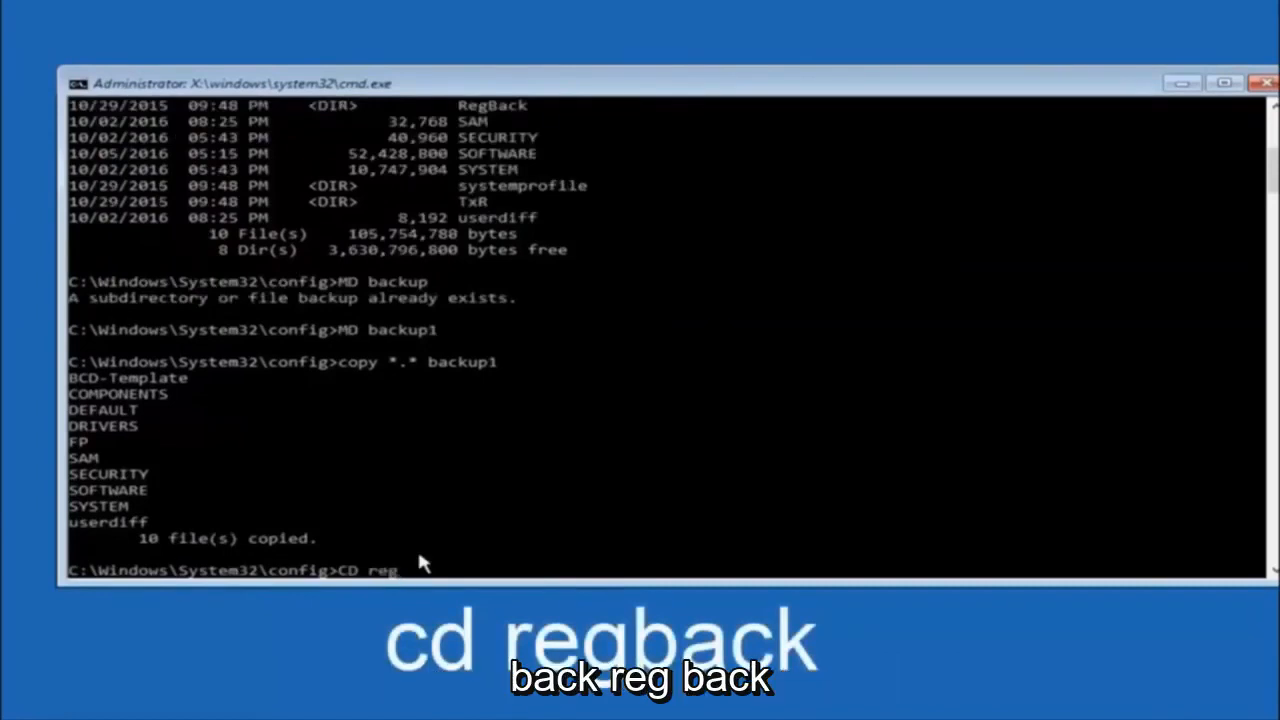
type("back")
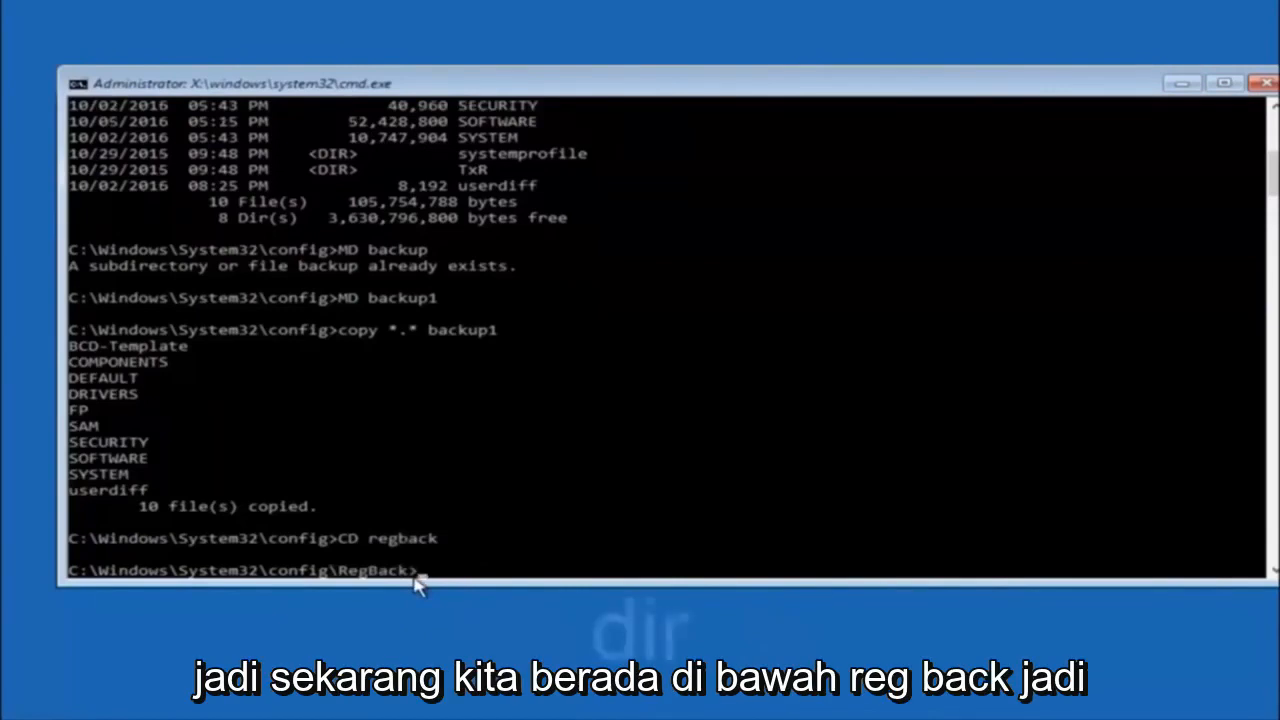
type("dir")
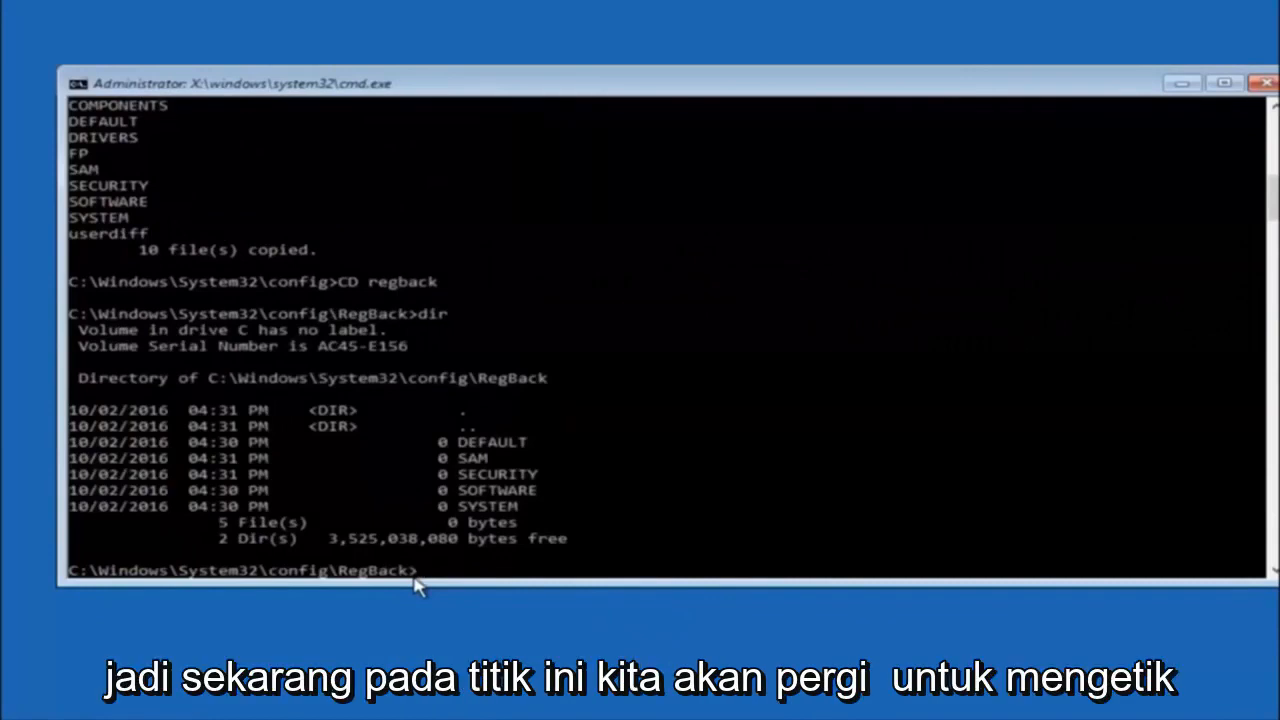
type("copy")
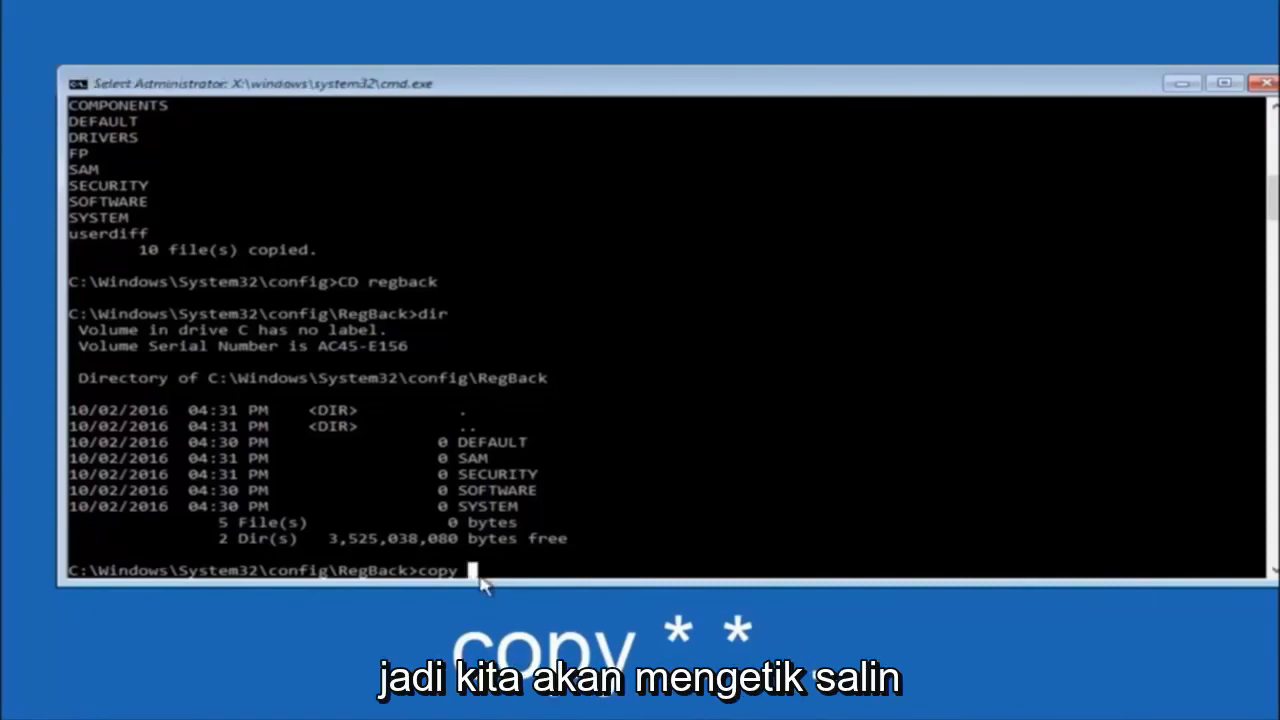
Step: Copy the five RegBack hives over config with overwrite All, then close Command Prompt
type("*")
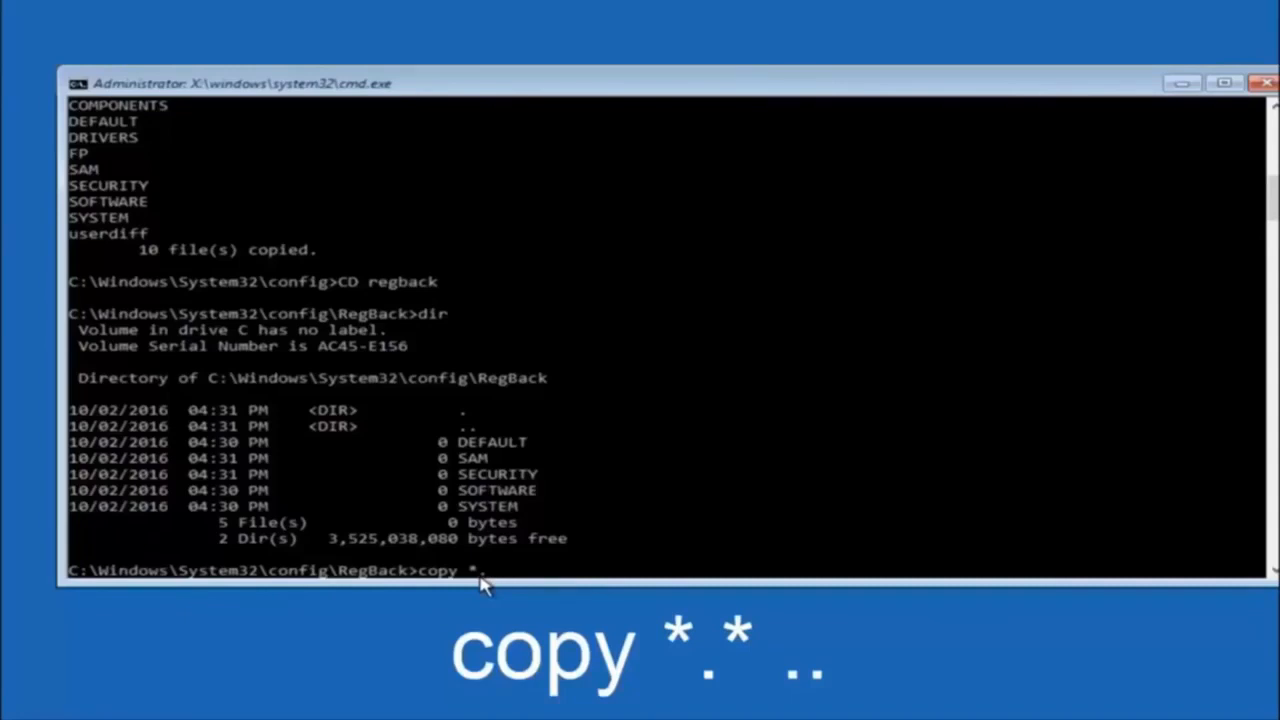
type("*")
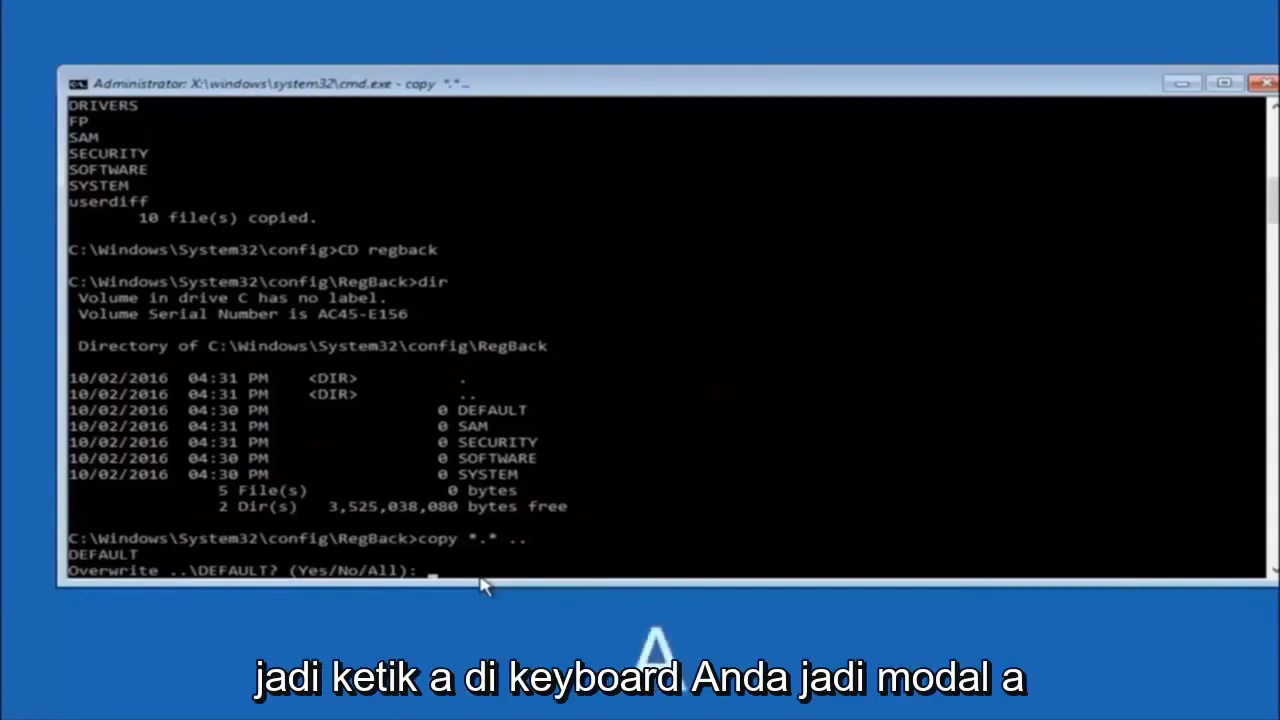
type("A")
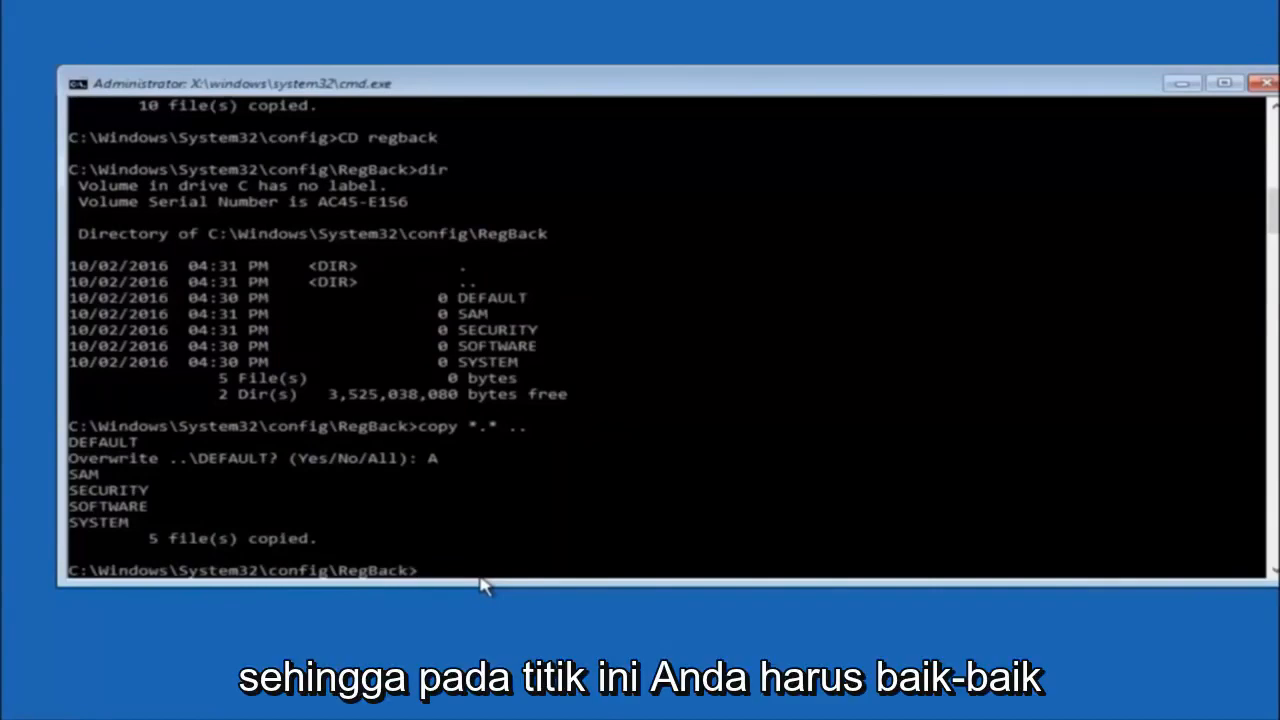
mouse_move(1170, 174)
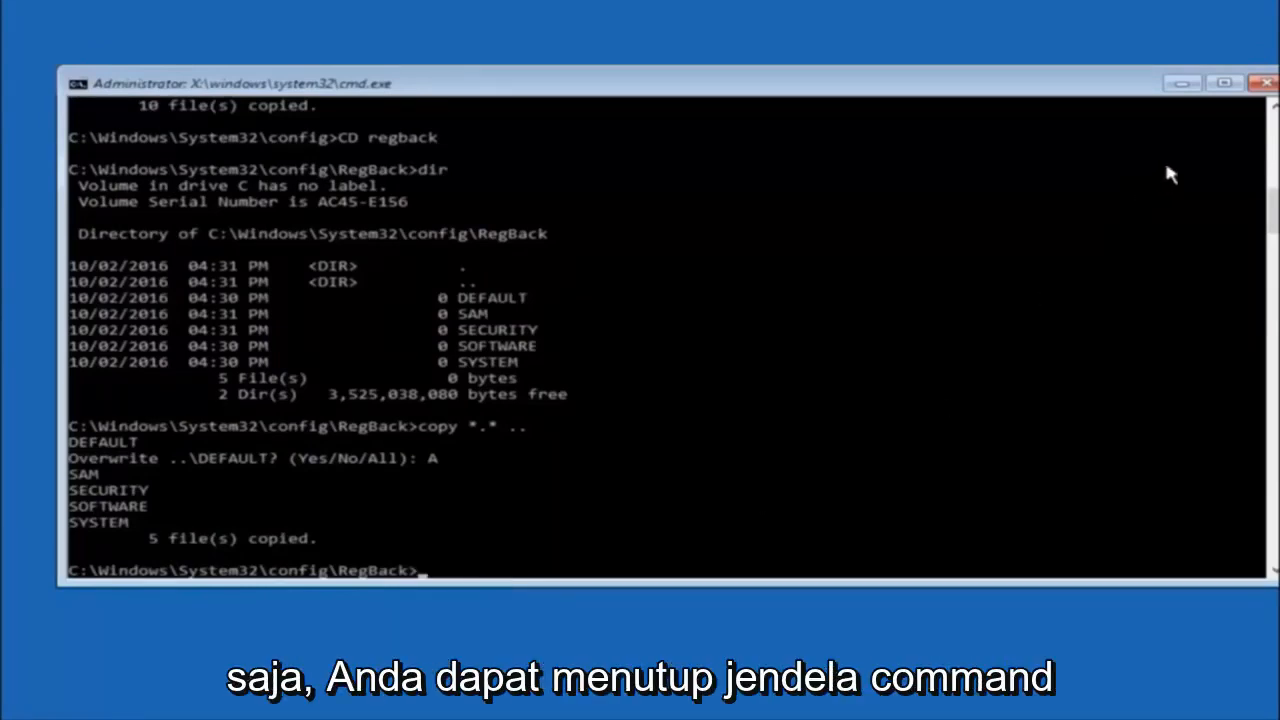
left_click(1264, 84)
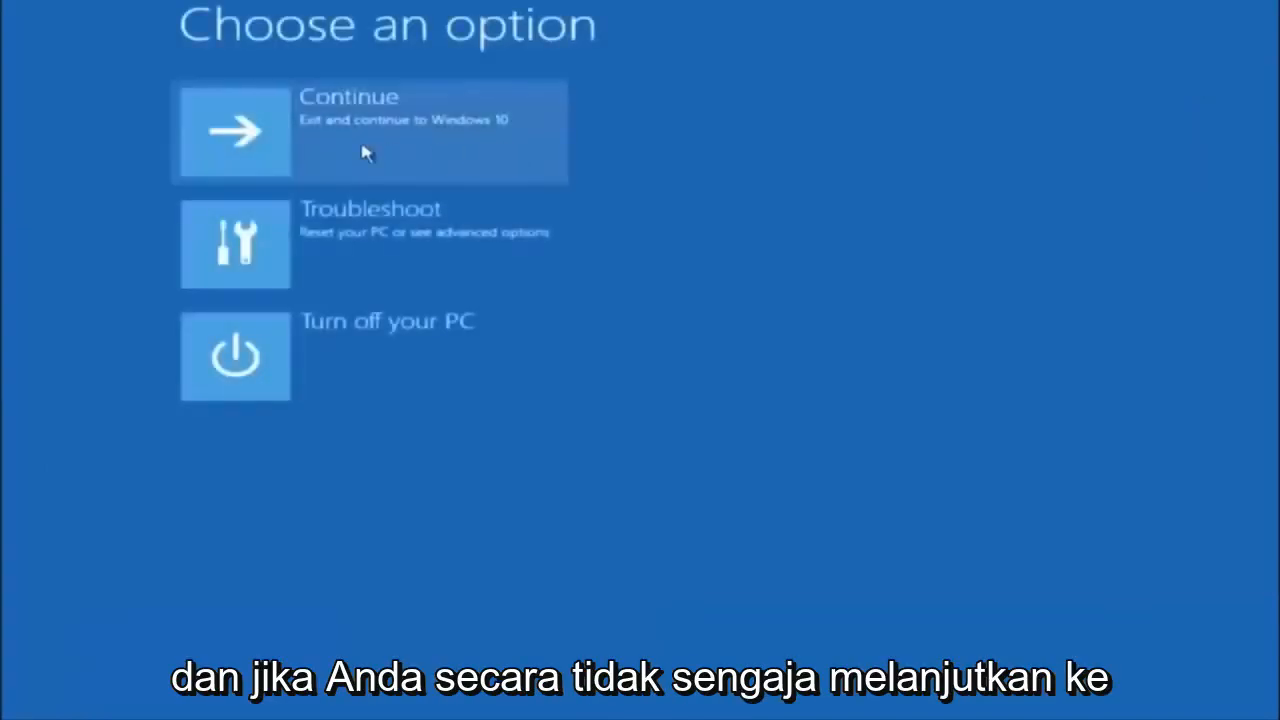